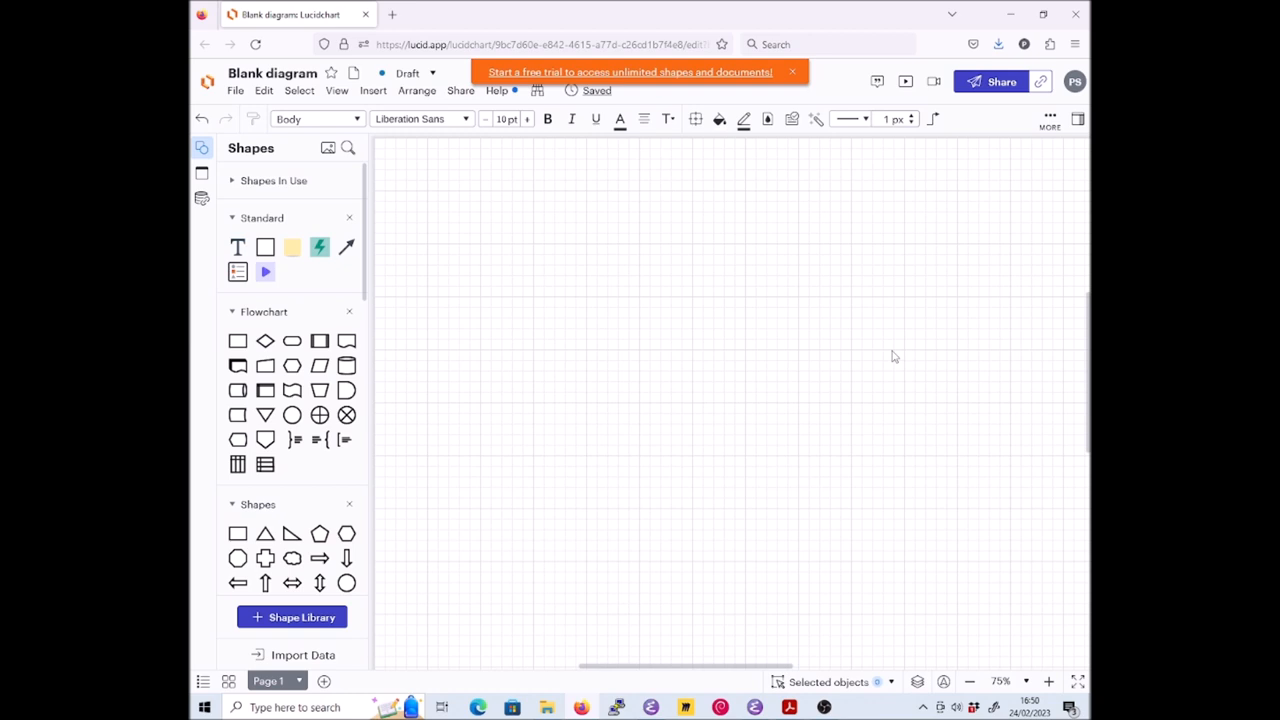
pyautogui.moveTo(887, 368)
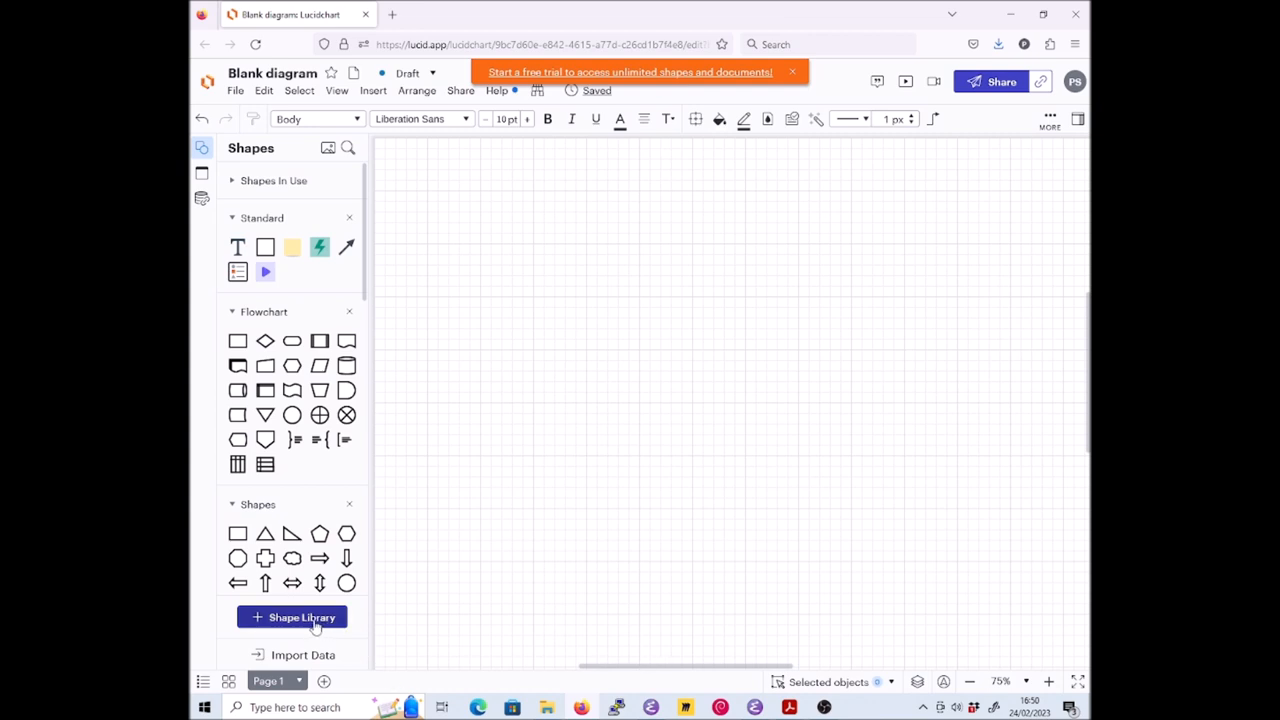
# Tick the UML shape library in the library chooser and apply the selection
pyautogui.click(292, 617)
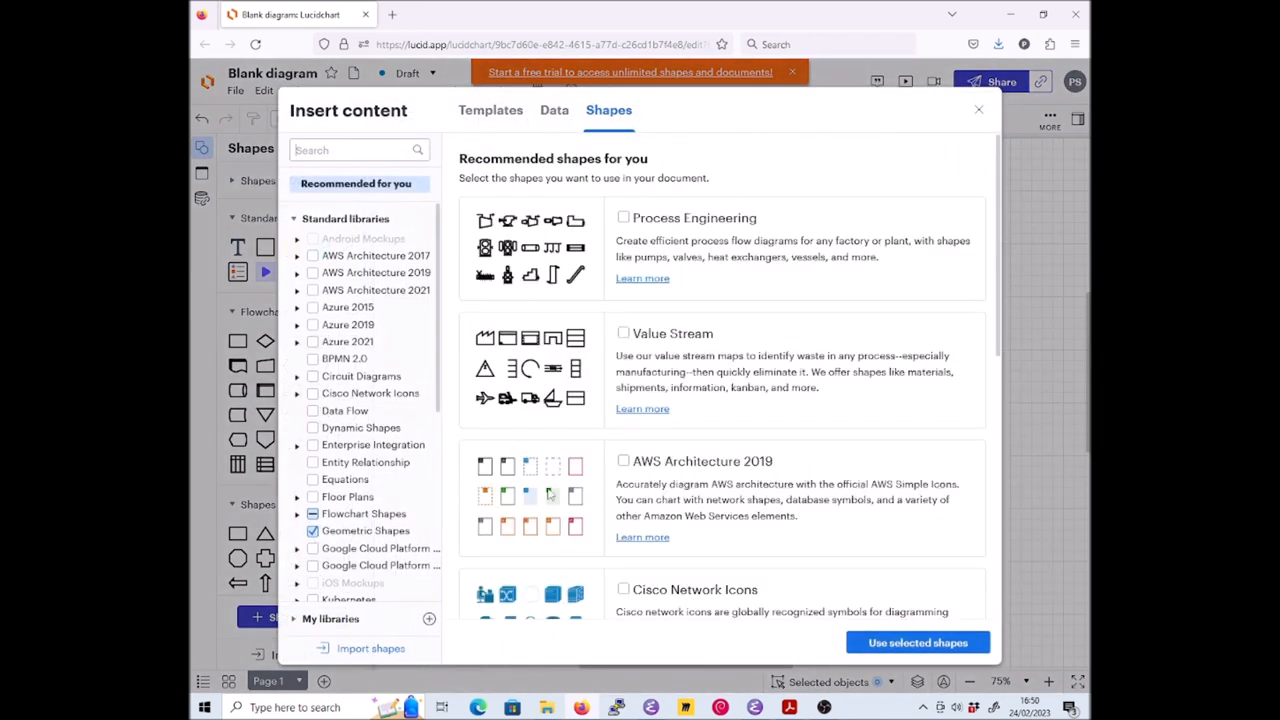
pyautogui.scroll(-3)
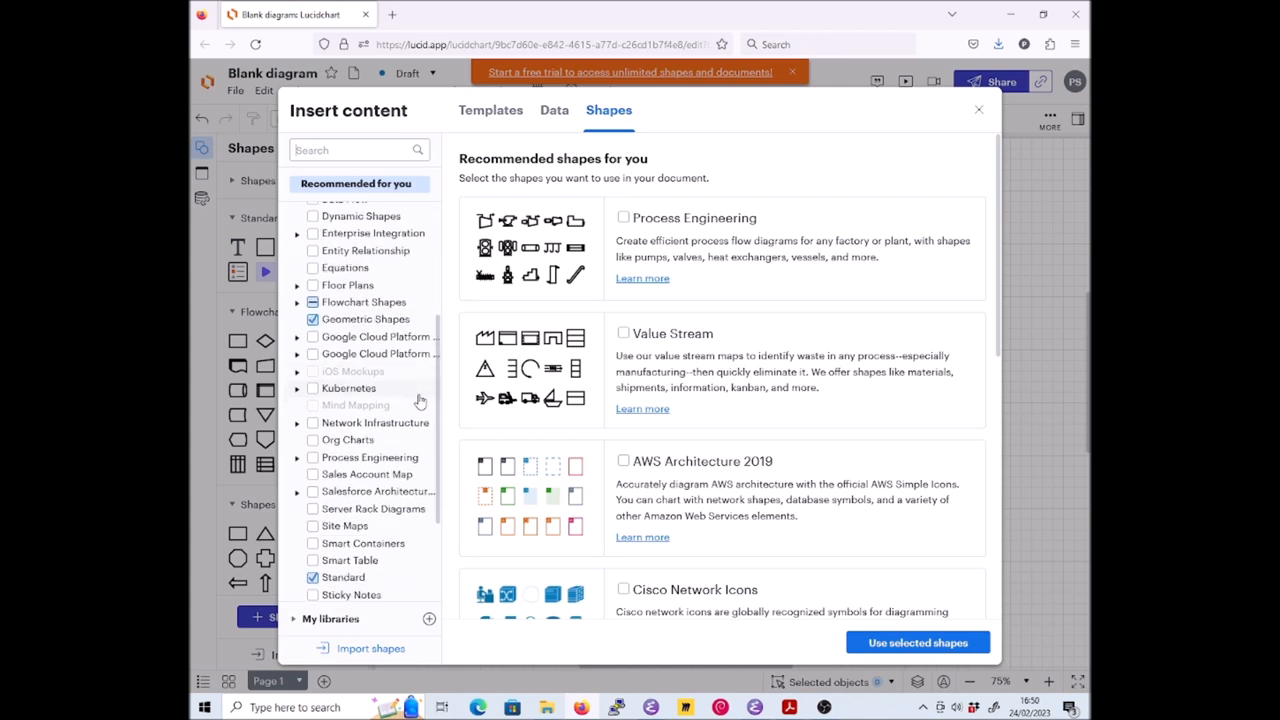
pyautogui.scroll(-3)
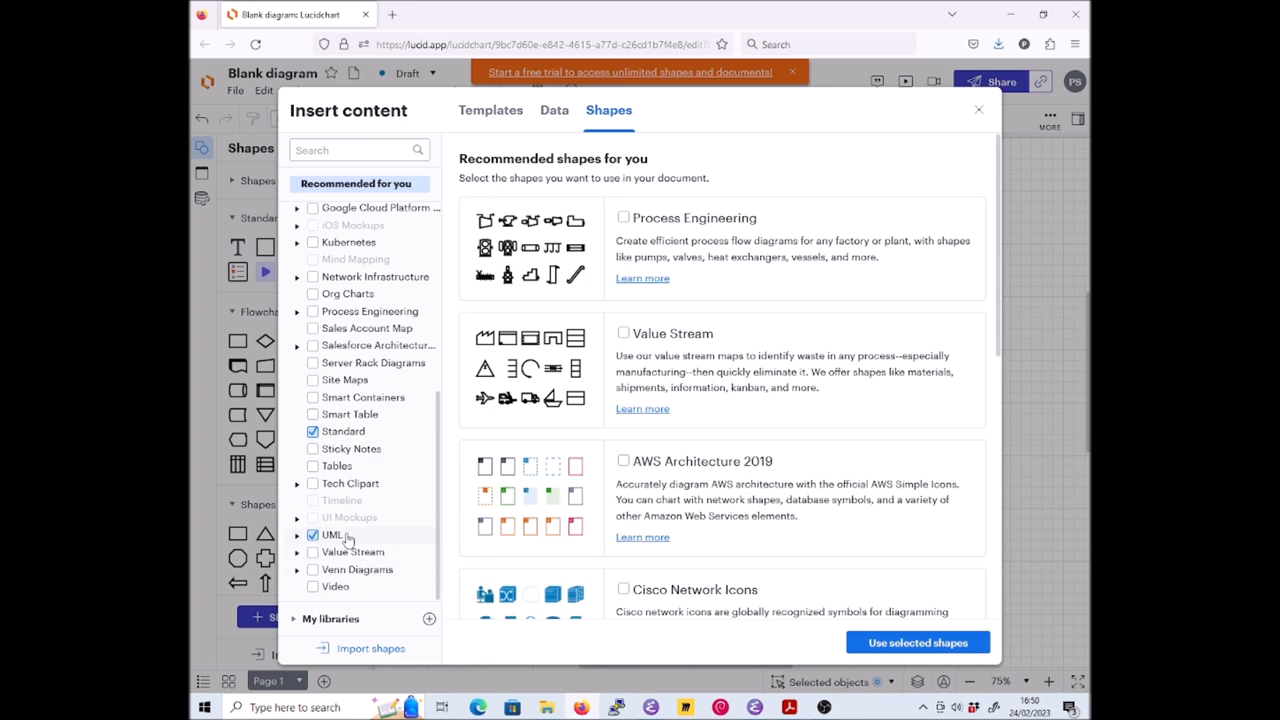
pyautogui.click(331, 534)
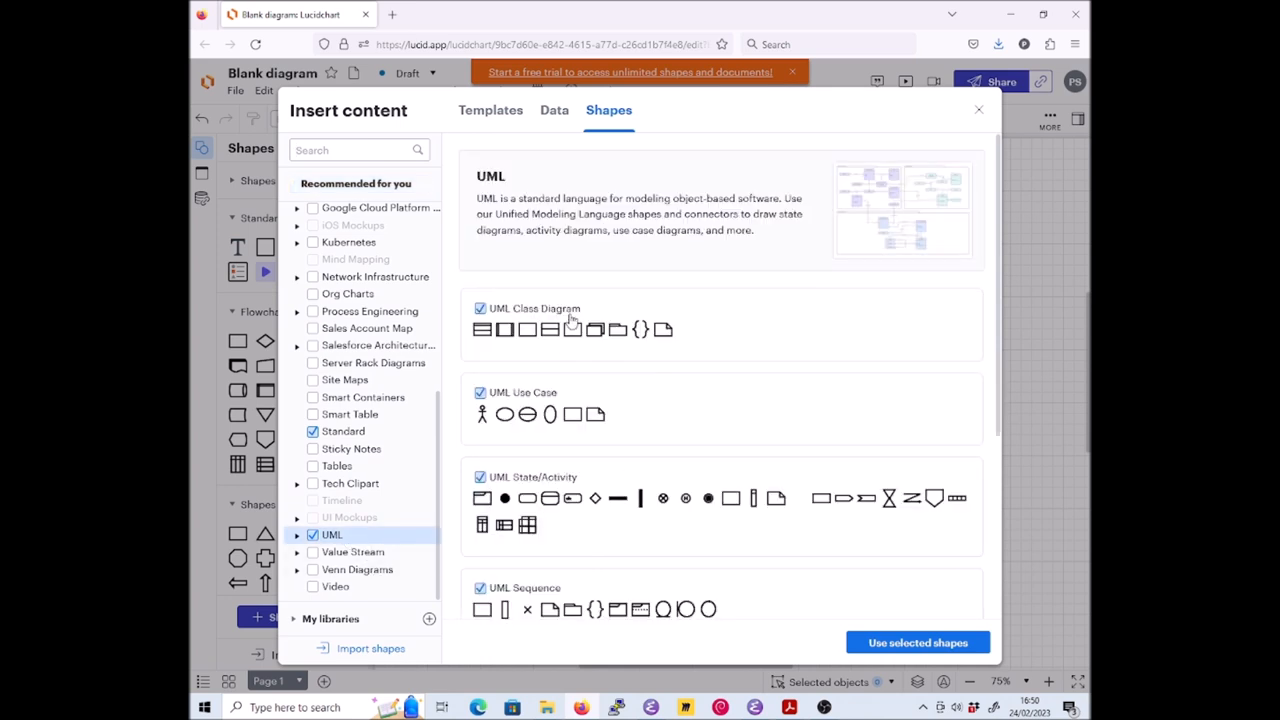
pyautogui.moveTo(807, 497)
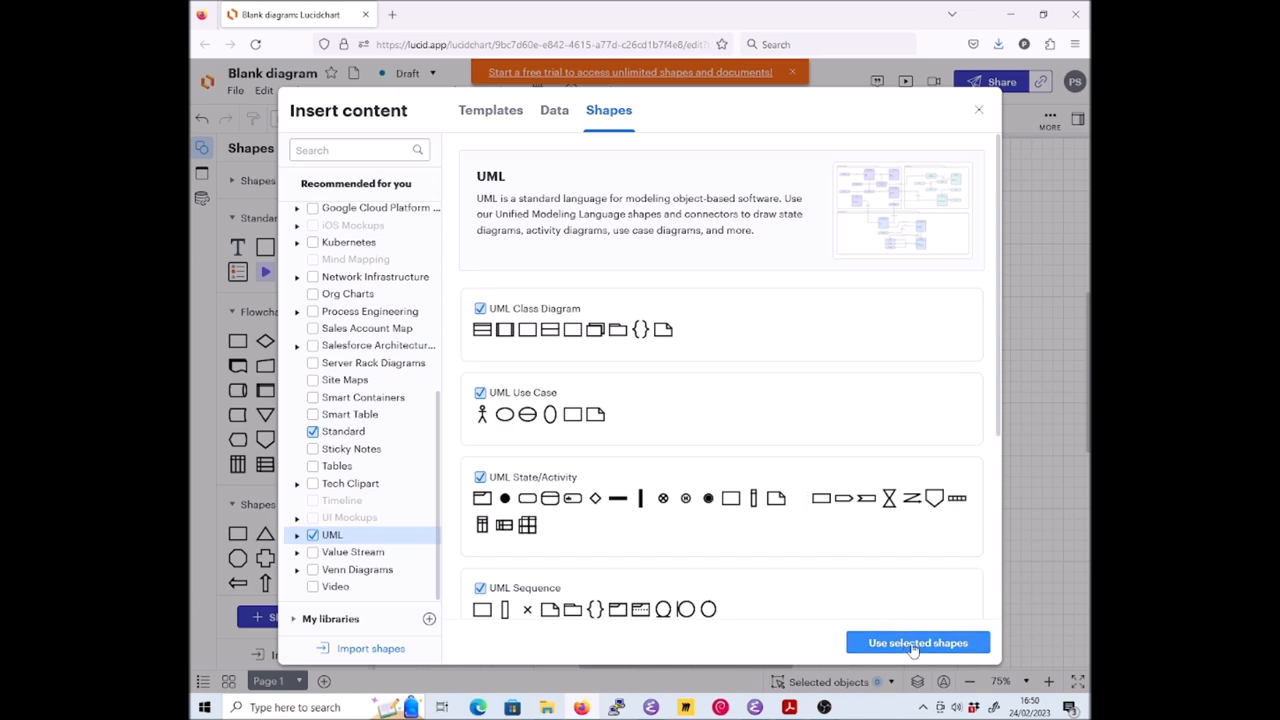
pyautogui.click(916, 642)
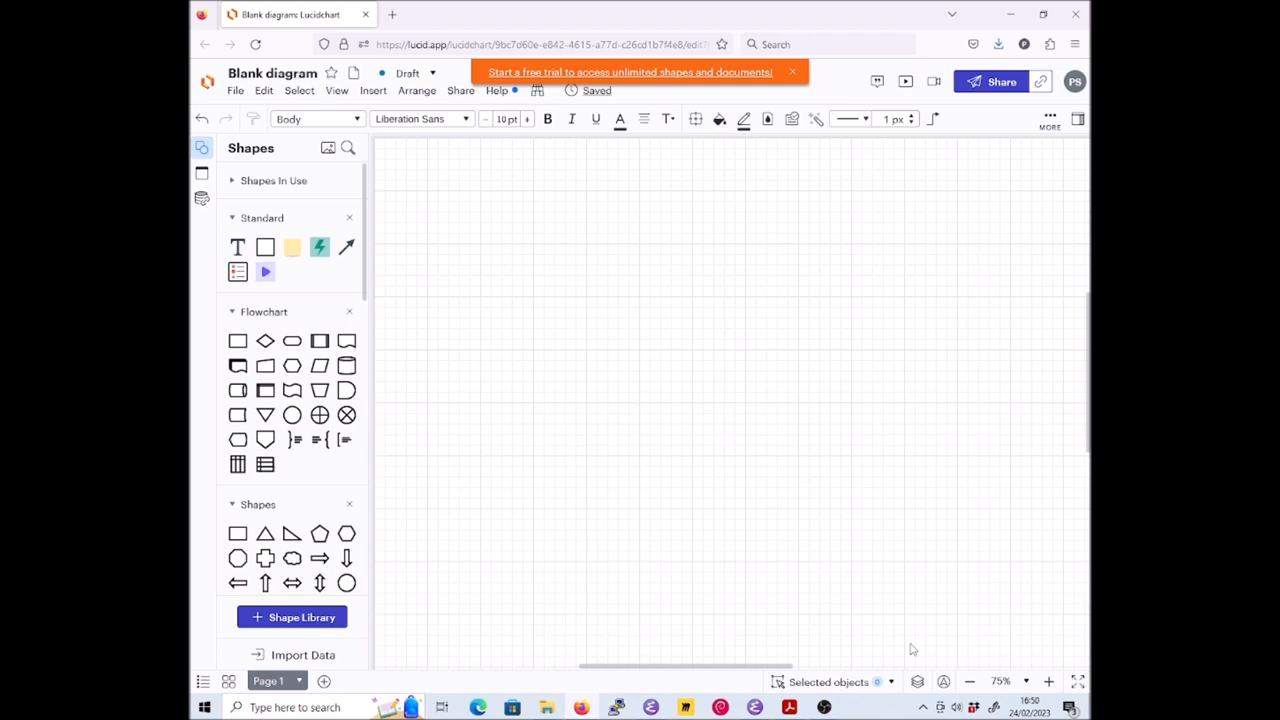
pyautogui.scroll(-3)
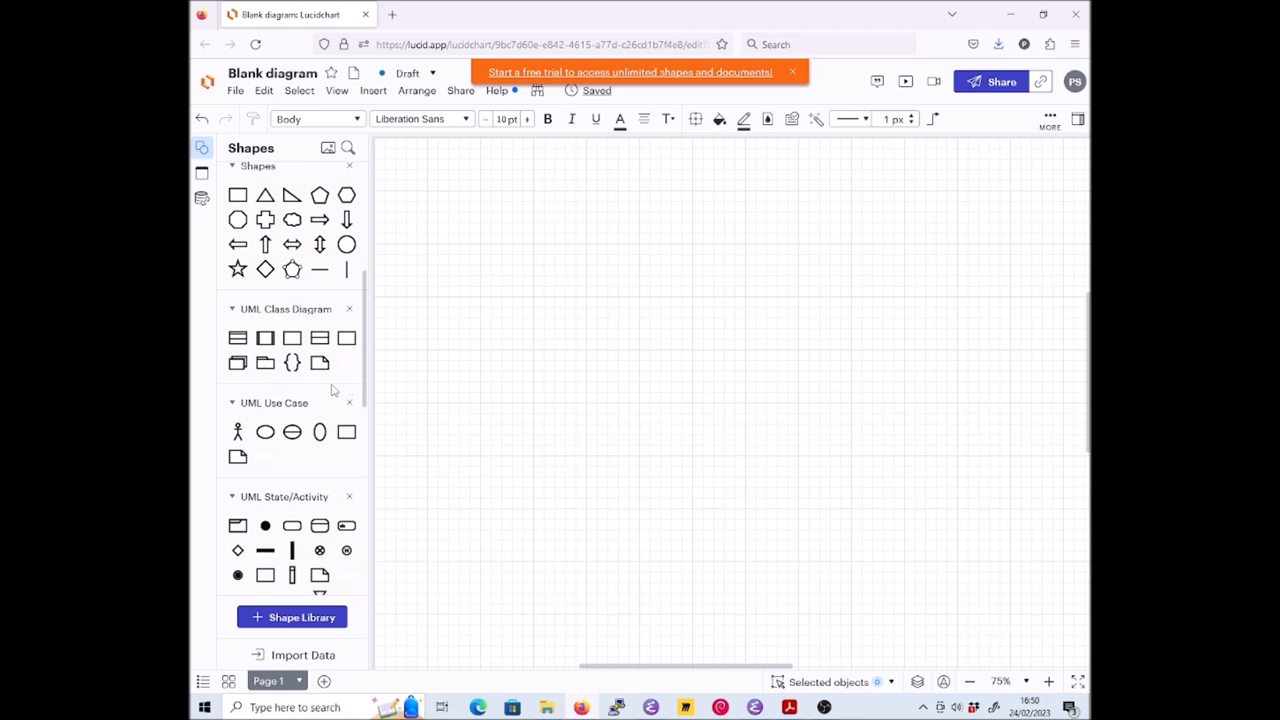
pyautogui.moveTo(237, 337); pyautogui.dragTo(458, 337)
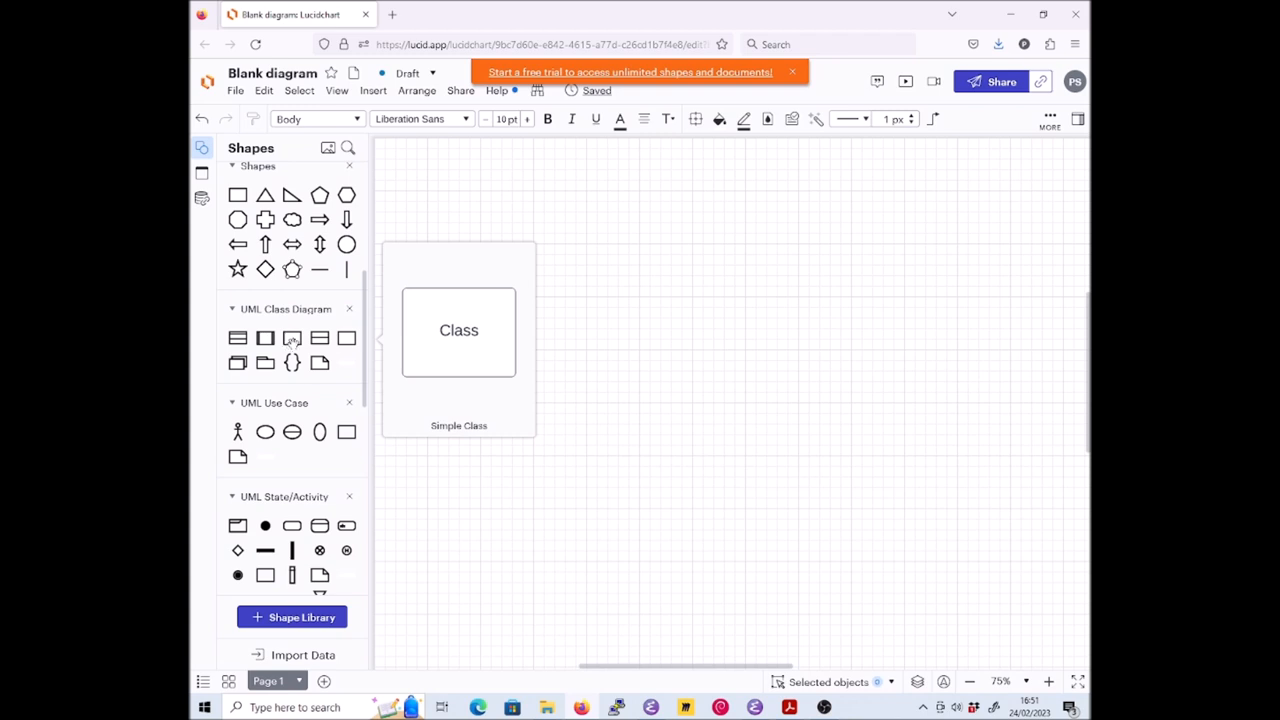
pyautogui.click(238, 338)
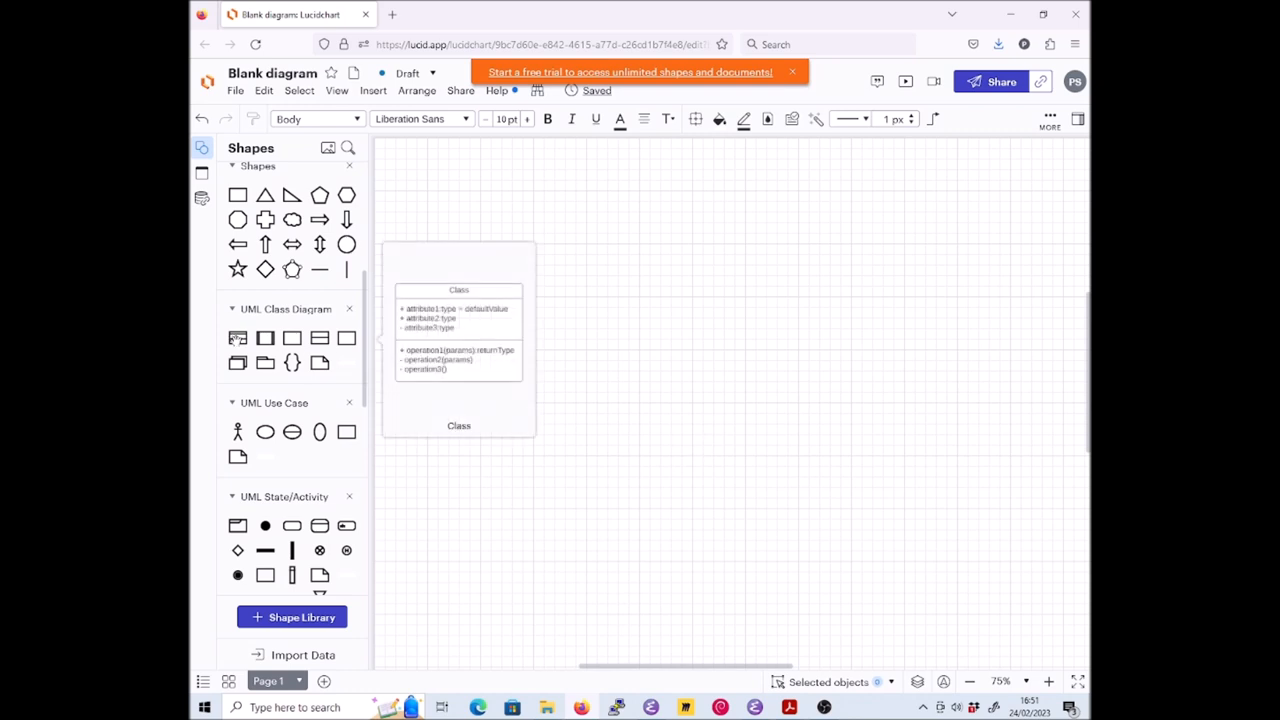
# Place a UML class named CrimeStory whose only operation is synopsis():String
pyautogui.moveTo(458, 340); pyautogui.dragTo(745, 445)
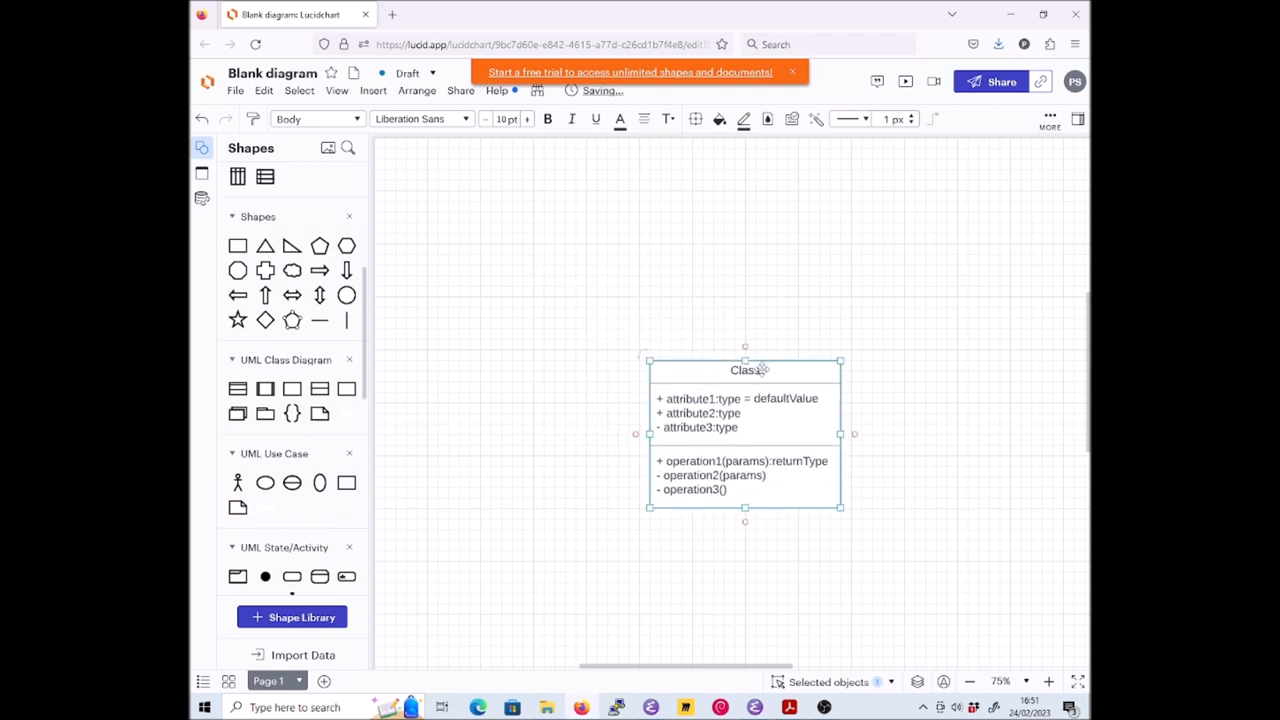
pyautogui.doubleClick(744, 370)
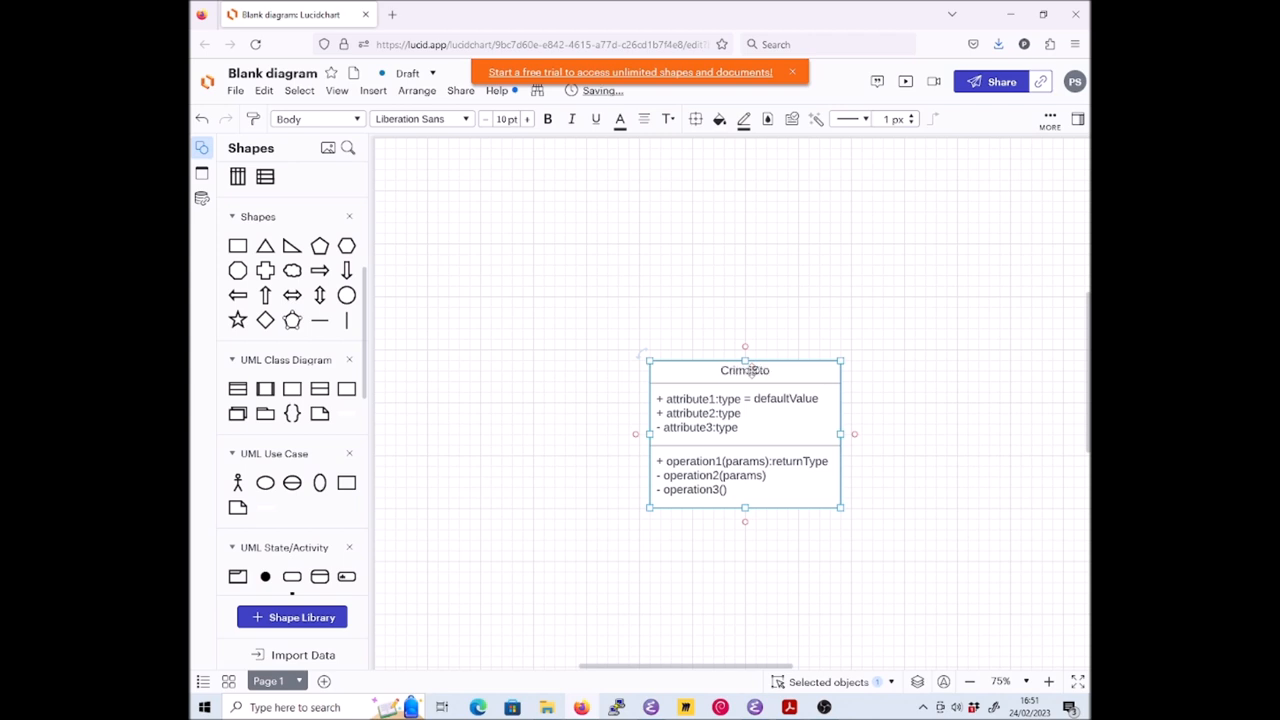
pyautogui.write('CrimeStory')
pyautogui.click(742, 461)
pyautogui.write('synopsis')
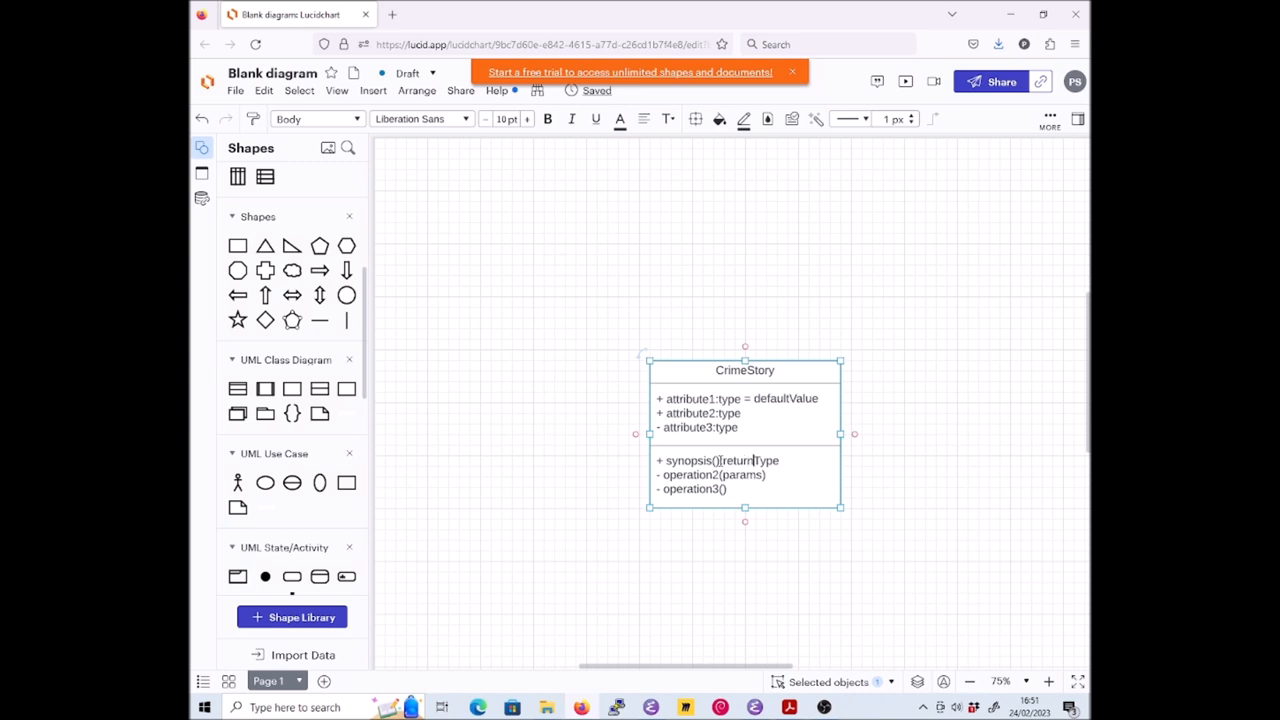
pyautogui.press('Backspace')
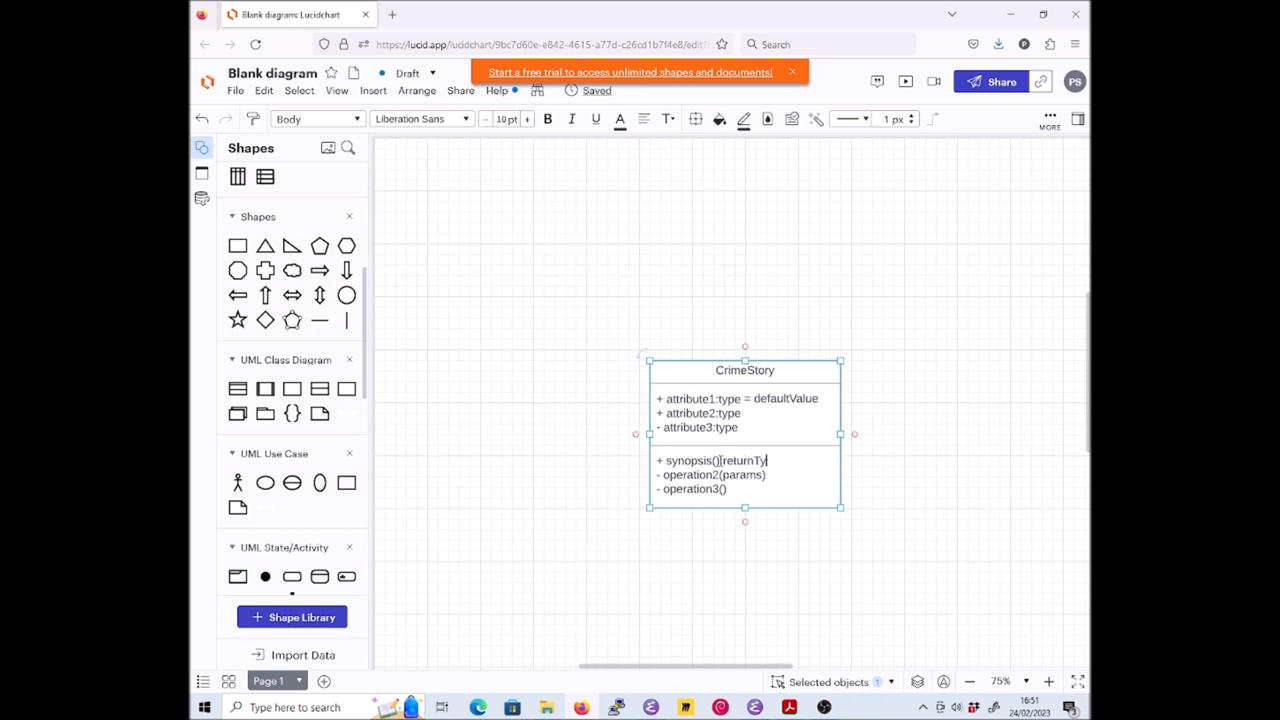
pyautogui.press('Backspace')
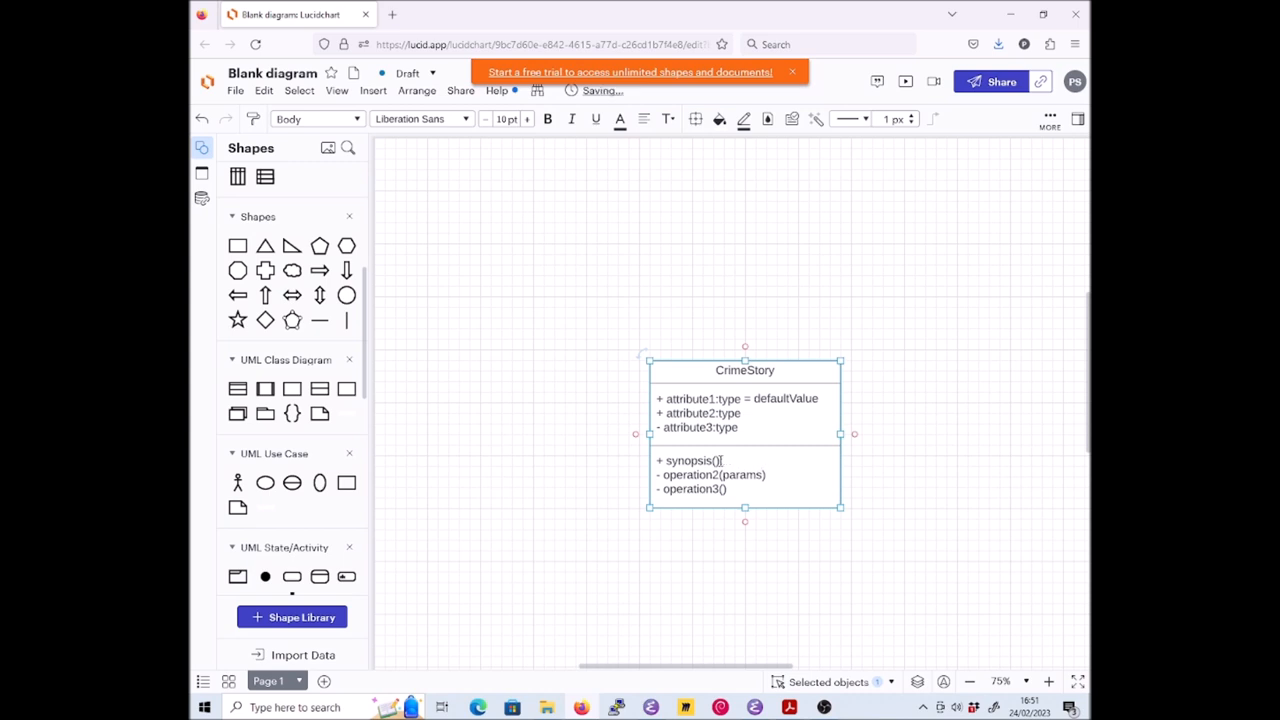
pyautogui.write('String')
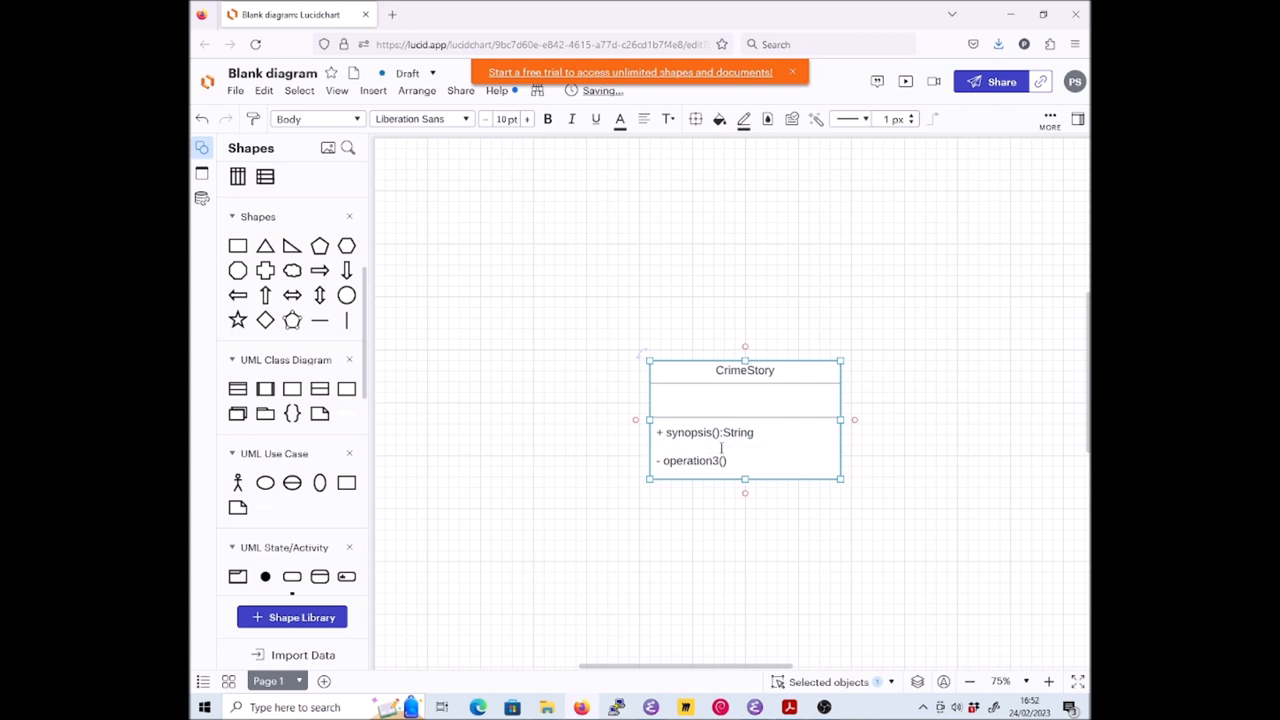
pyautogui.doubleClick(692, 460)
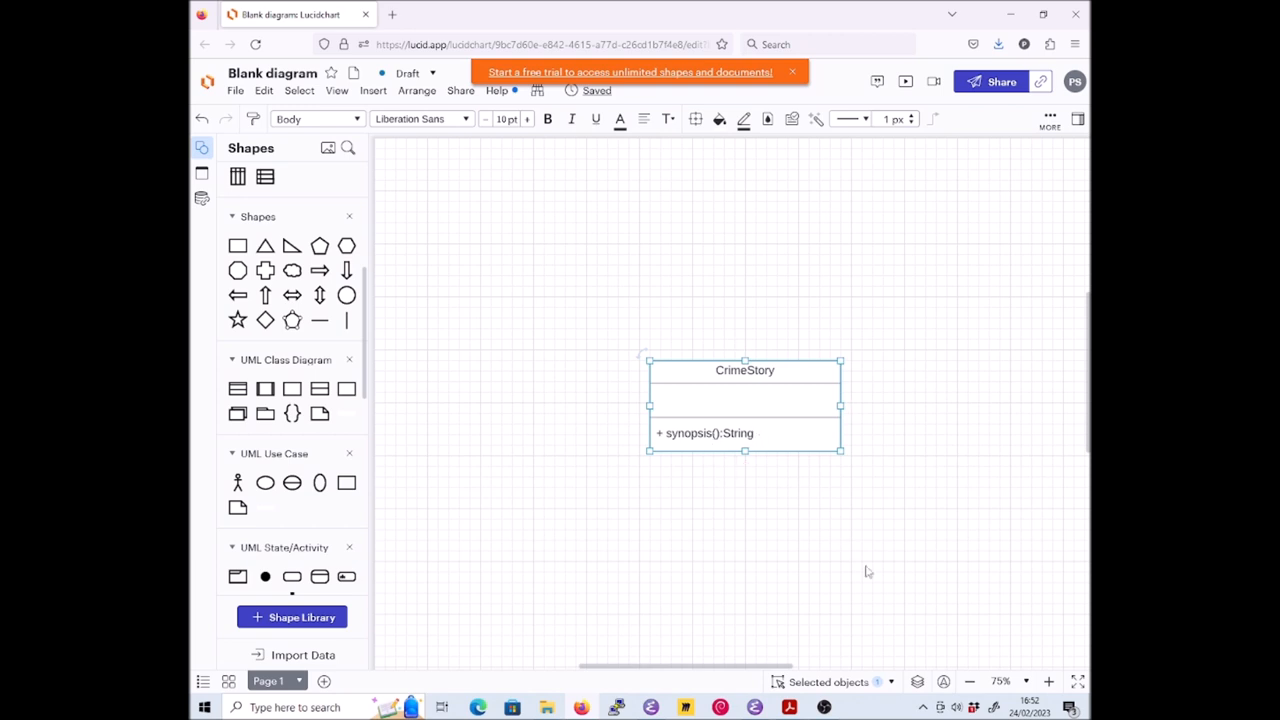
pyautogui.moveTo(265, 389)
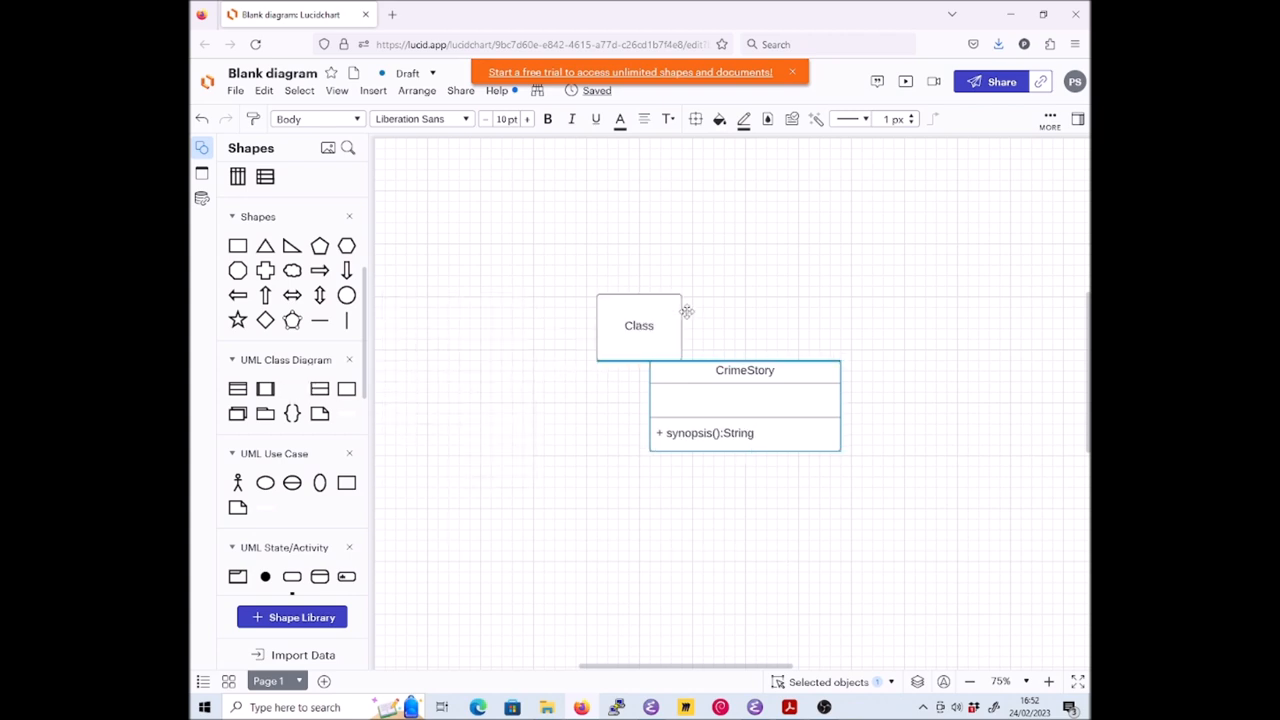
# Place a simple class box labelled Detective above CrimeStory
pyautogui.moveTo(639, 325); pyautogui.dragTo(798, 223)
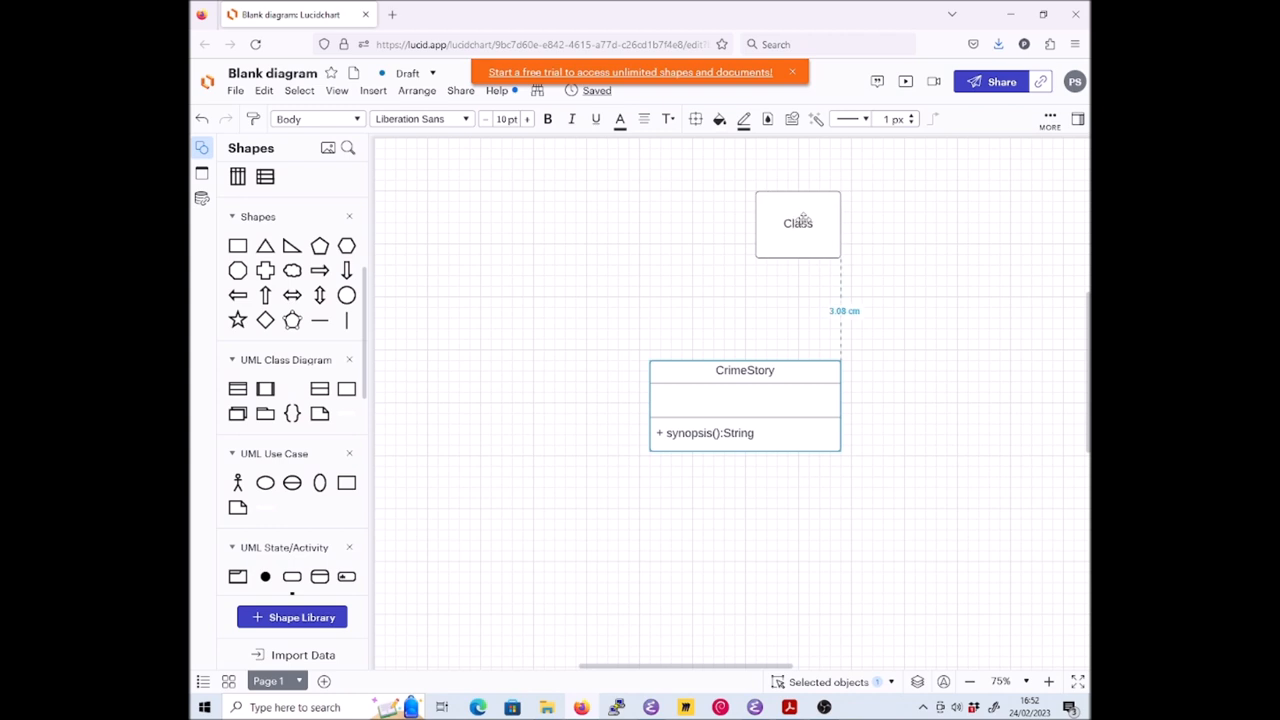
pyautogui.click(798, 223)
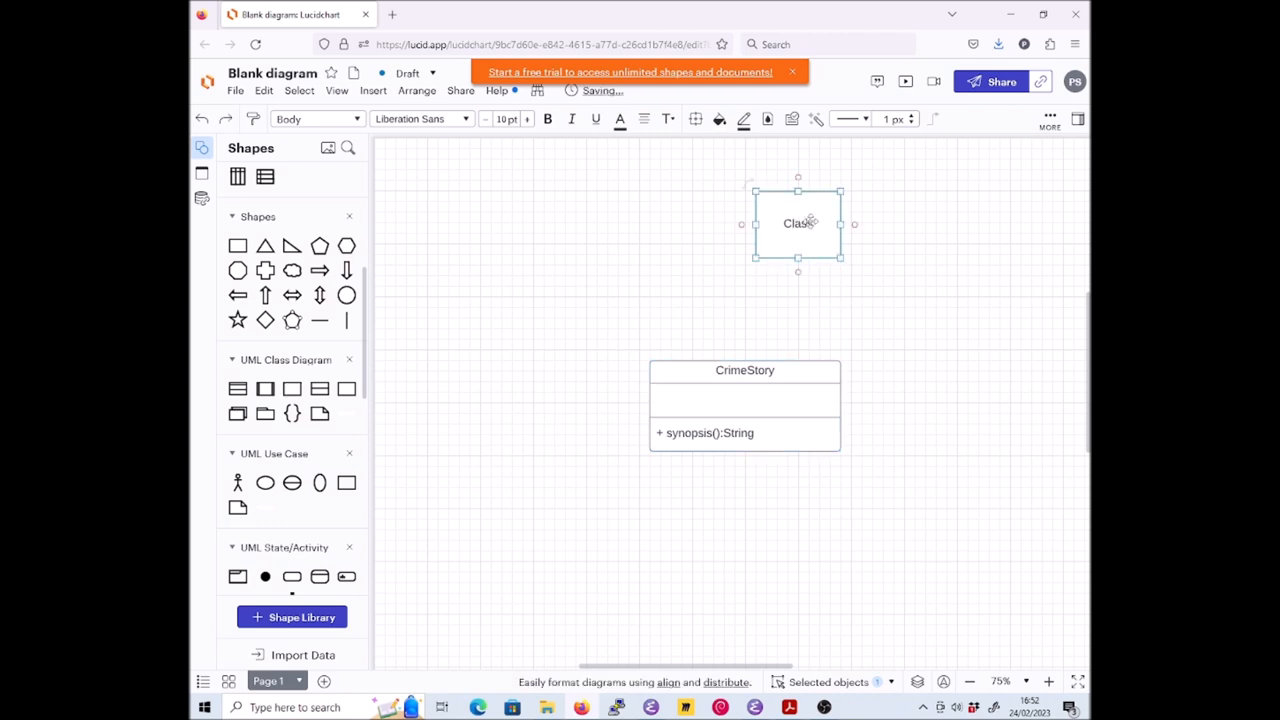
pyautogui.write('D')
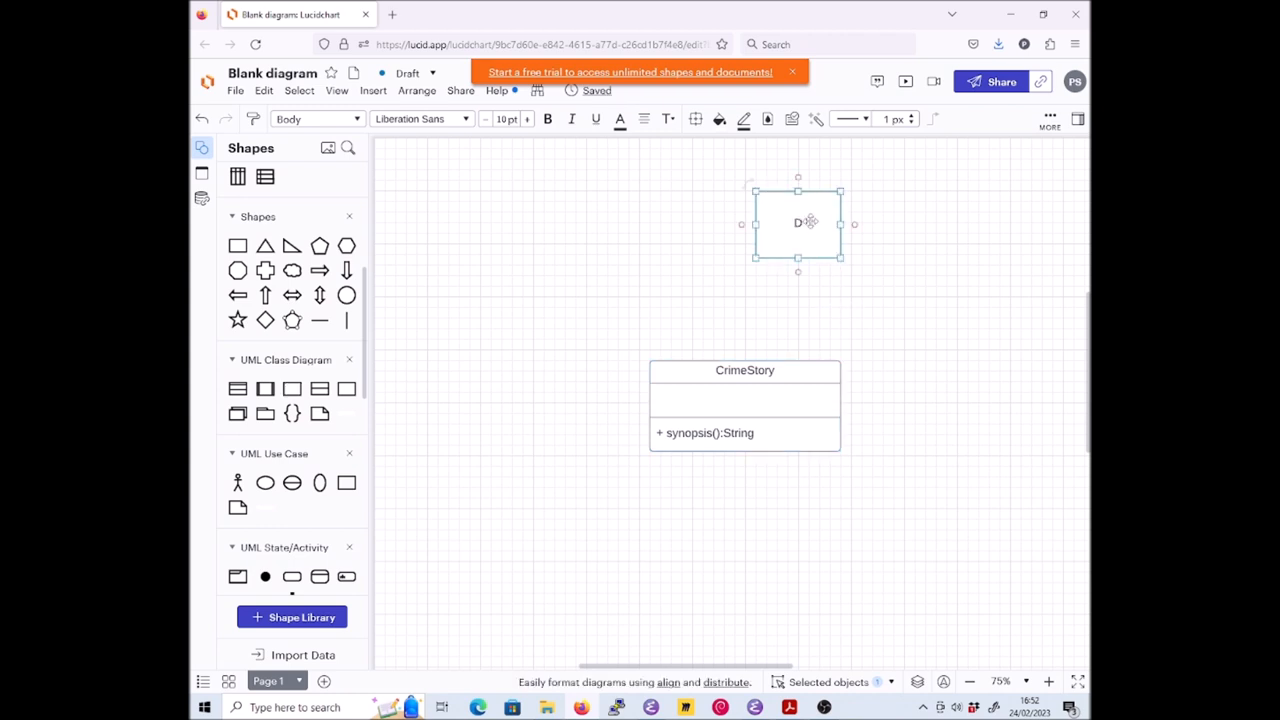
pyautogui.write('etective')
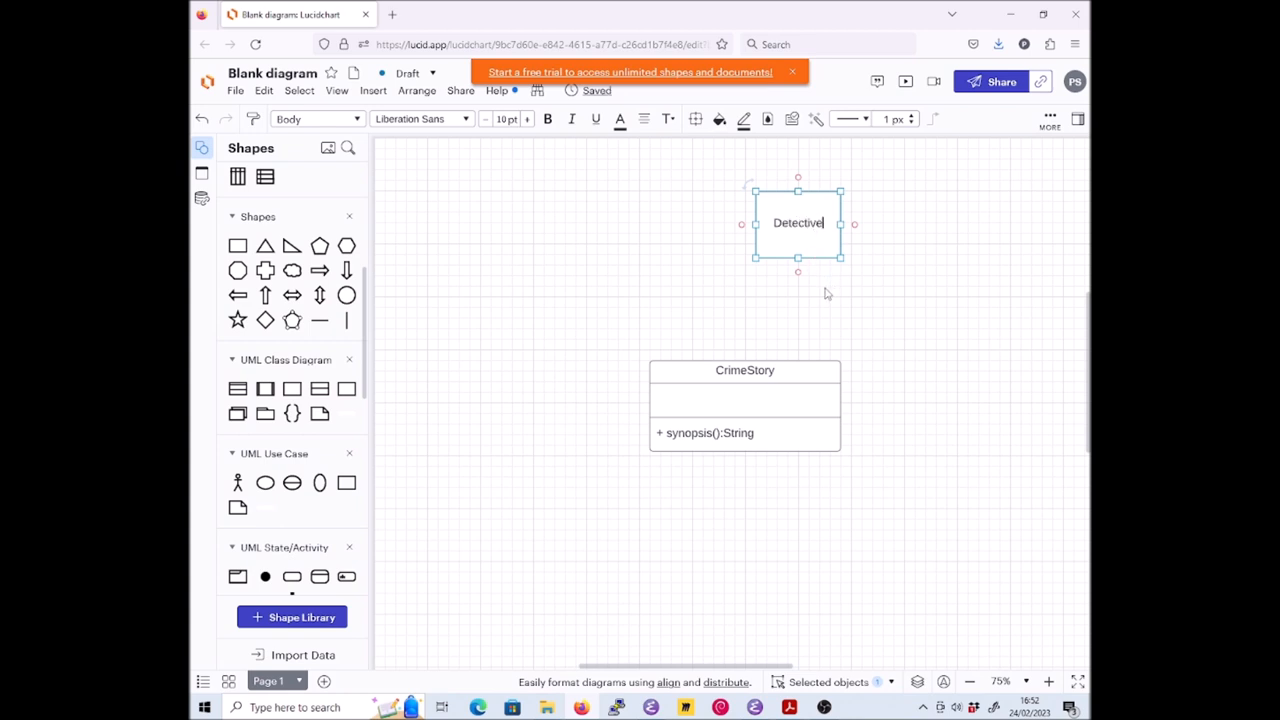
pyautogui.click(744, 405)
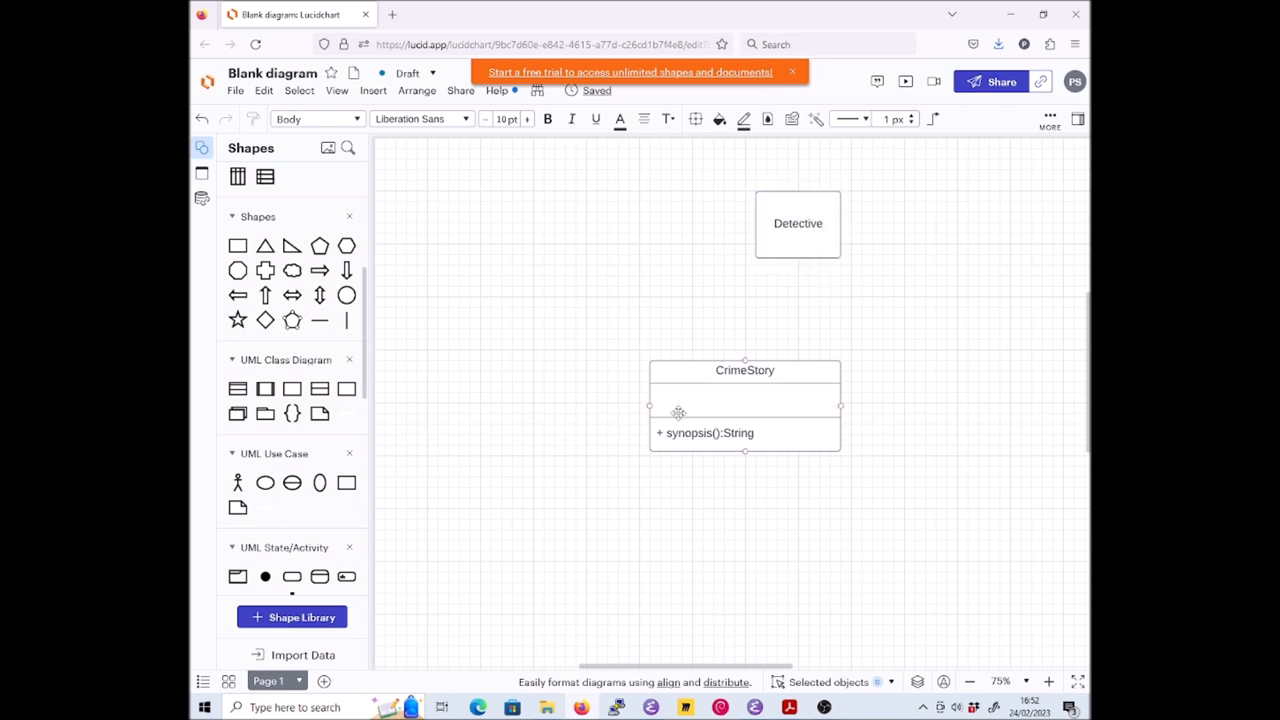
pyautogui.click(745, 347)
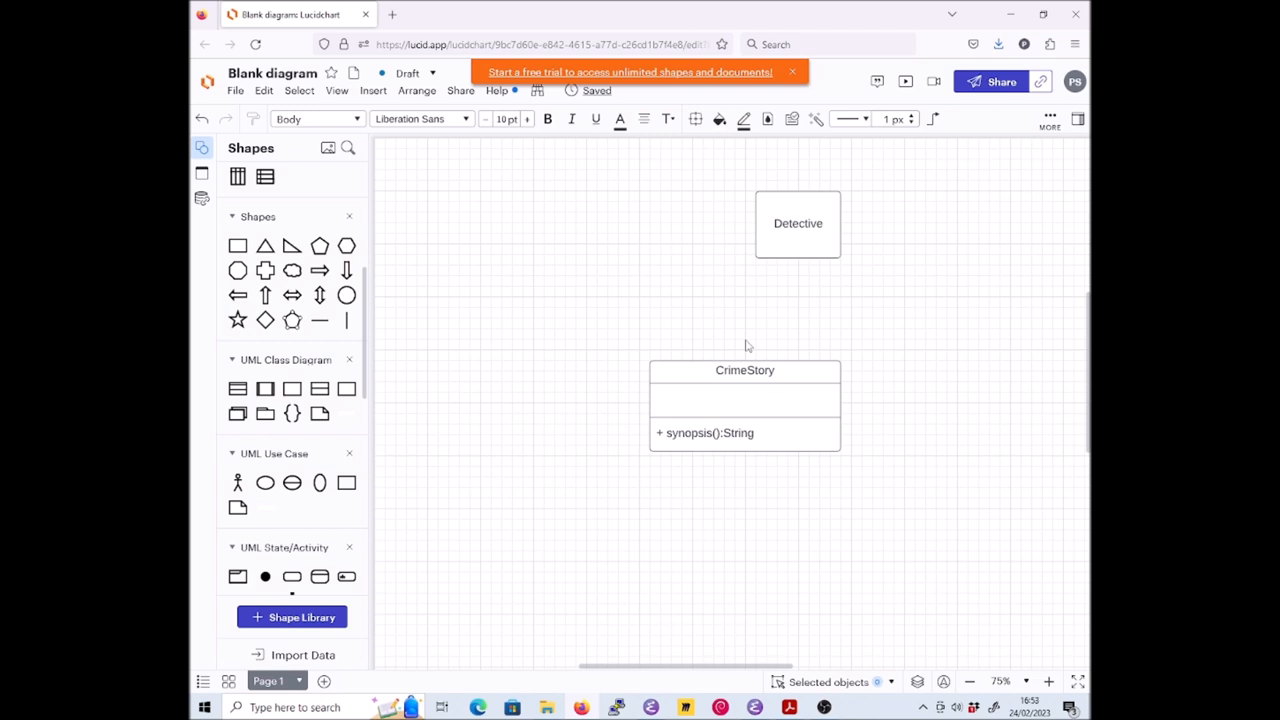
pyautogui.moveTo(265, 388)
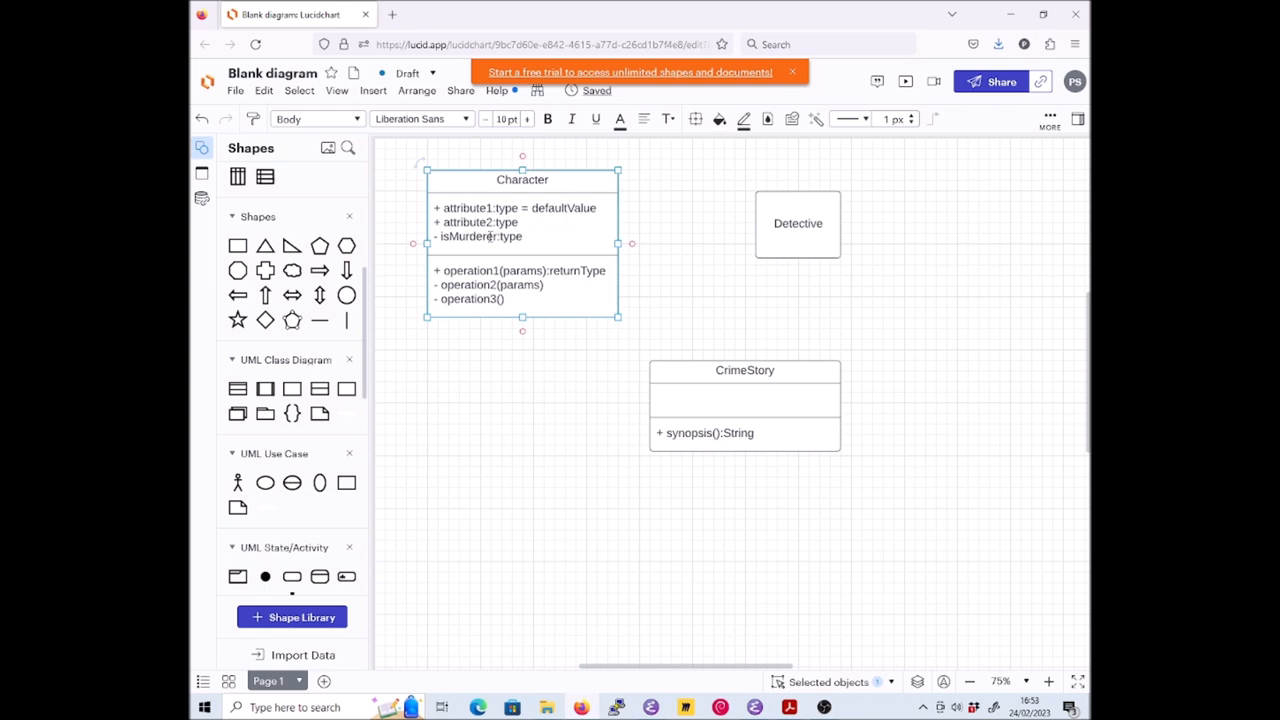
# Give Character the attribute isMurderer:Boolean and delete its placeholder operation lines
pyautogui.write('B')
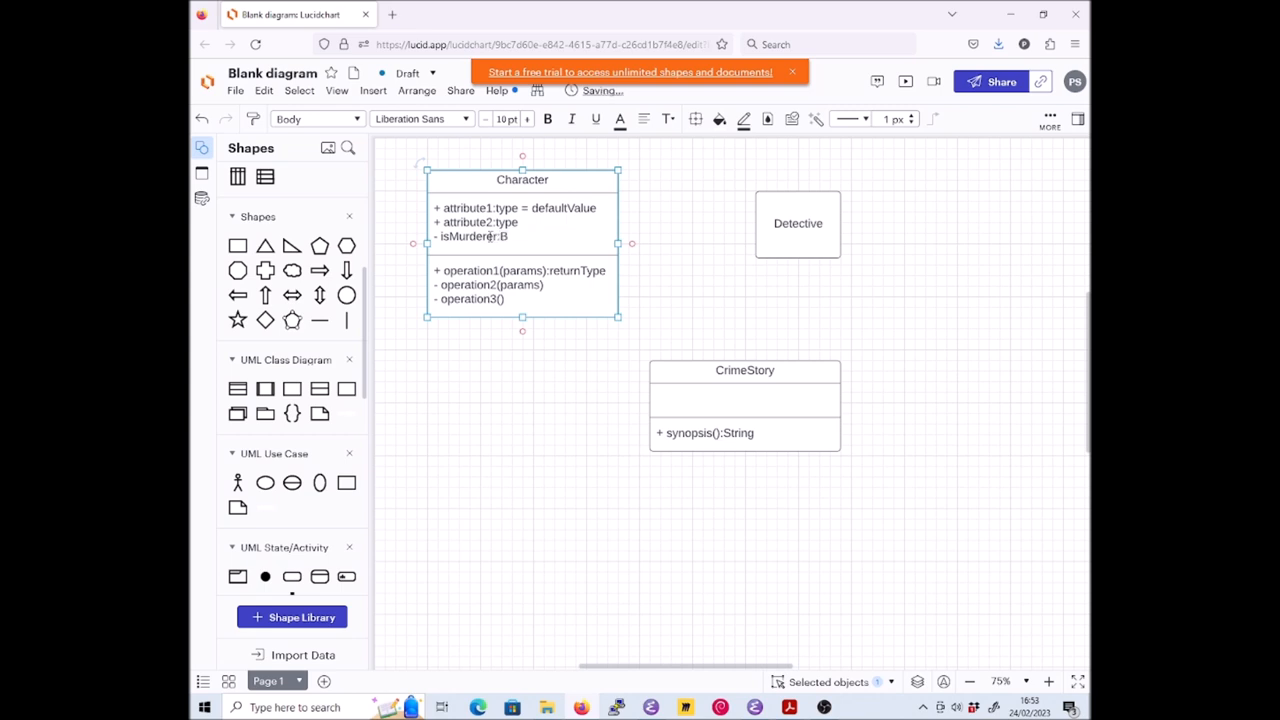
pyautogui.write('oolean')
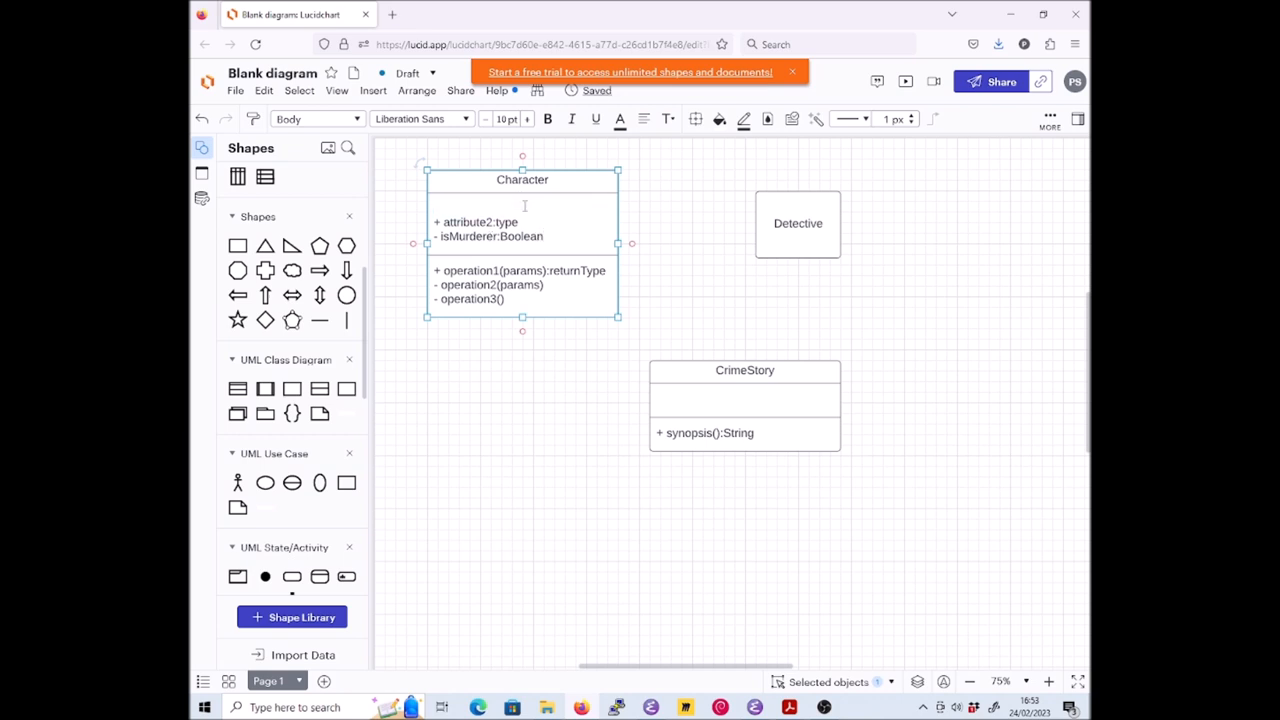
pyautogui.doubleClick(477, 222)
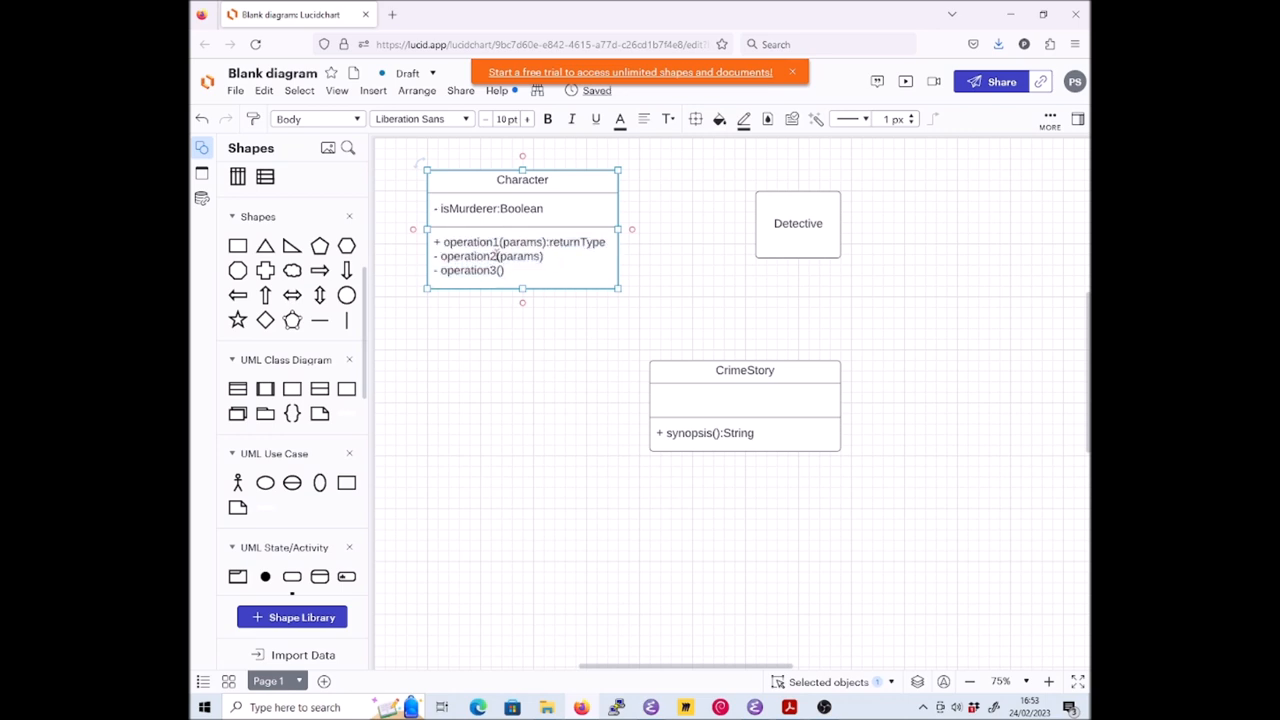
pyautogui.doubleClick(467, 256)
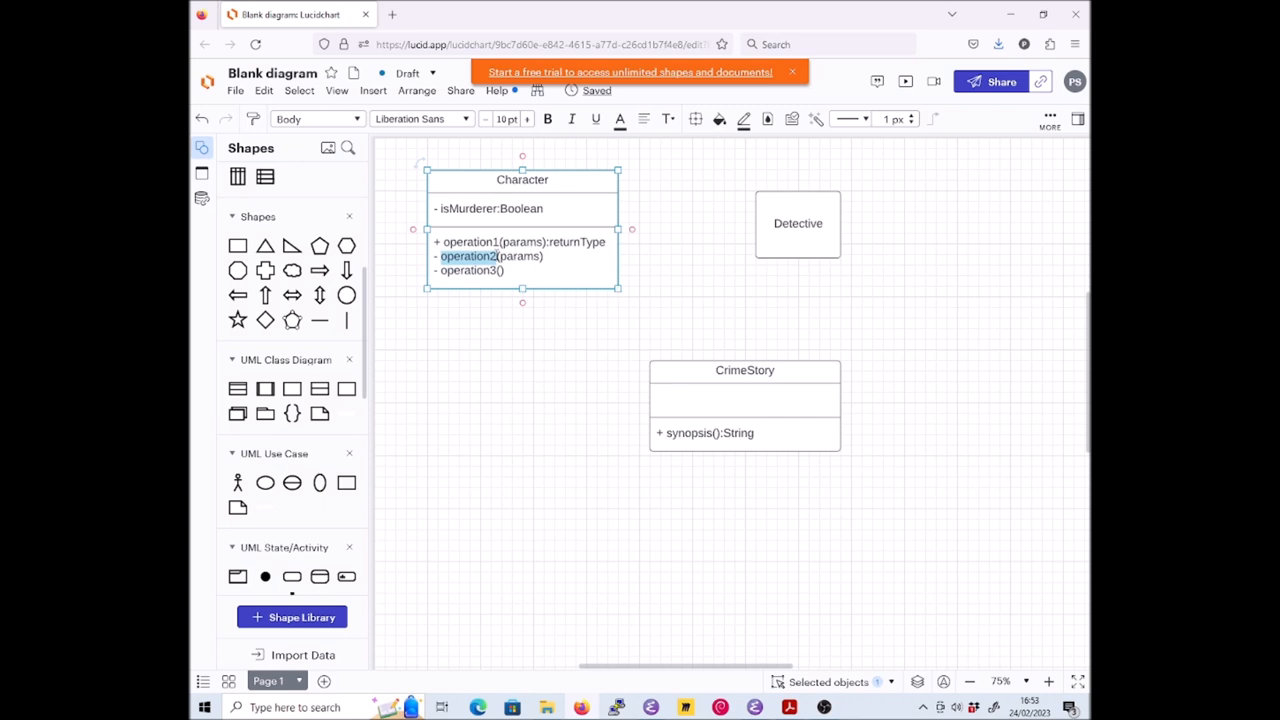
pyautogui.press('Delete')
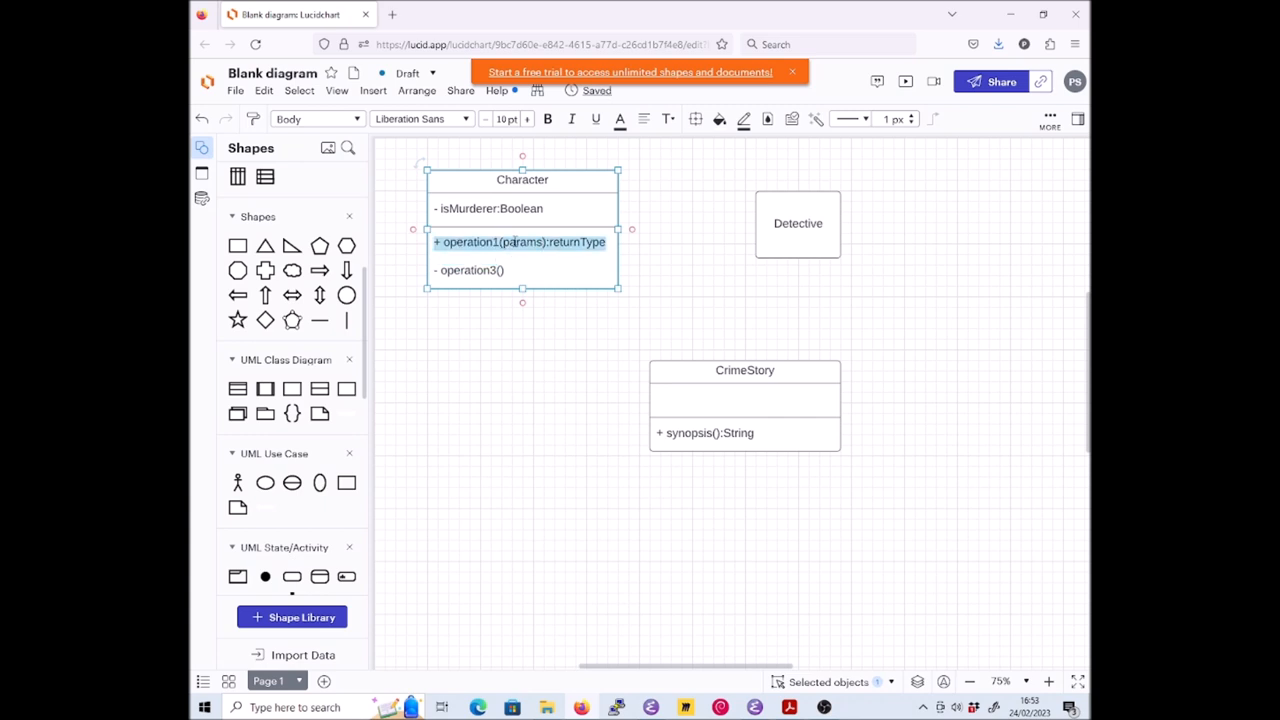
pyautogui.press('Delete')
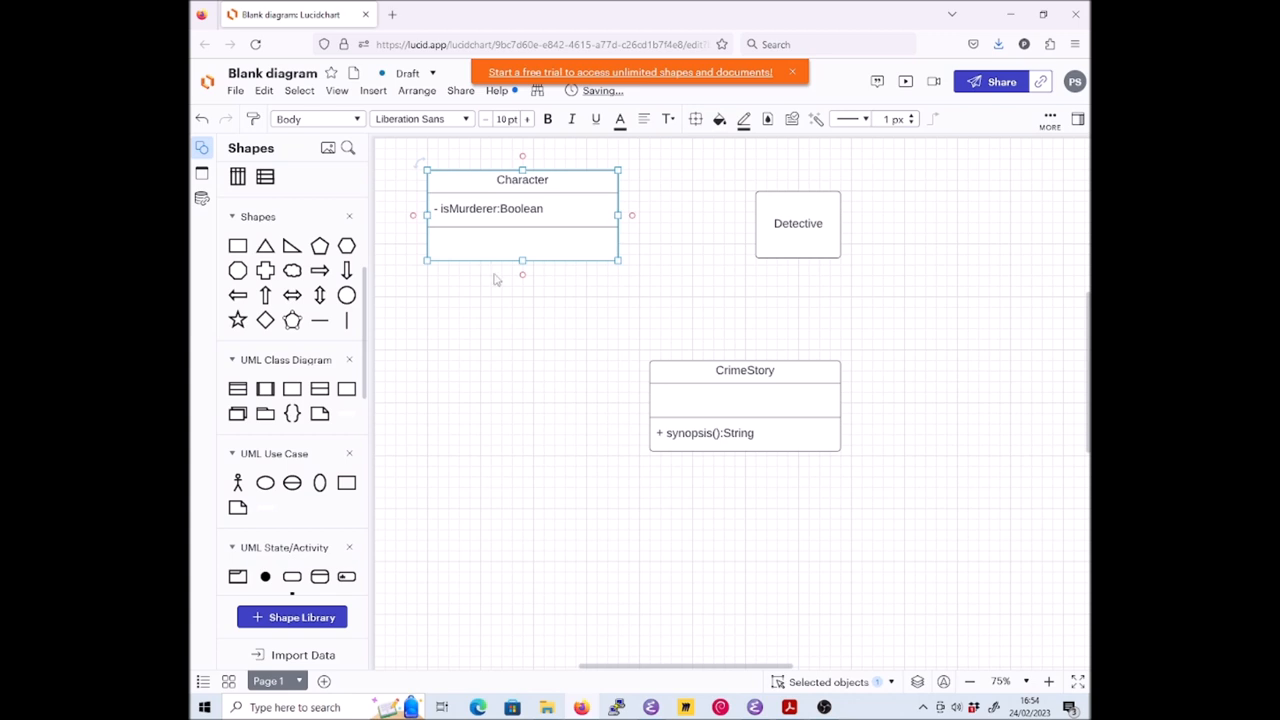
pyautogui.moveTo(703, 297)
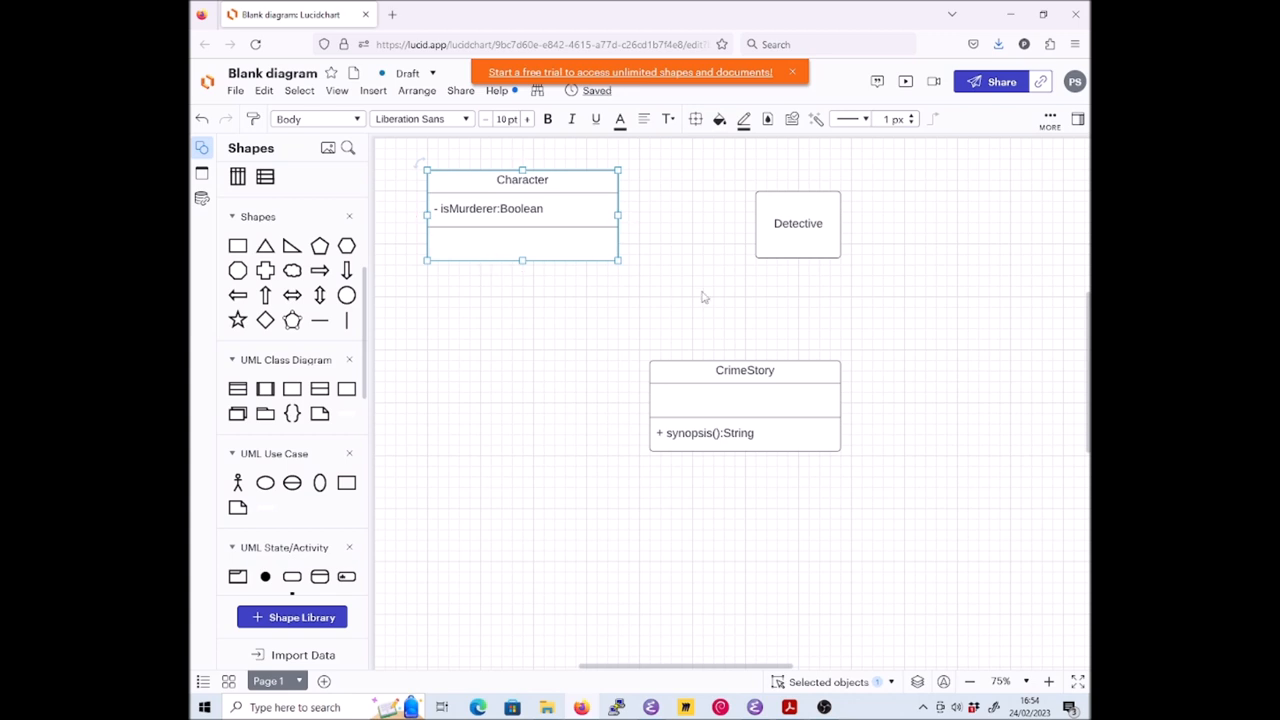
pyautogui.moveTo(291, 388)
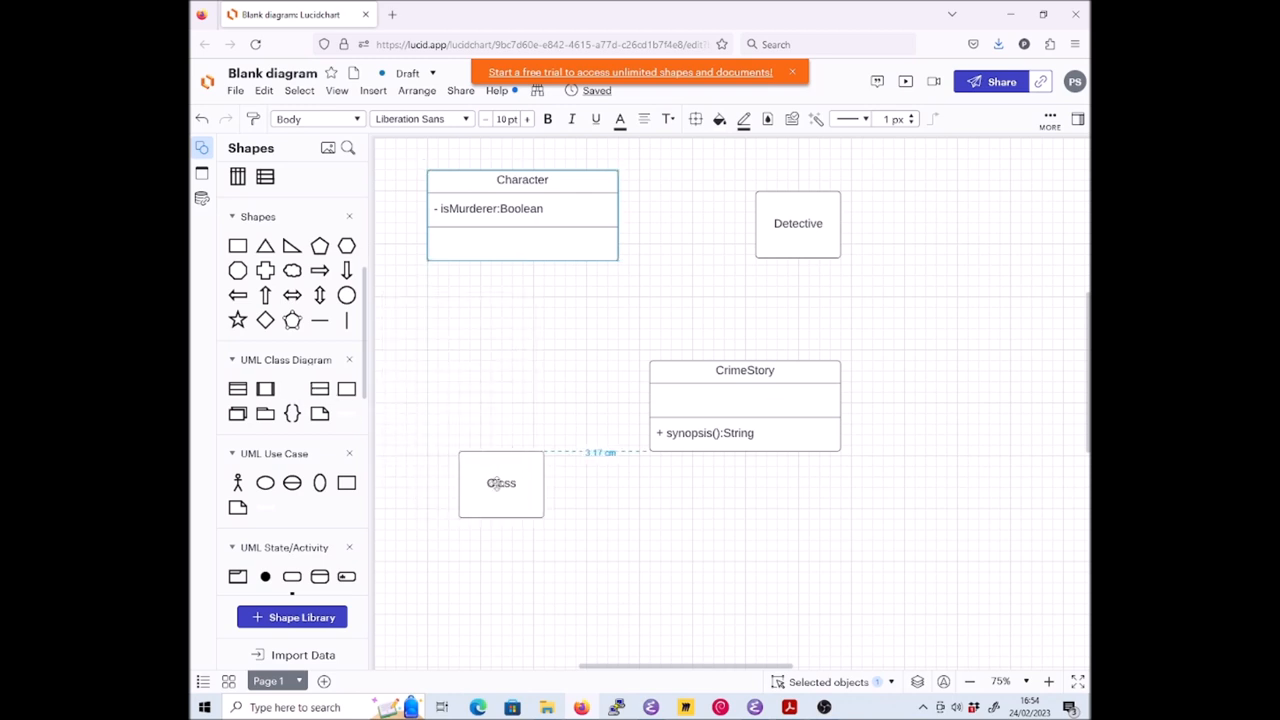
# Label the new class shape below Character as Victim
pyautogui.click(501, 483)
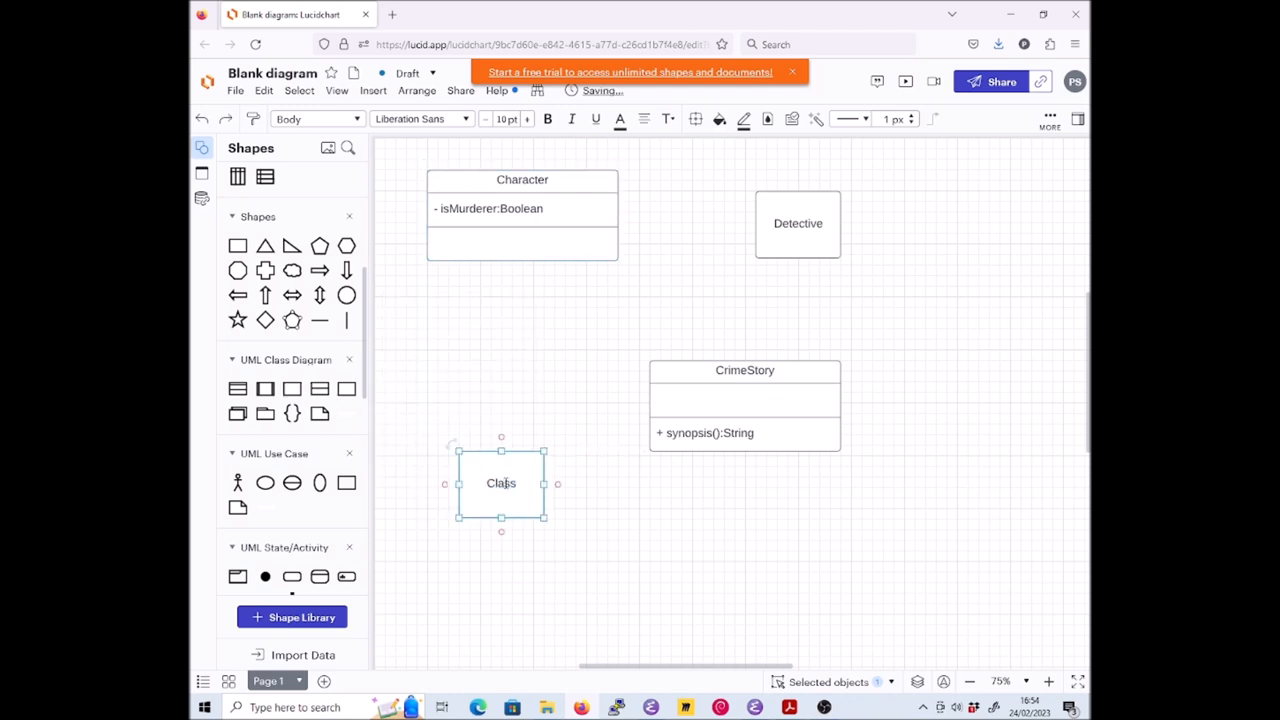
pyautogui.doubleClick(501, 483)
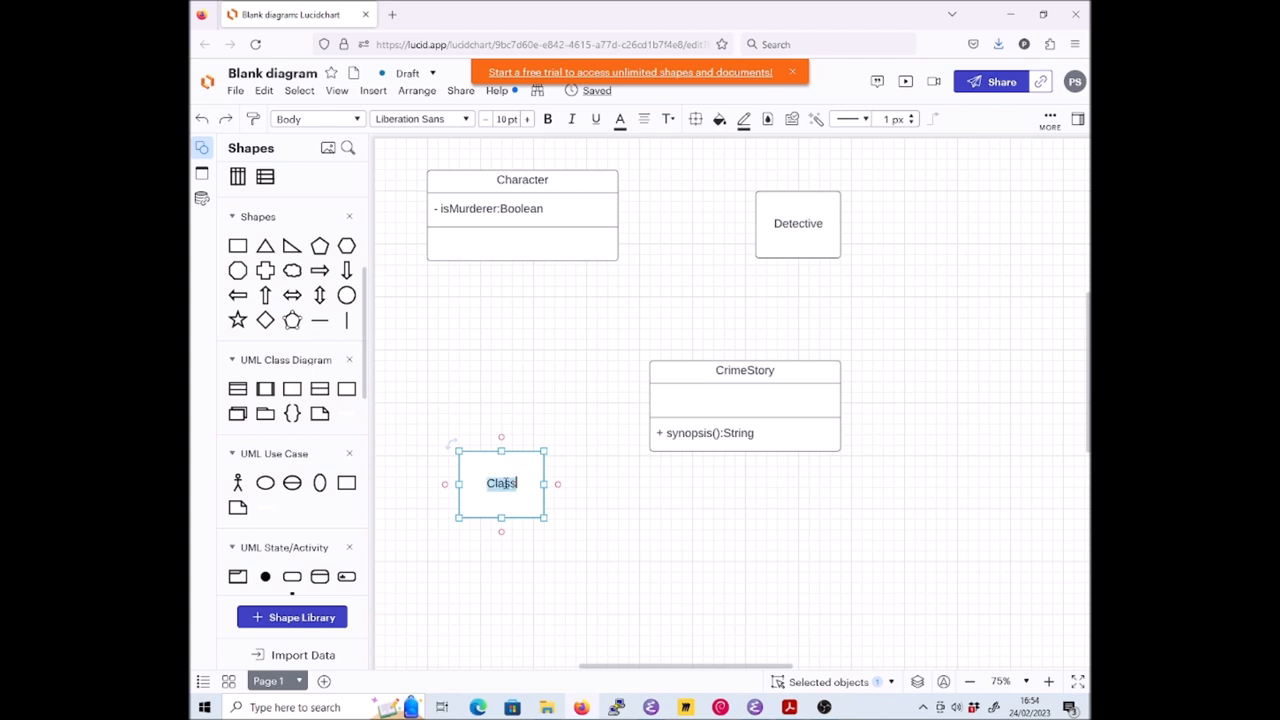
pyautogui.write('Victim')
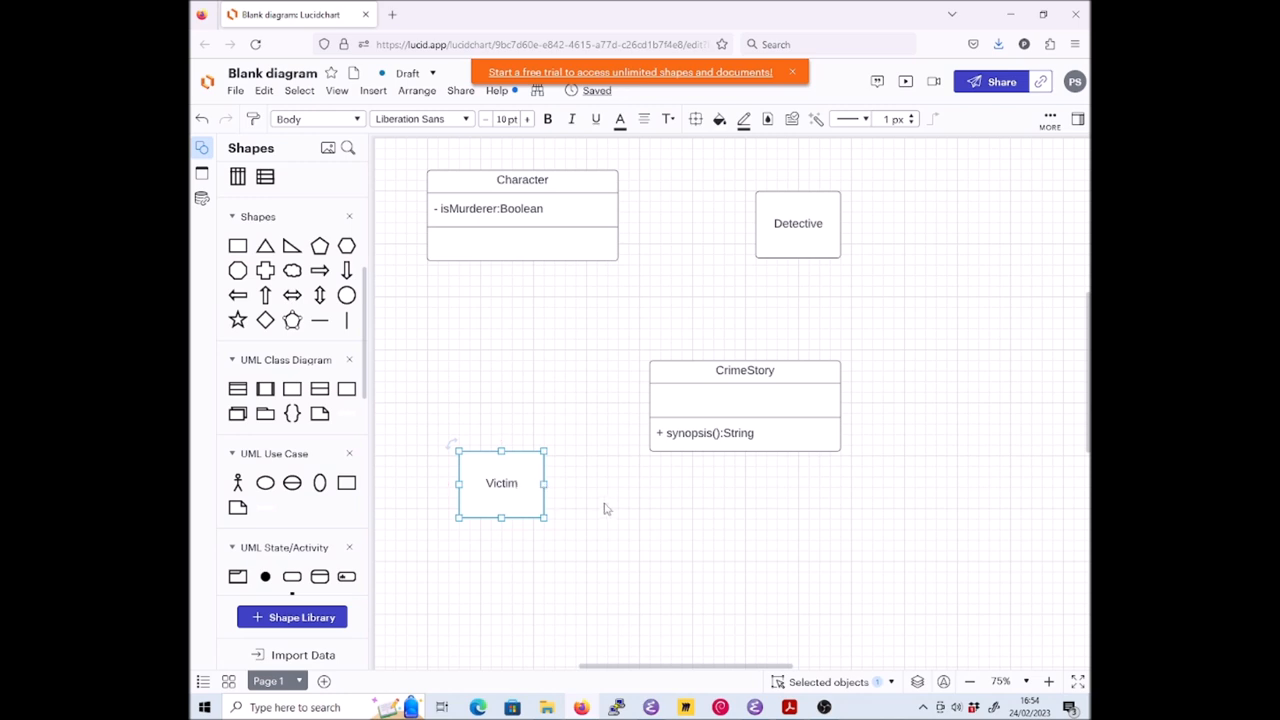
pyautogui.click(604, 510)
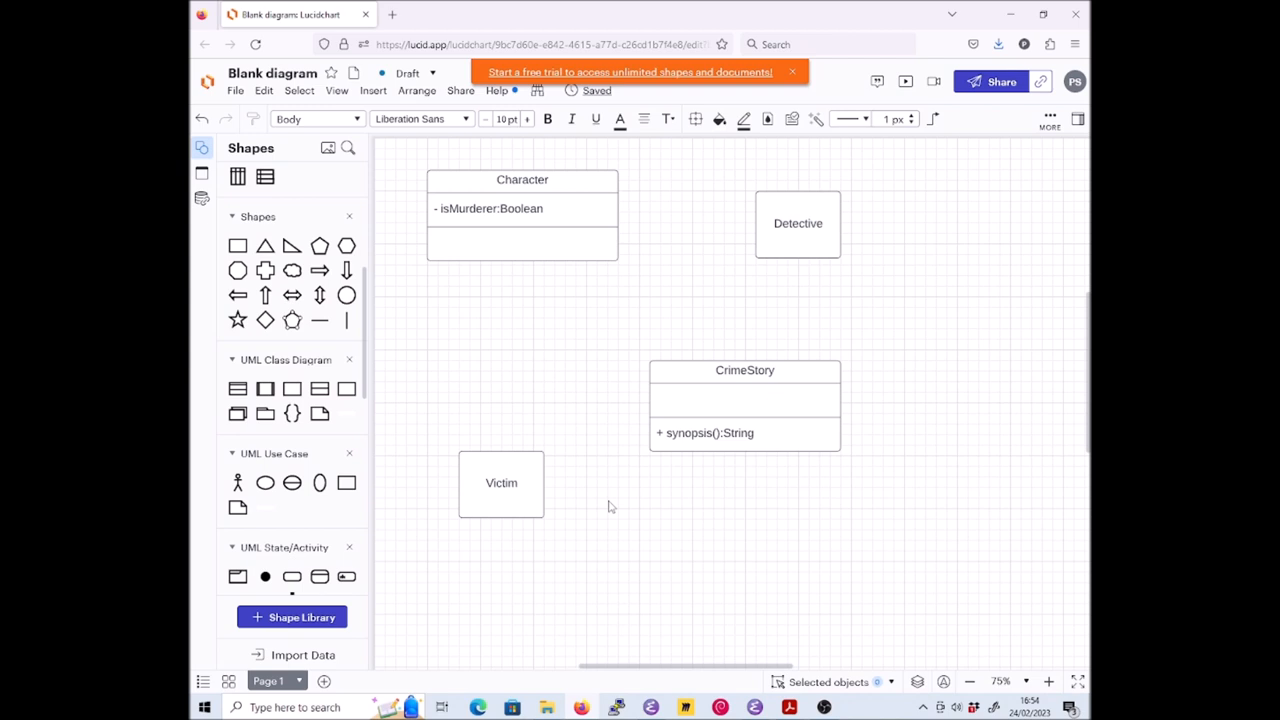
# Draw an elbow line with a hollow triangle ending from Victim up to Character
pyautogui.click(797, 223)
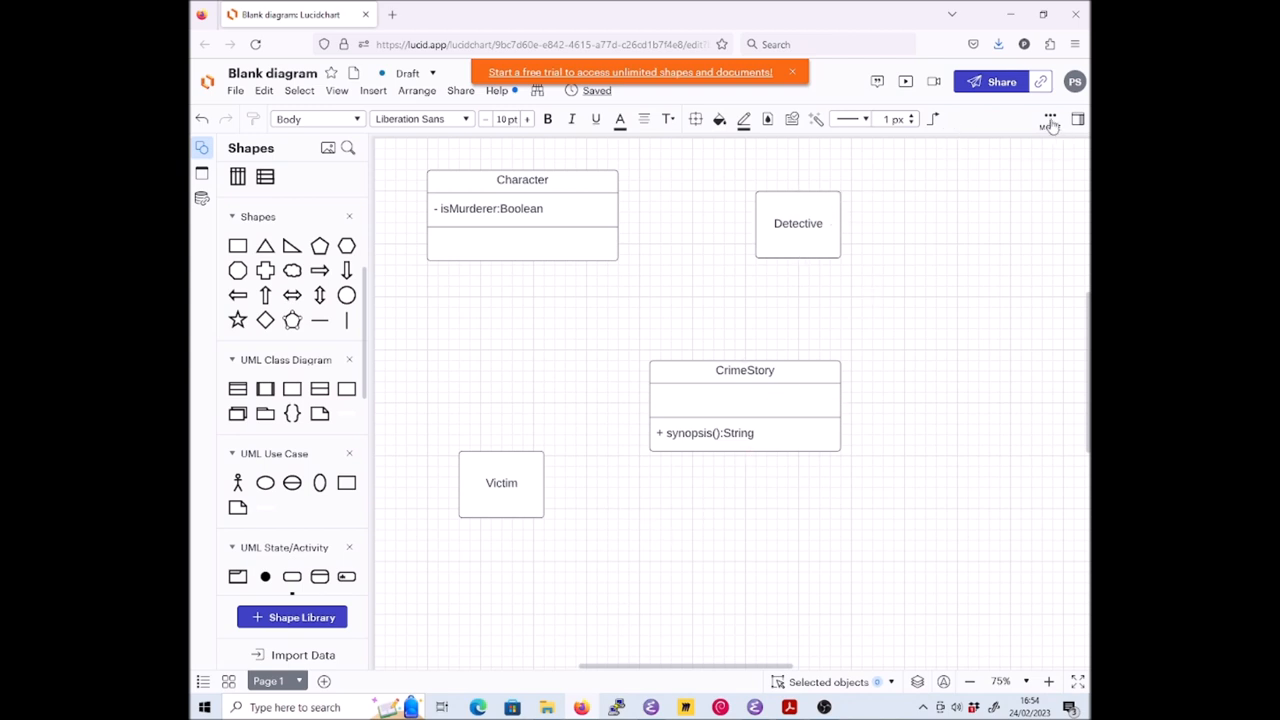
pyautogui.click(1050, 118)
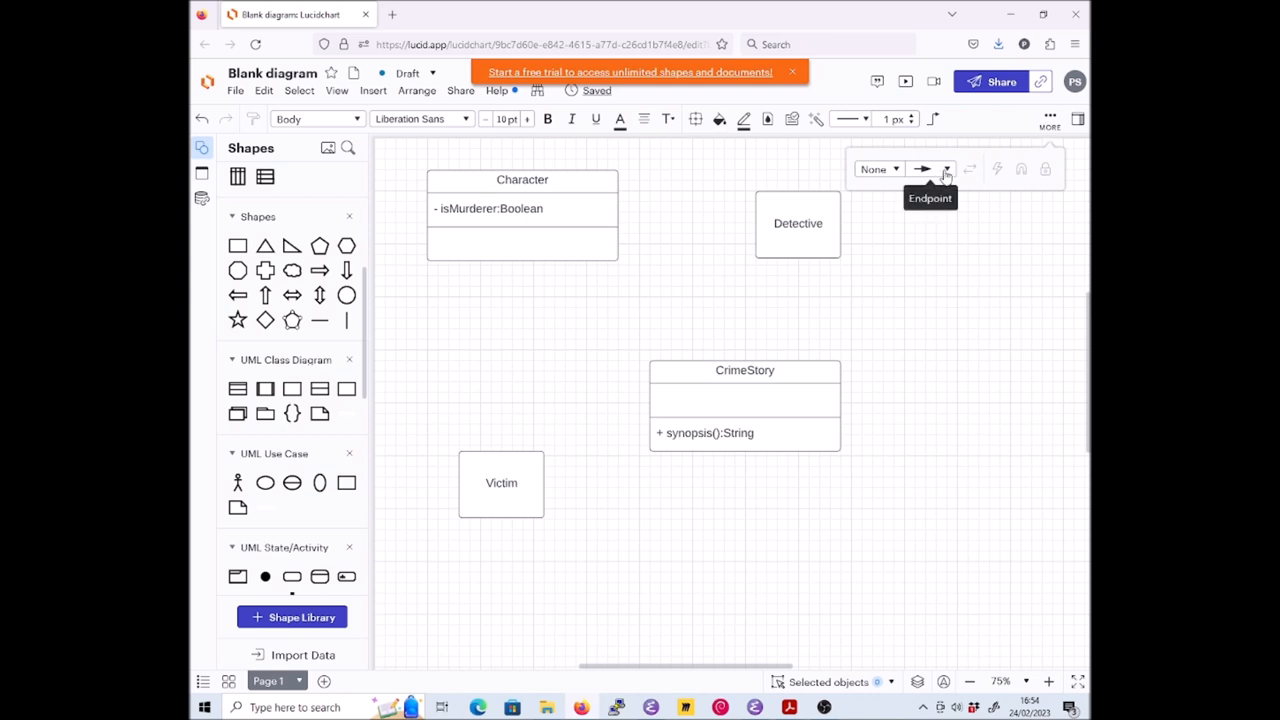
pyautogui.click(945, 168)
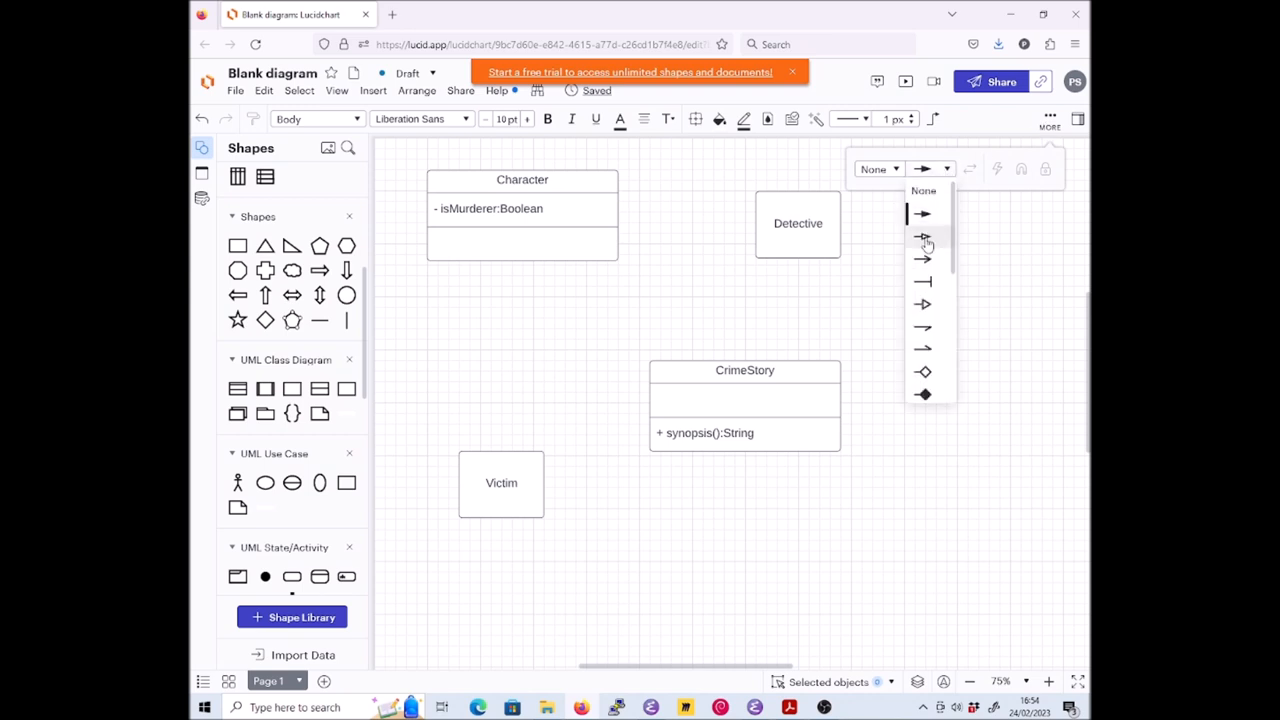
pyautogui.click(922, 237)
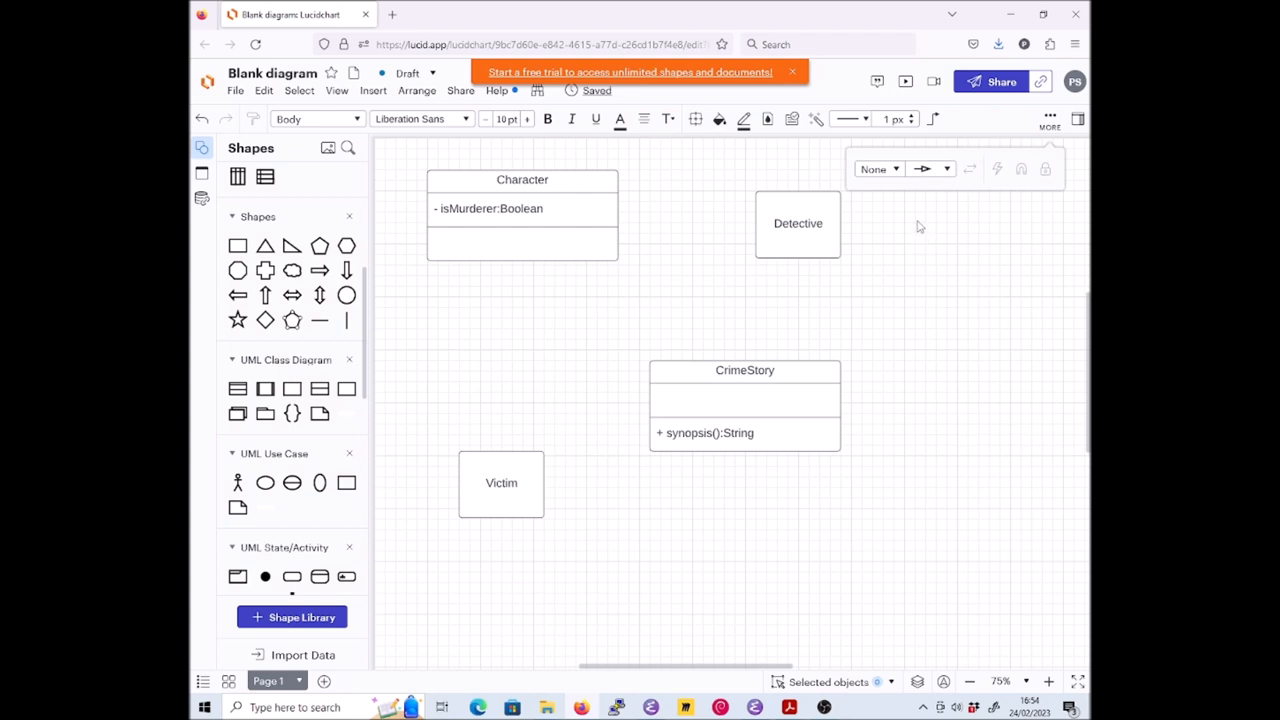
pyautogui.click(932, 119)
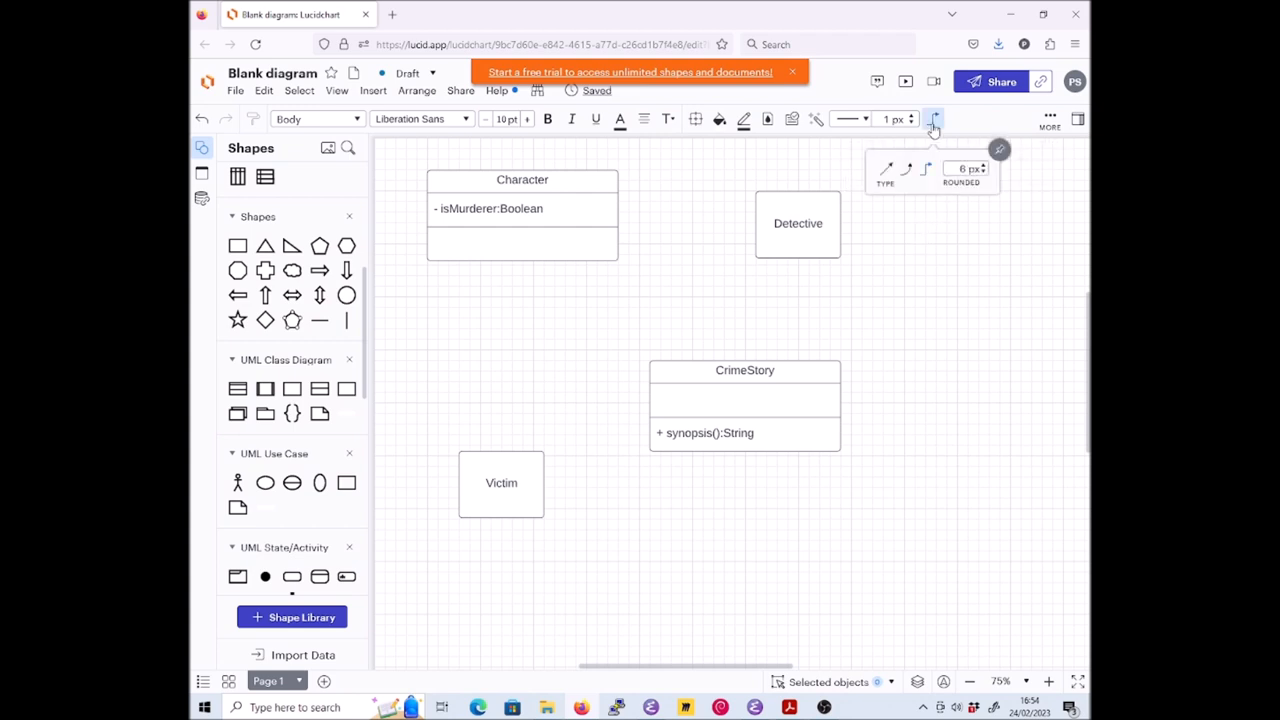
pyautogui.click(501, 483)
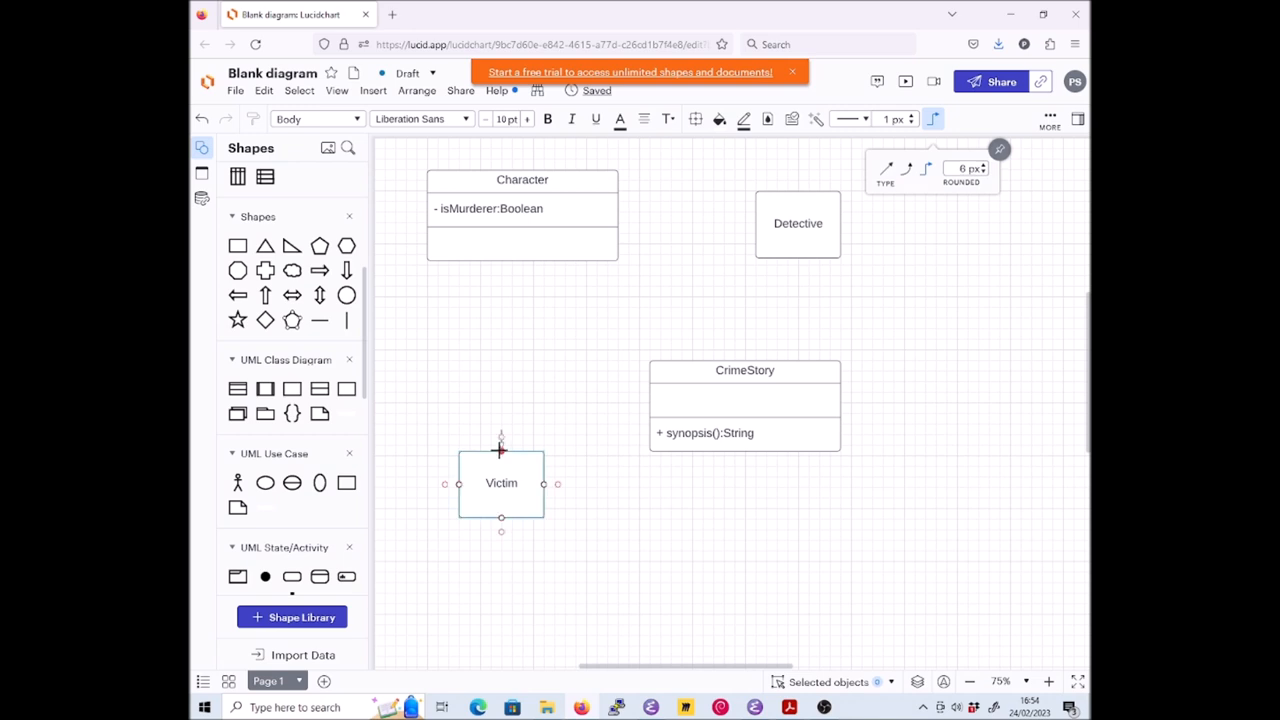
pyautogui.moveTo(501, 440); pyautogui.dragTo(501, 260)
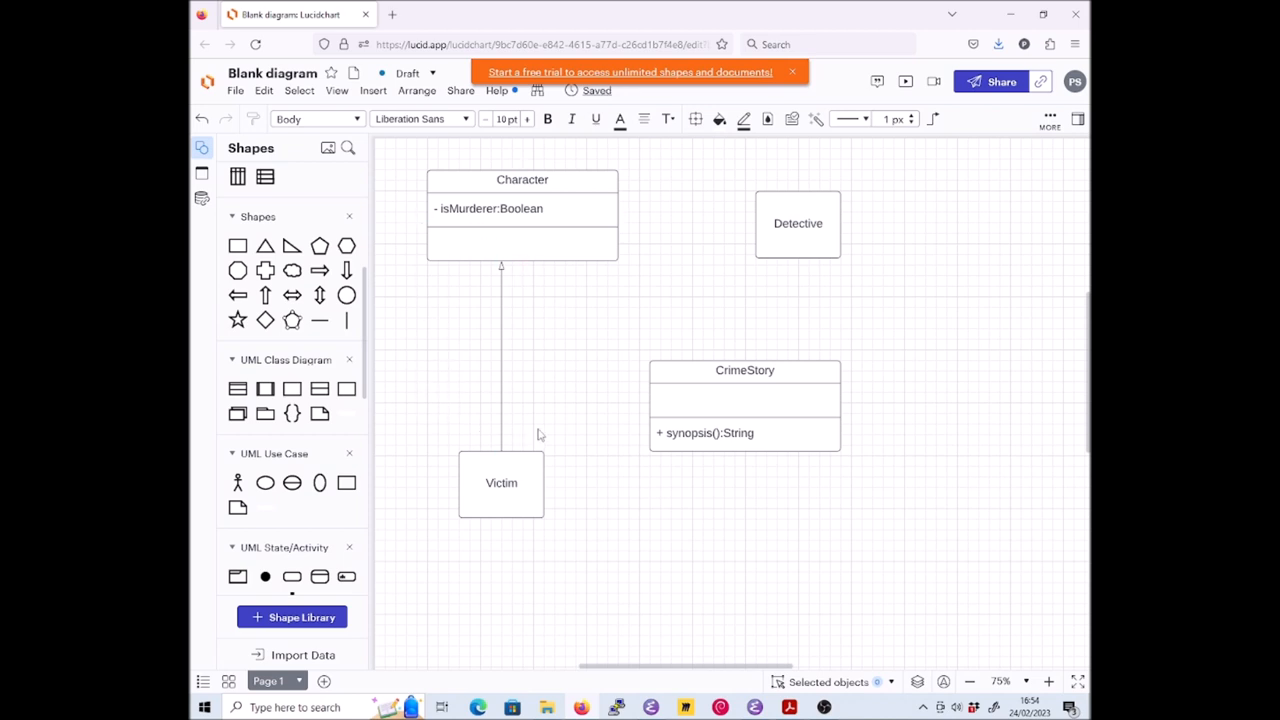
pyautogui.click(501, 483)
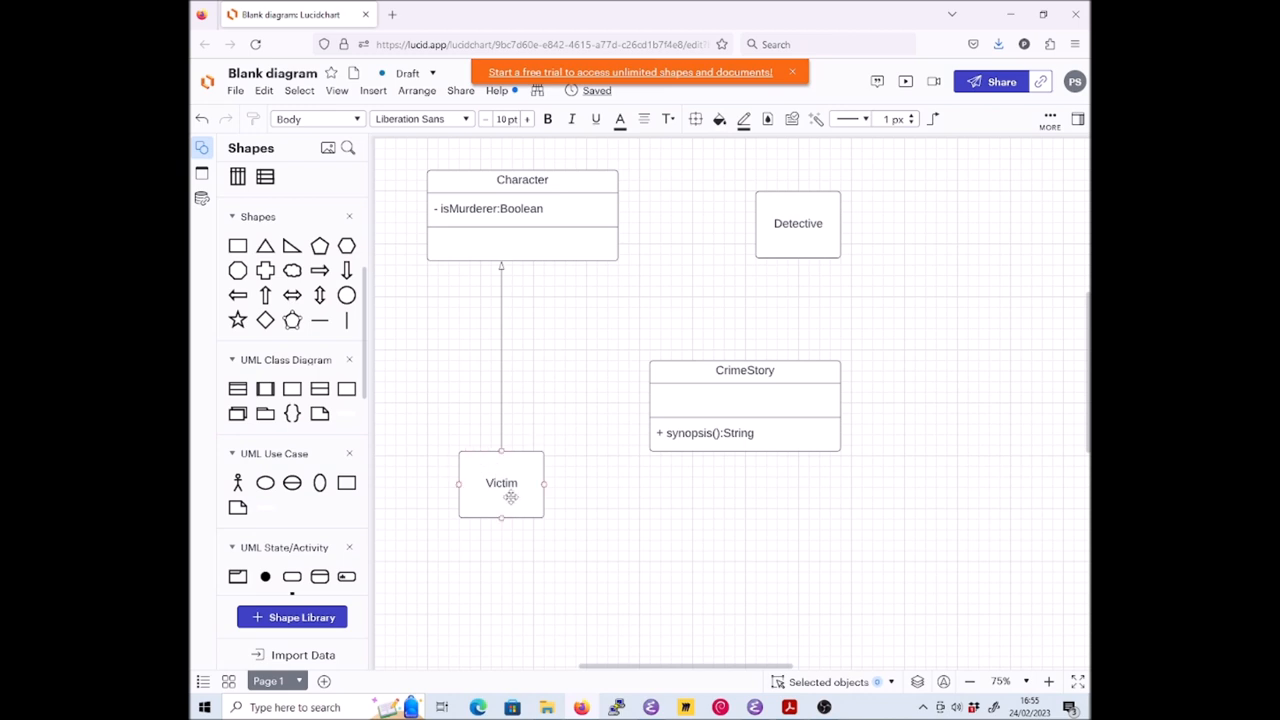
pyautogui.click(522, 230)
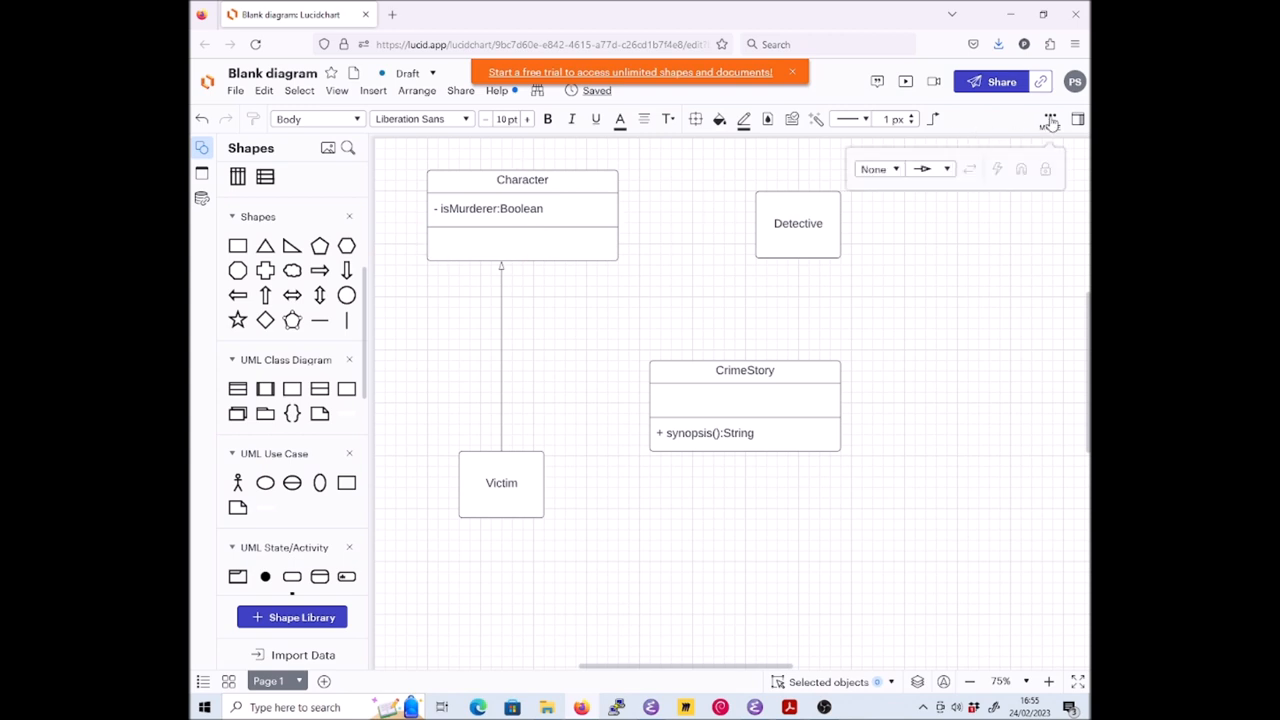
# Switch the line ending to a hollow diamond and draw the Detective-to-CrimeStory aggregation
pyautogui.click(946, 168)
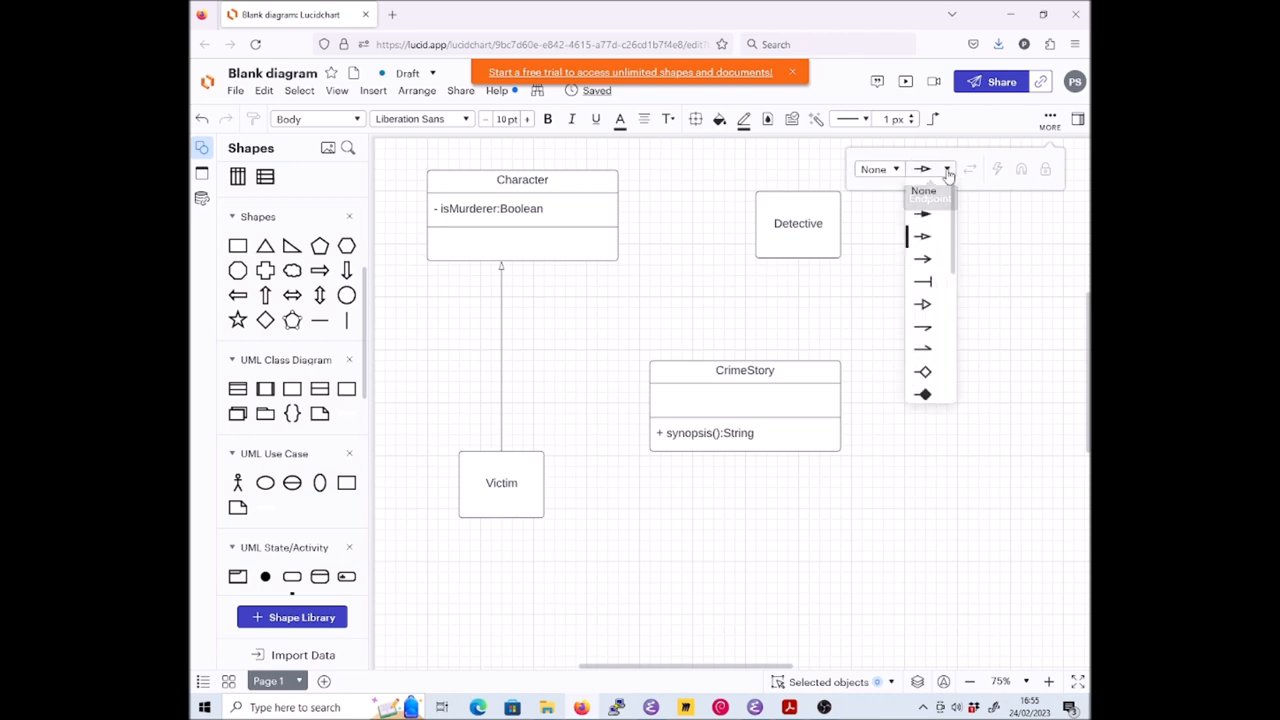
pyautogui.click(923, 371)
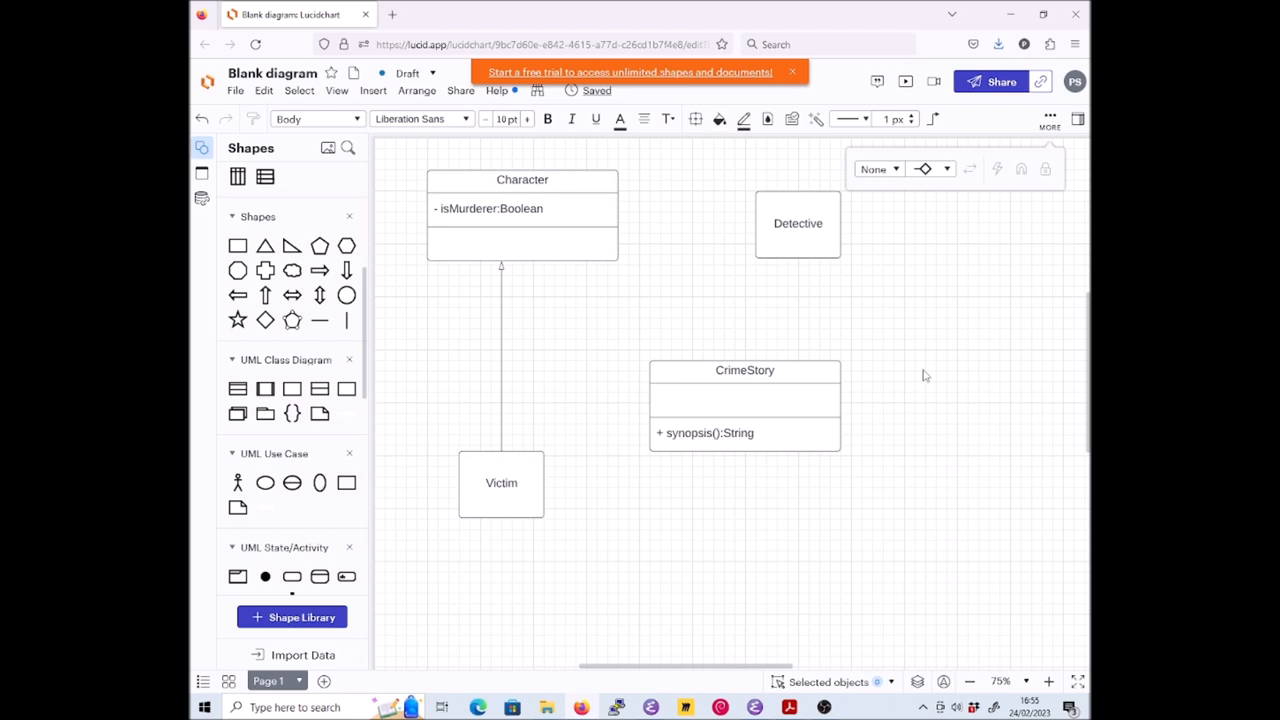
pyautogui.click(932, 119)
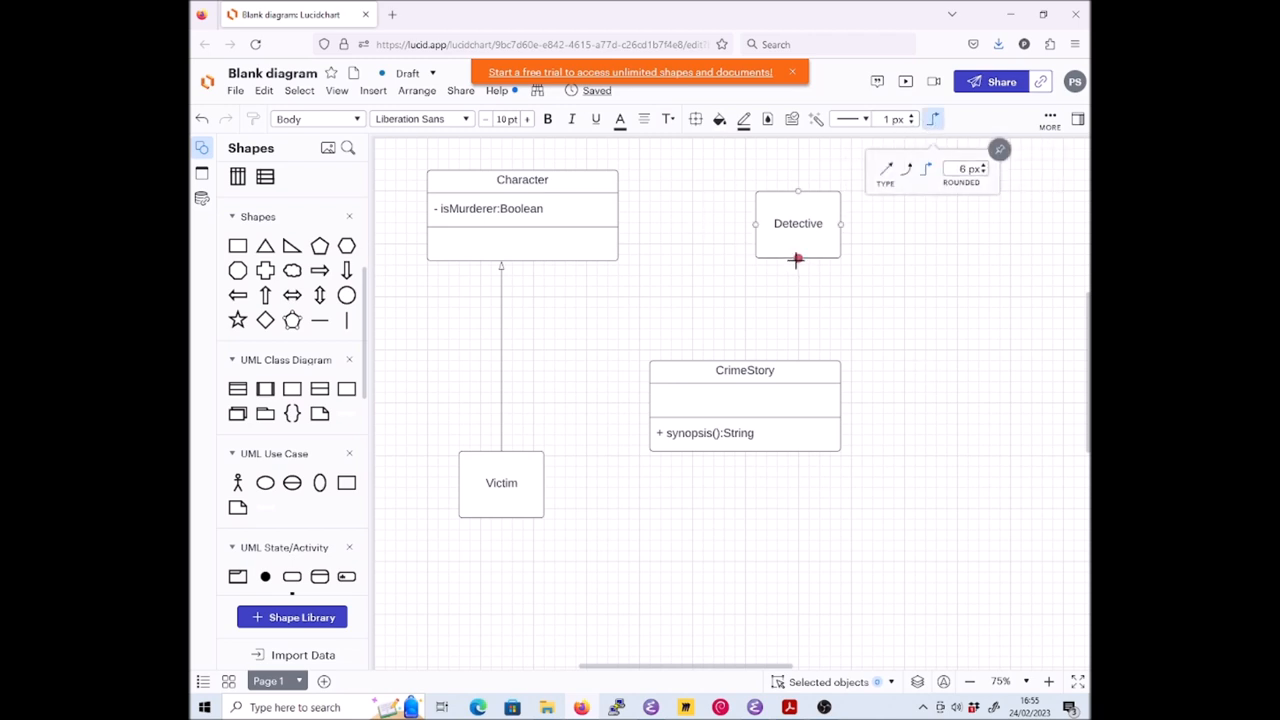
pyautogui.moveTo(797, 260); pyautogui.dragTo(757, 358)
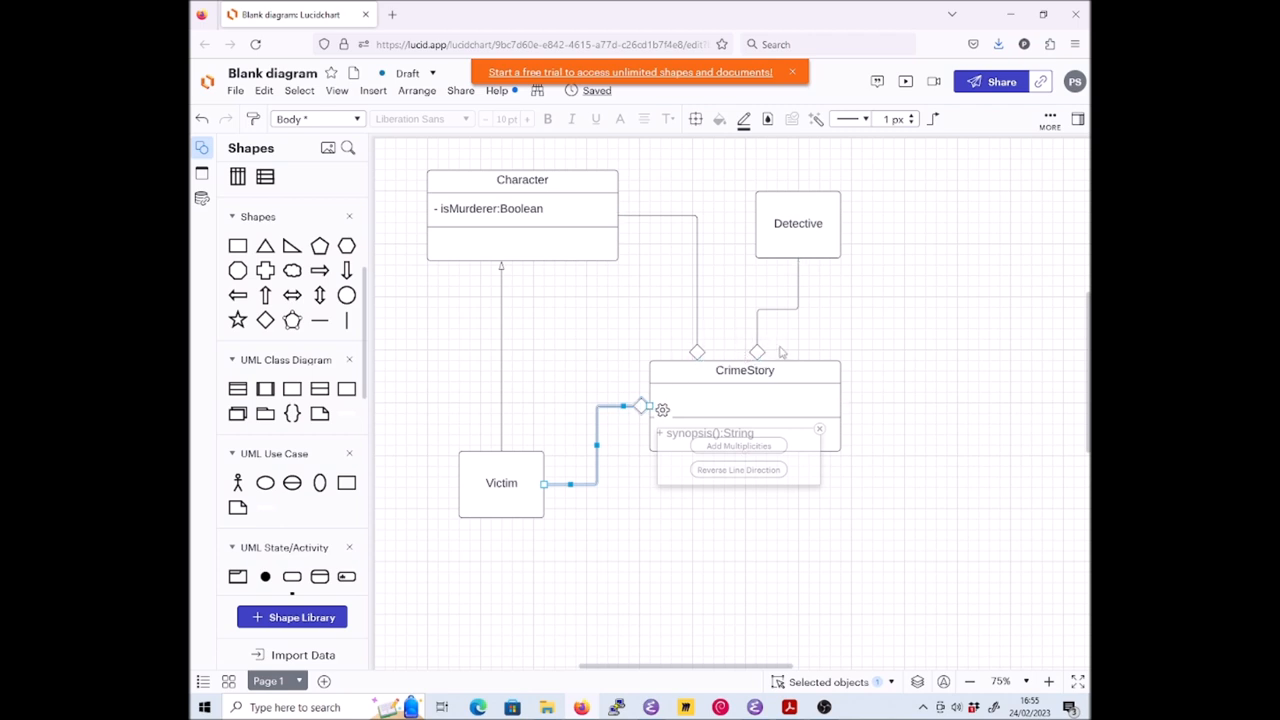
pyautogui.moveTo(815, 305)
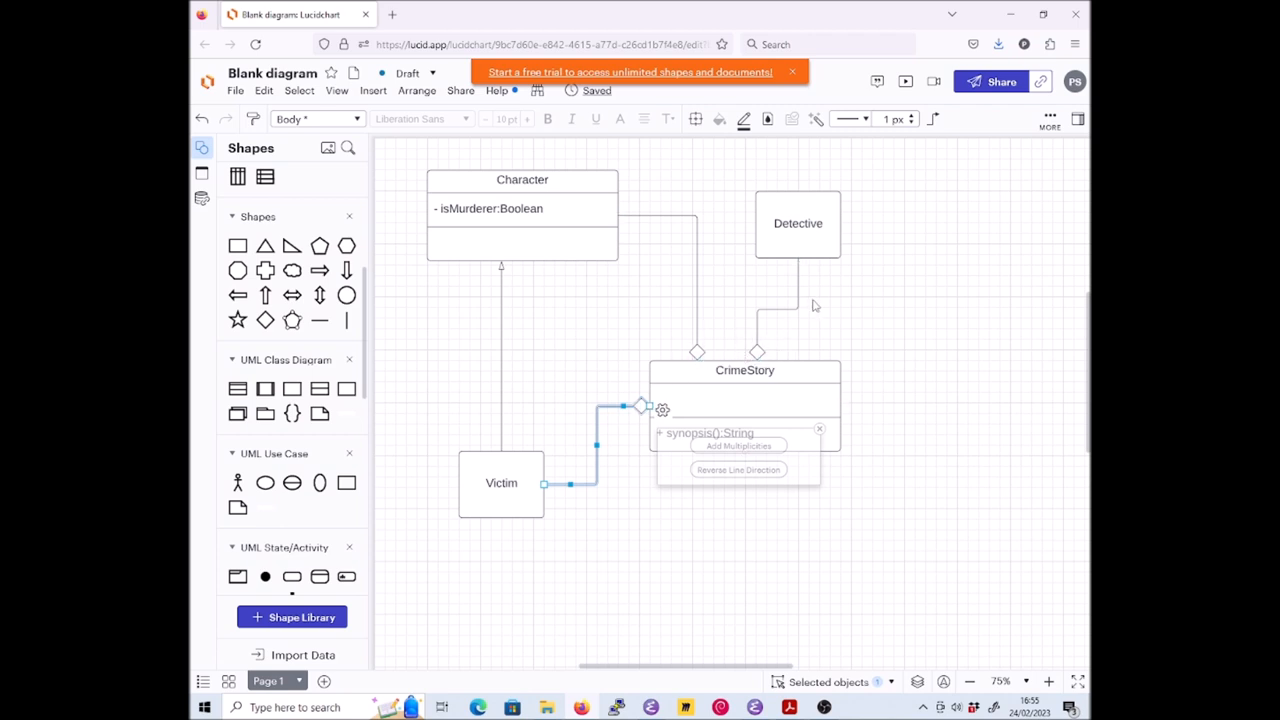
pyautogui.moveTo(615, 462)
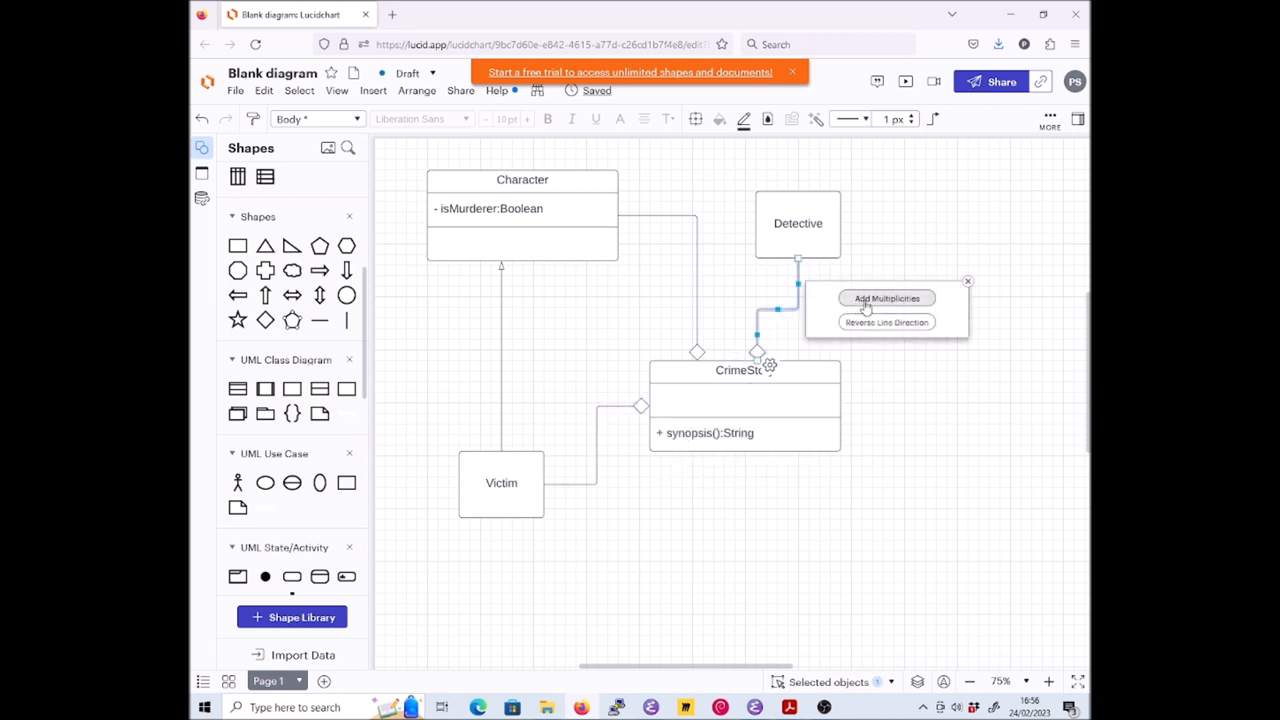
# Add multiplicity labels to the Detective–CrimeStory aggregation line
pyautogui.click(886, 298)
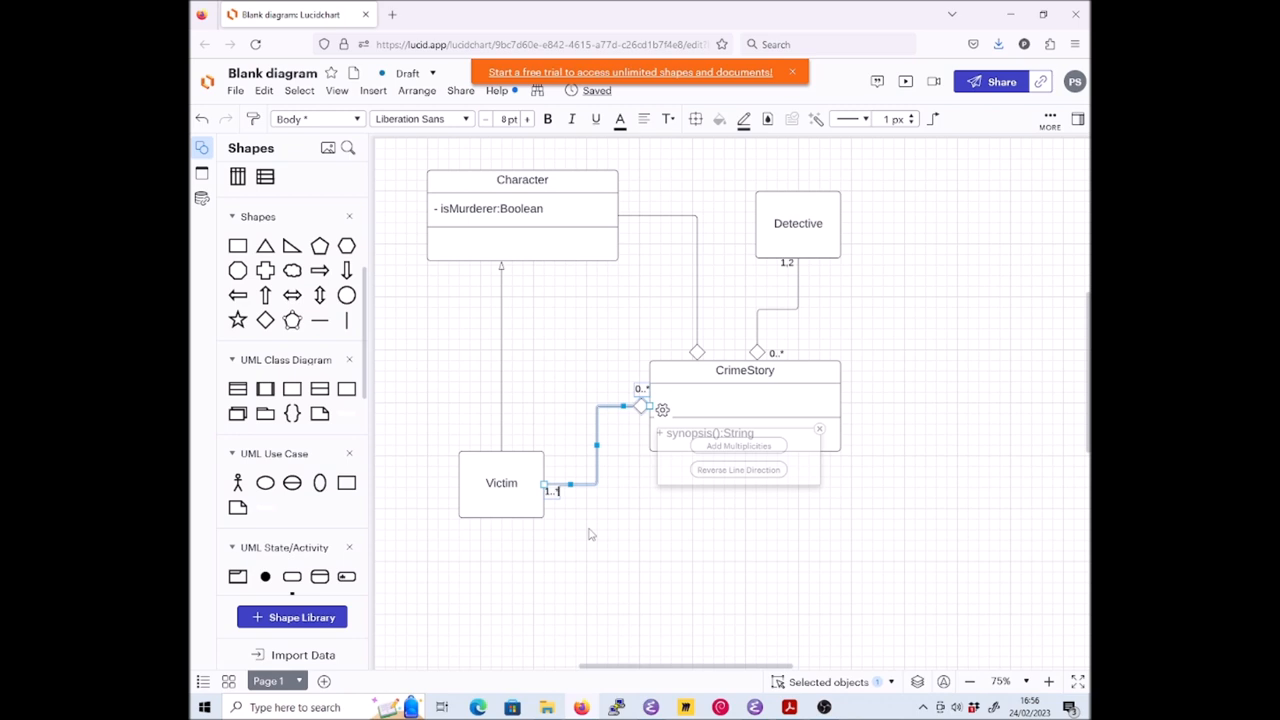
pyautogui.moveTo(610, 363)
pyautogui.write('3..10')
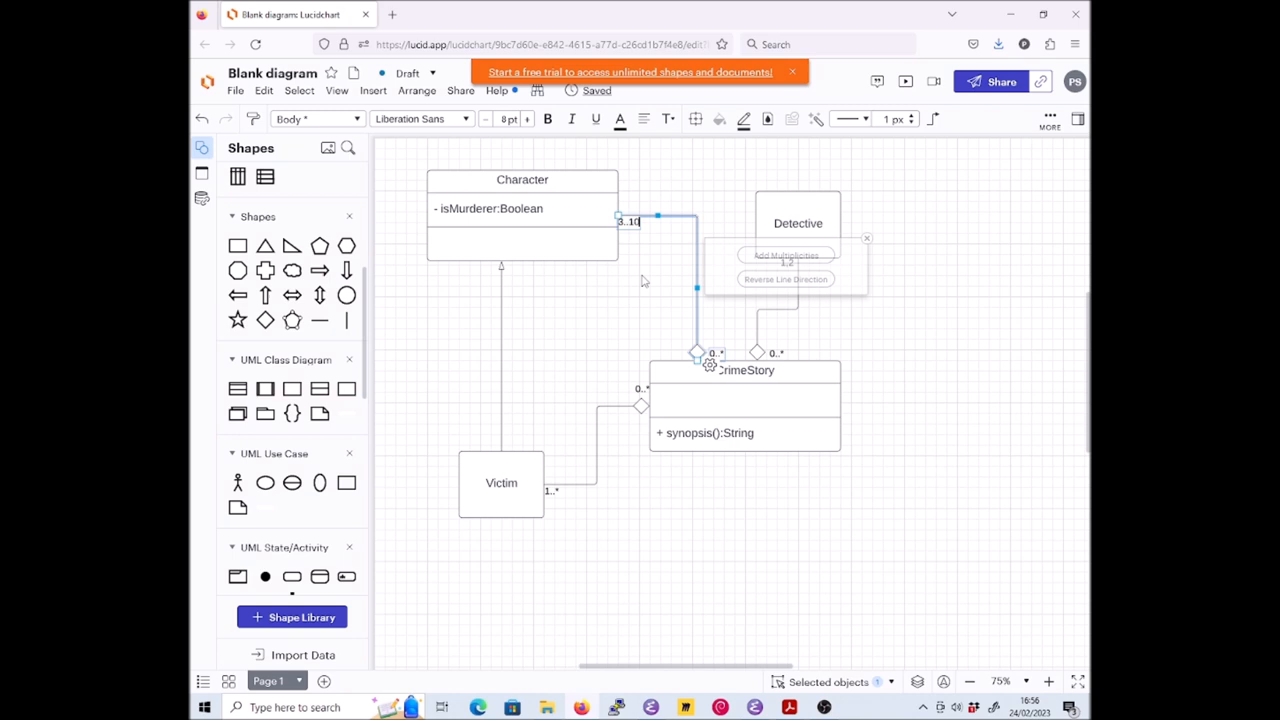
pyautogui.moveTo(646, 298)
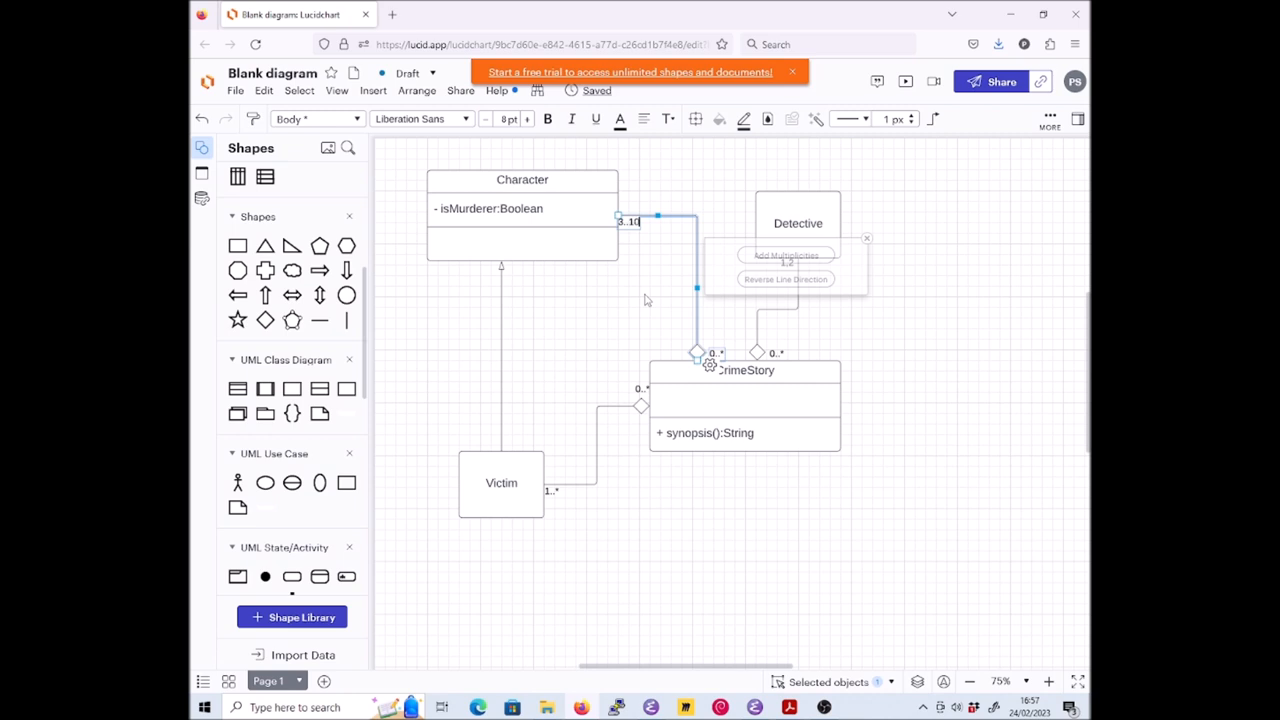
pyautogui.moveTo(787, 351)
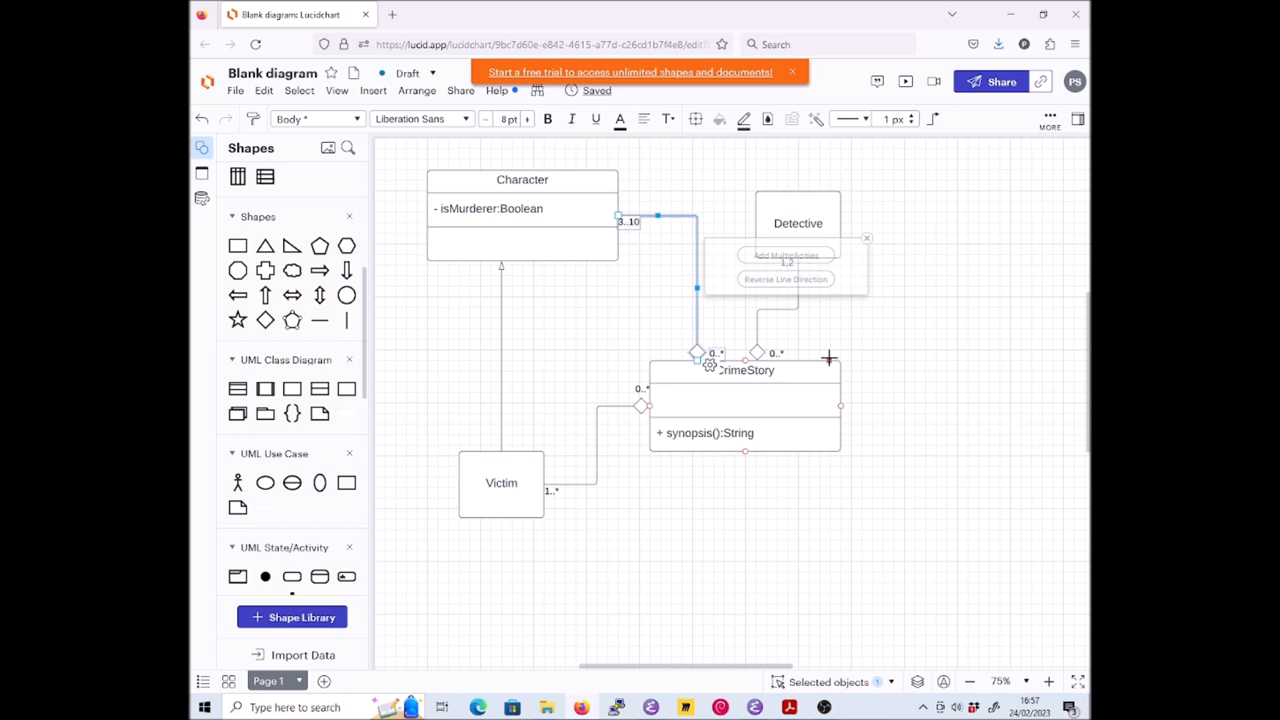
pyautogui.moveTo(838, 357)
pyautogui.write('0,1')
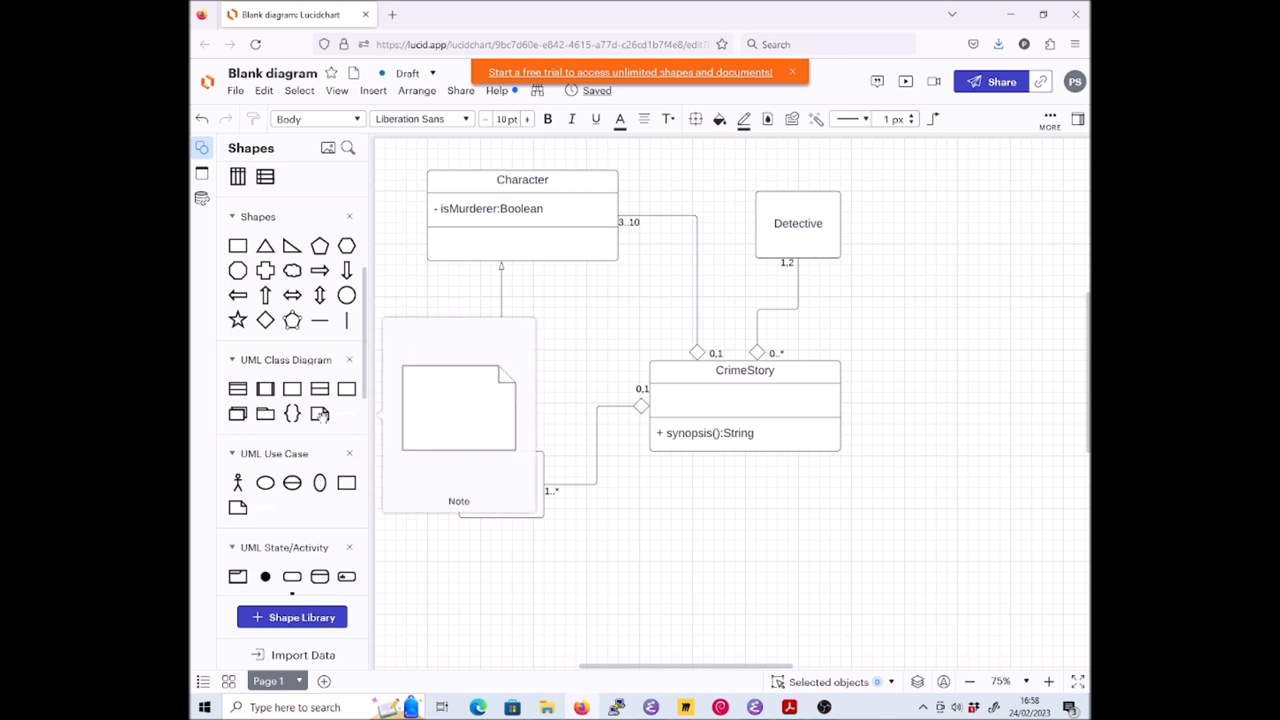
# Place a widened note below the diagram and type 'context CrimeStory inv:'
pyautogui.moveTo(458, 405); pyautogui.dragTo(655, 585)
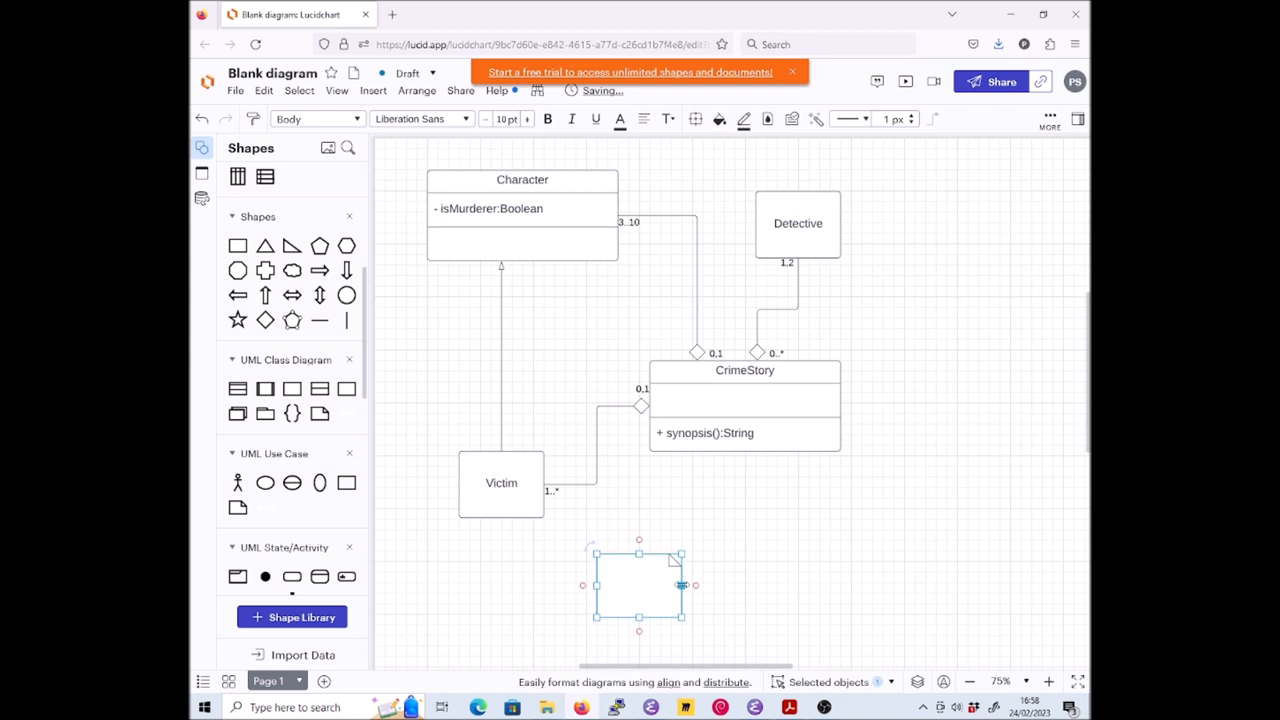
pyautogui.moveTo(695, 585); pyautogui.dragTo(950, 585)
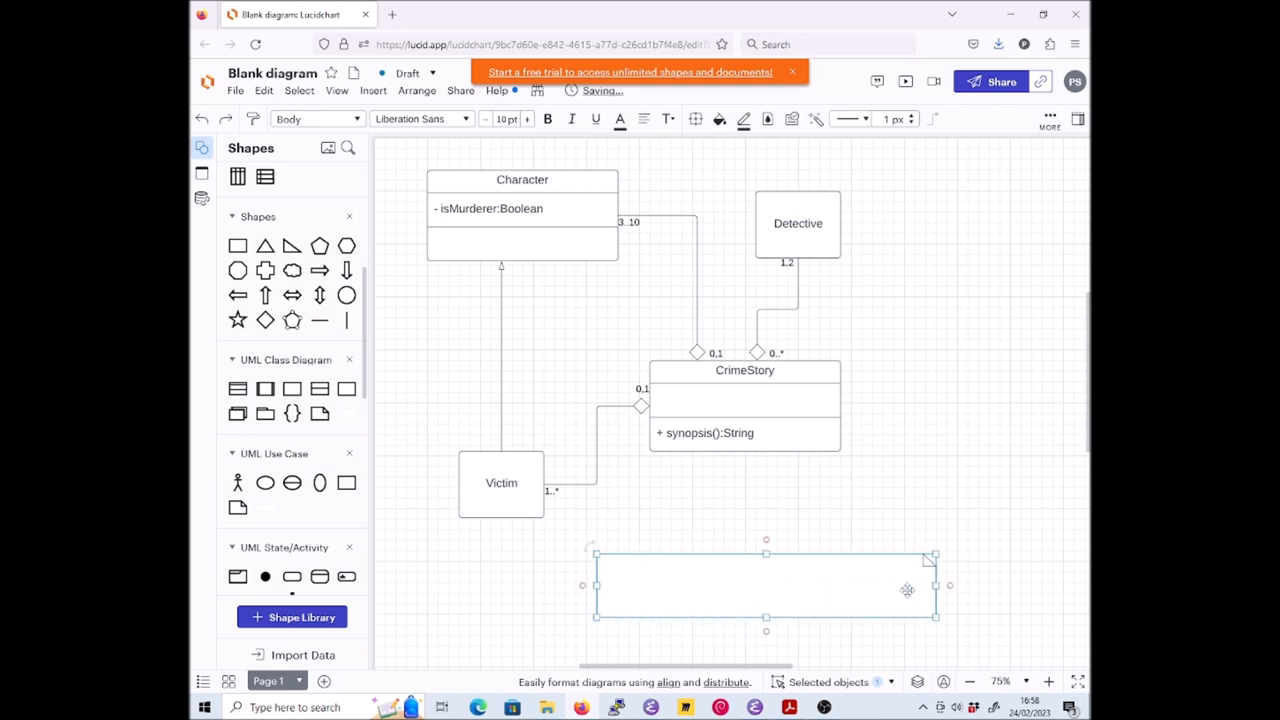
pyautogui.moveTo(619, 570)
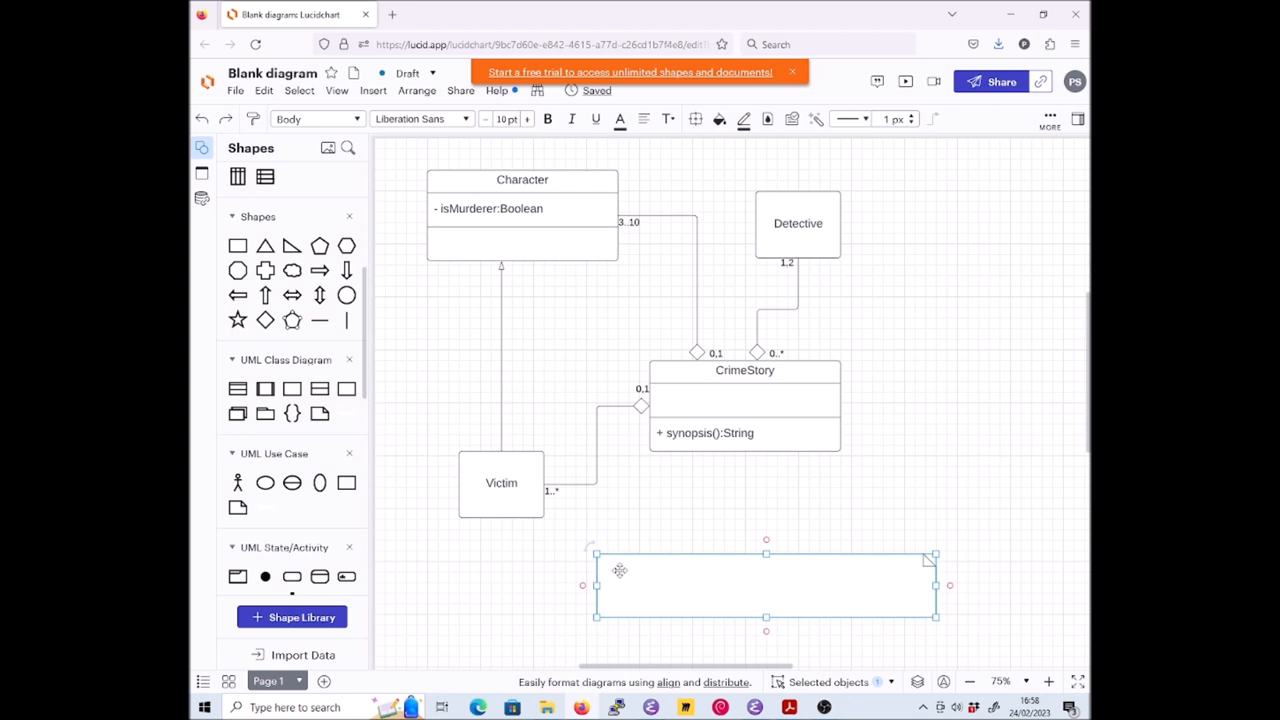
pyautogui.write('context CrimeStory')
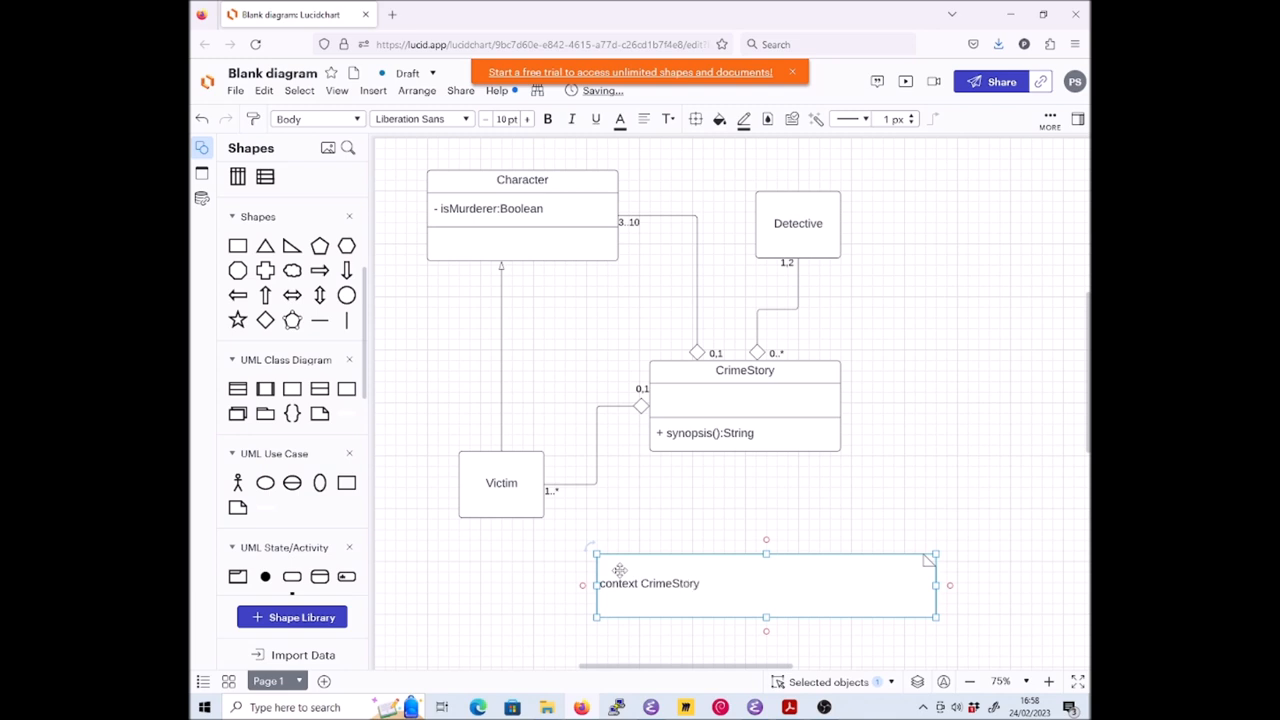
pyautogui.write('inv:')
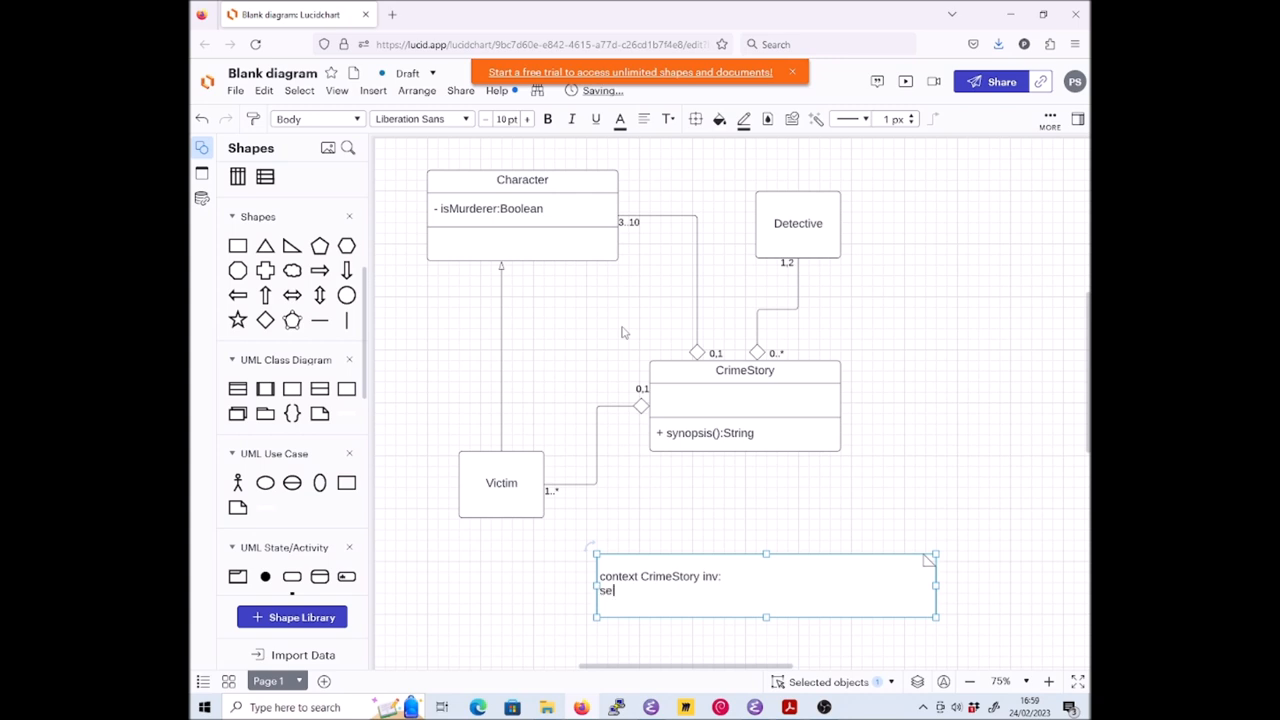
# Type 'self.character -> exists(' on the note's second line
pyautogui.write('lf.cha')
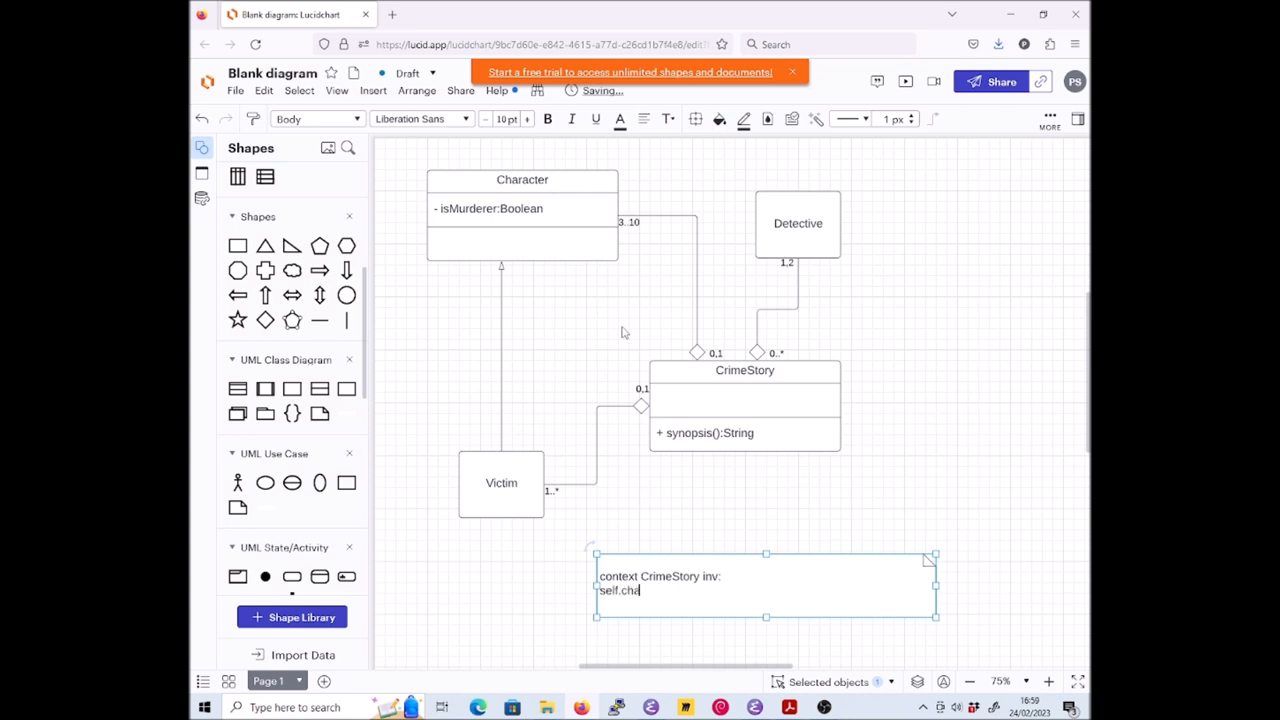
pyautogui.write('racter')
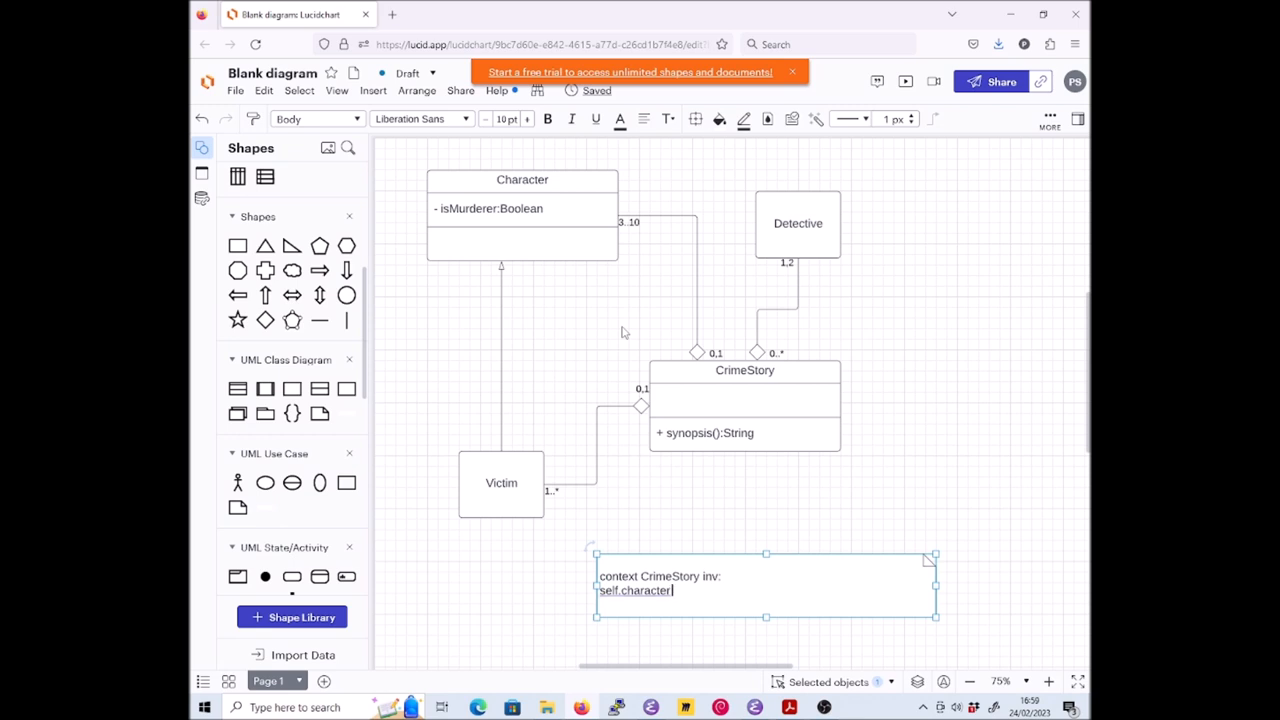
pyautogui.write('-')
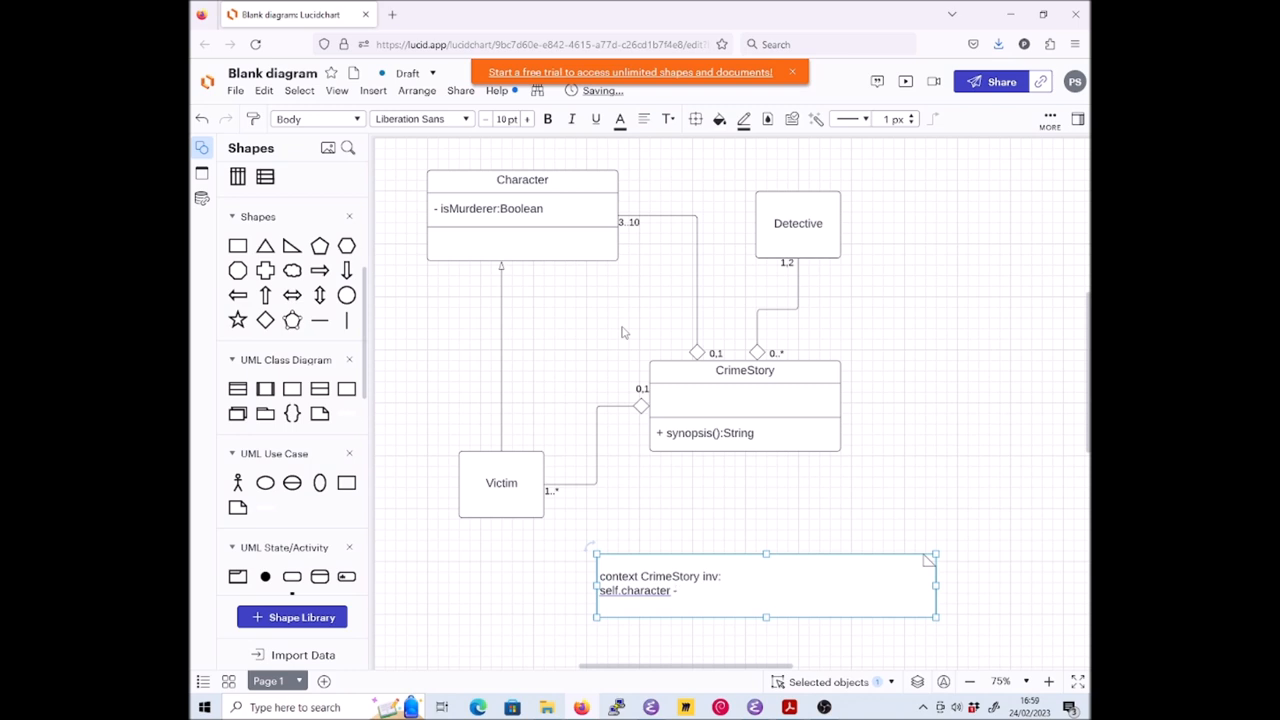
pyautogui.write('> e')
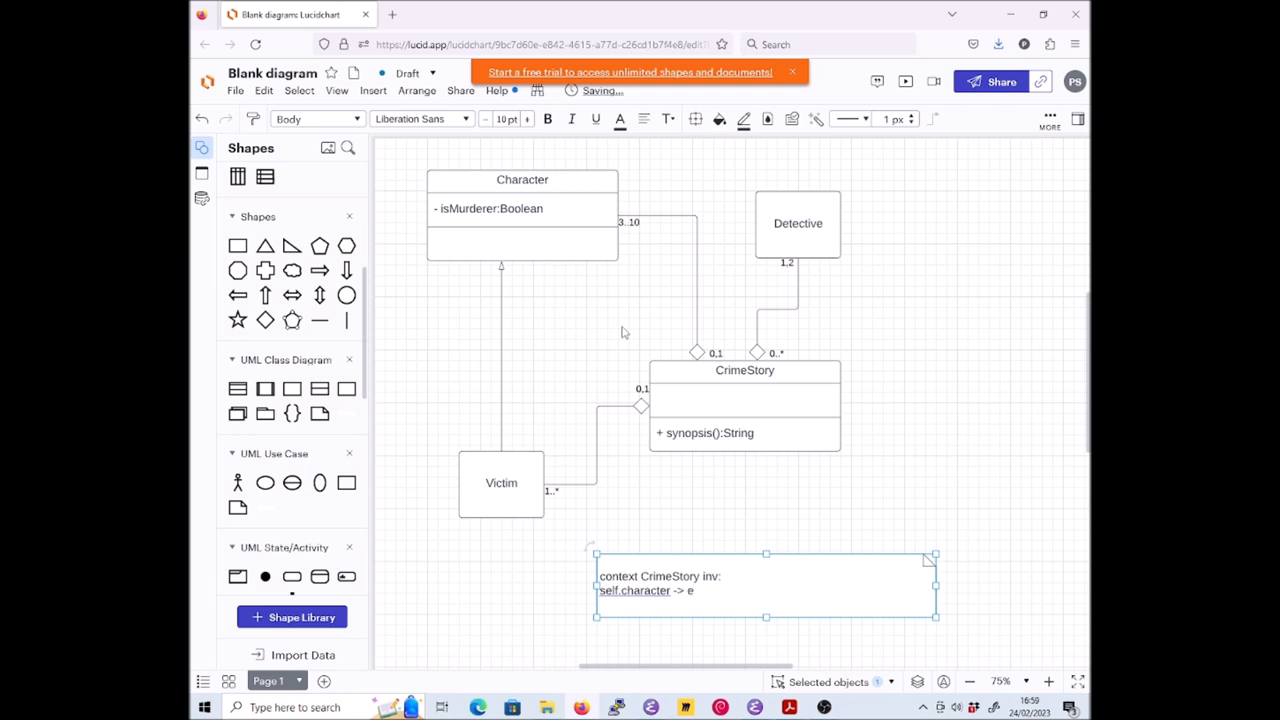
pyautogui.write('xists')
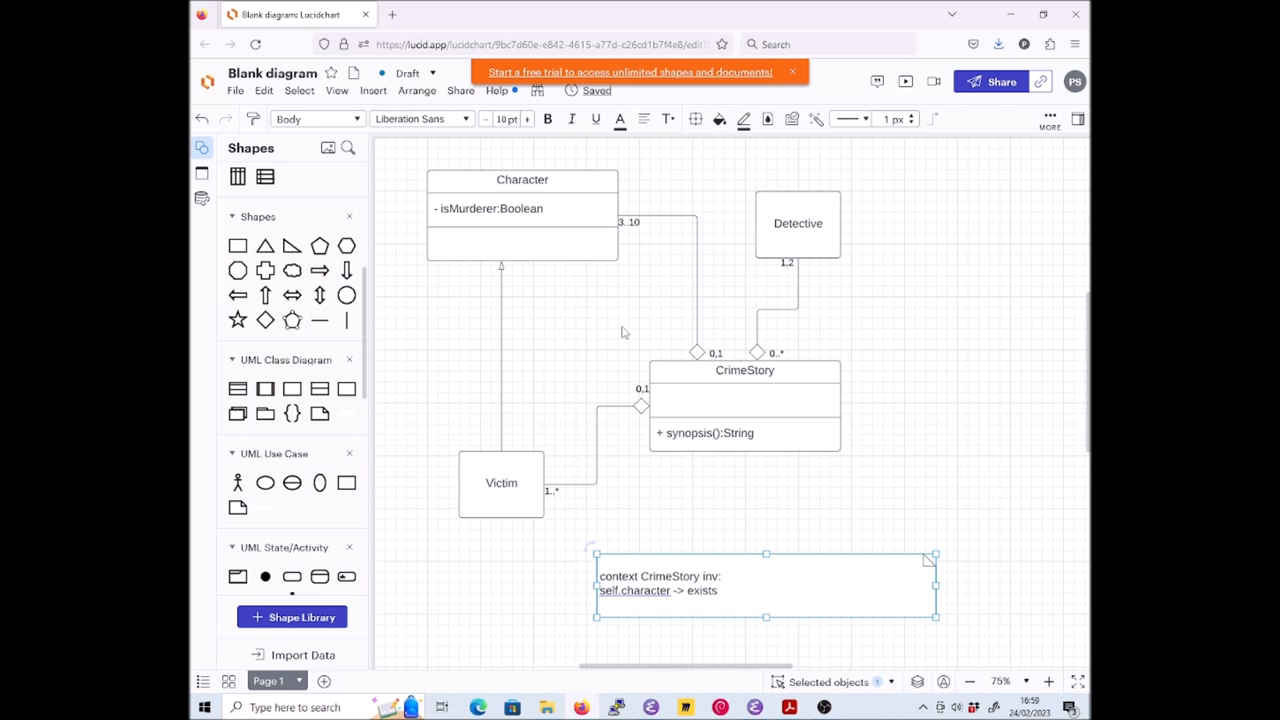
pyautogui.write('()')
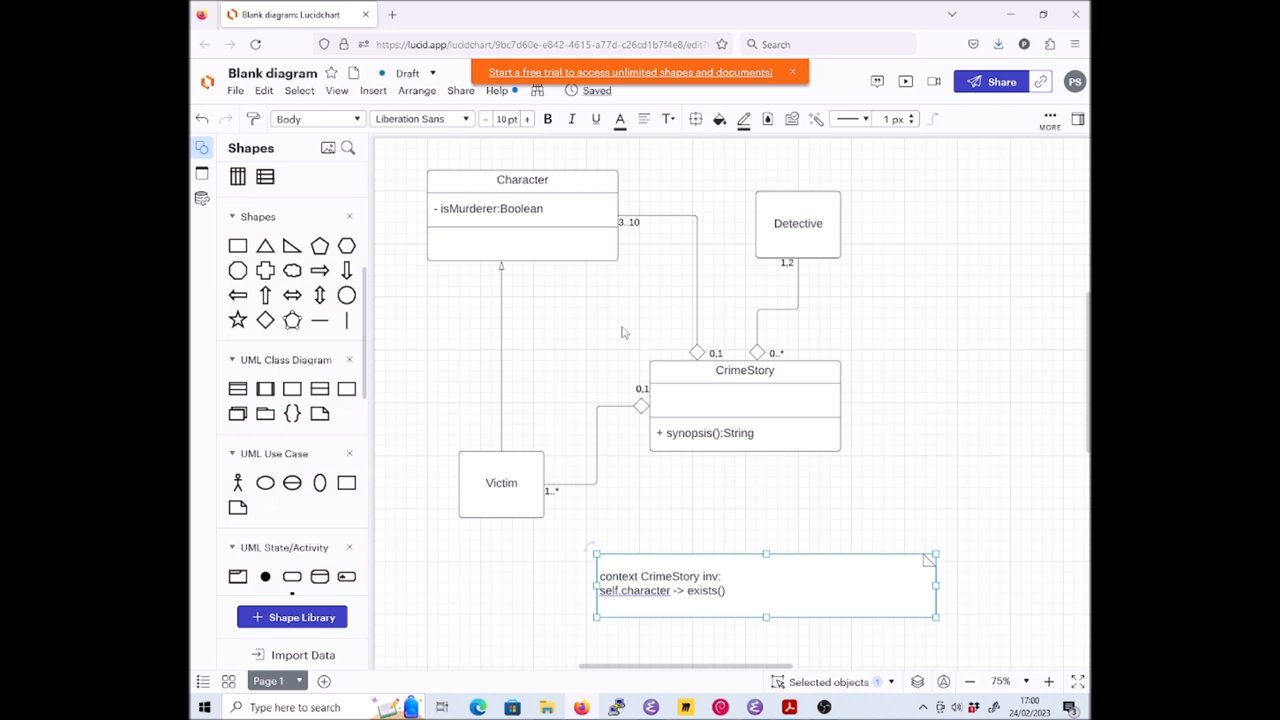
pyautogui.write('d')
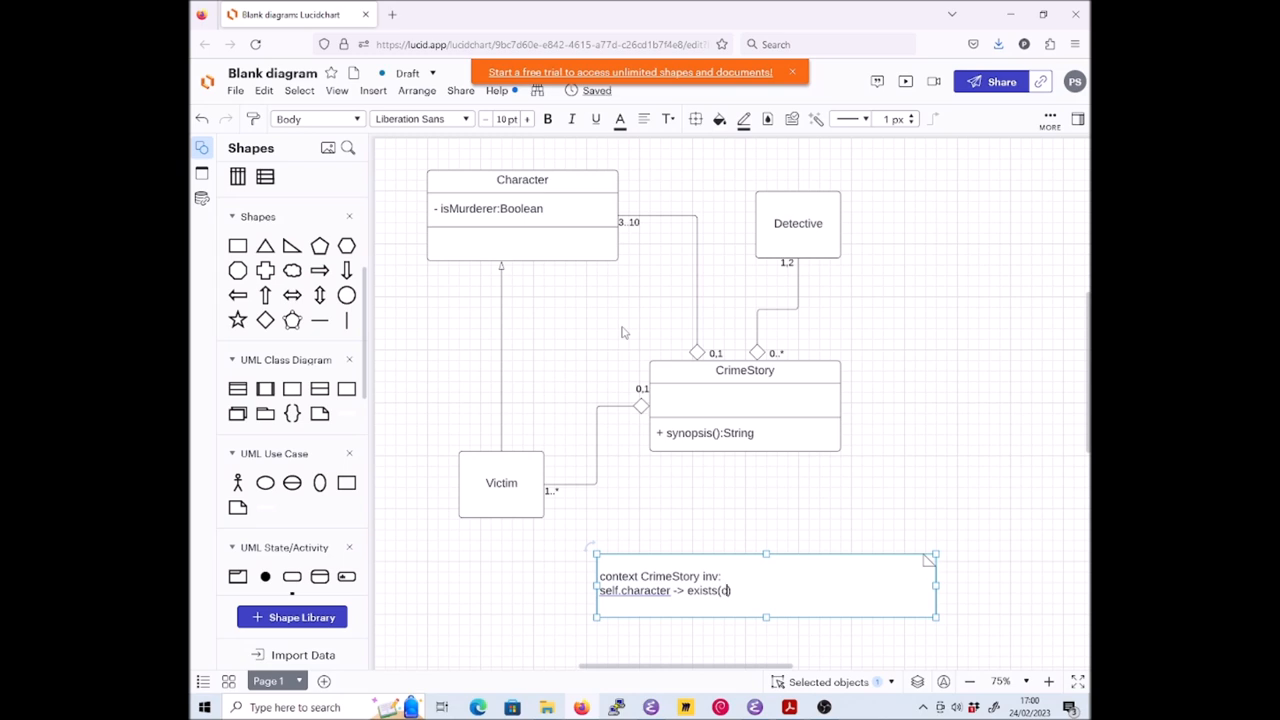
# Finish the note text so it reads 'self.character -> exists(c|not(c.oclIsTypeOf(Victim)))'
pyautogui.write('c.o')
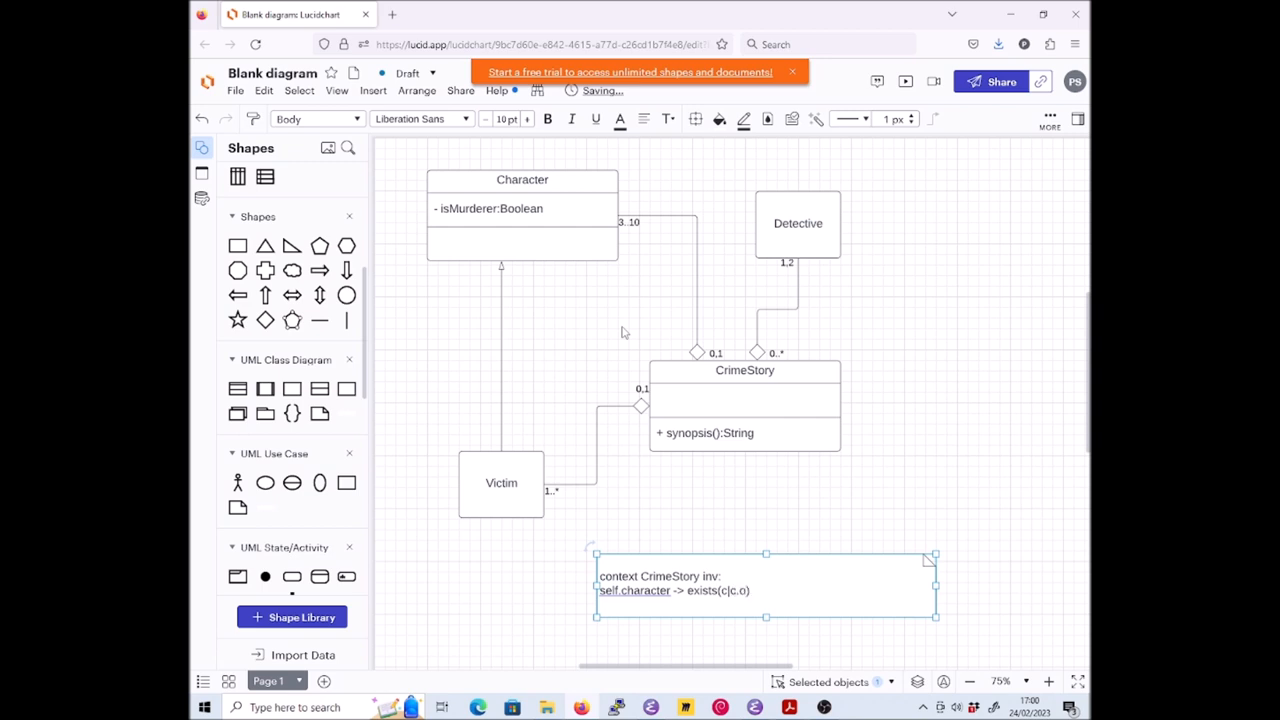
pyautogui.write('clIs')
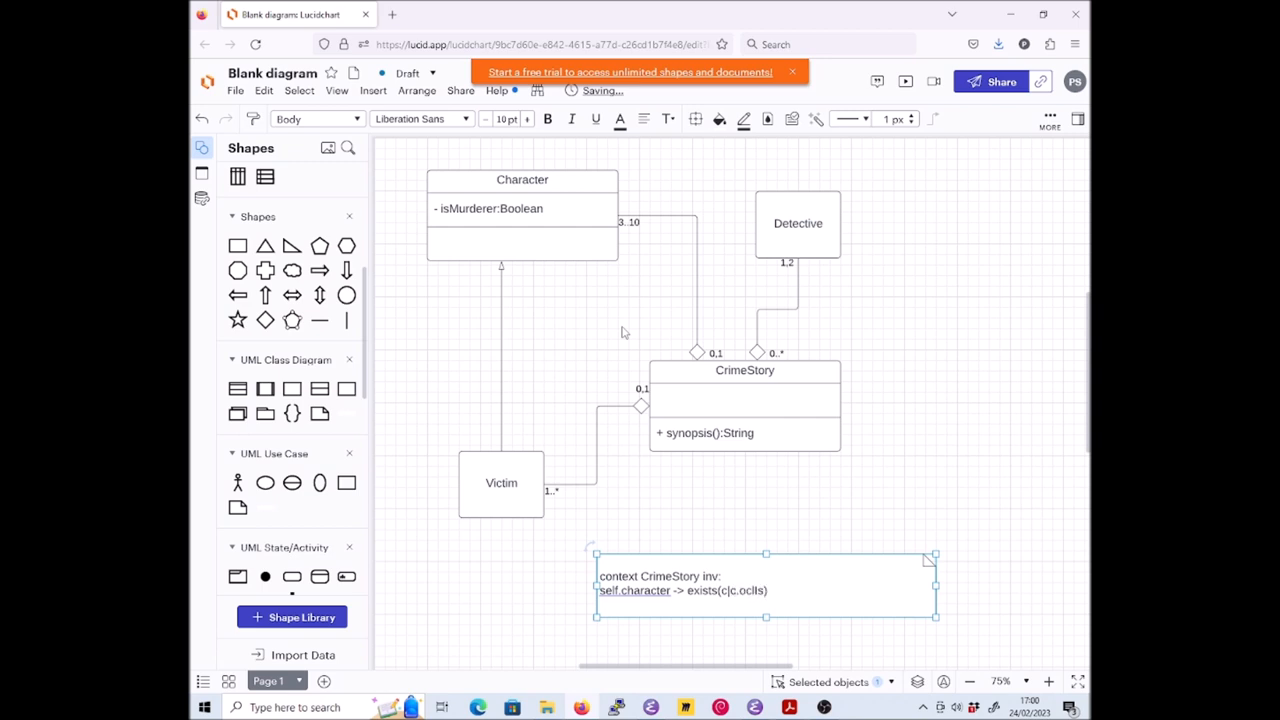
pyautogui.write('TypeOf(V')
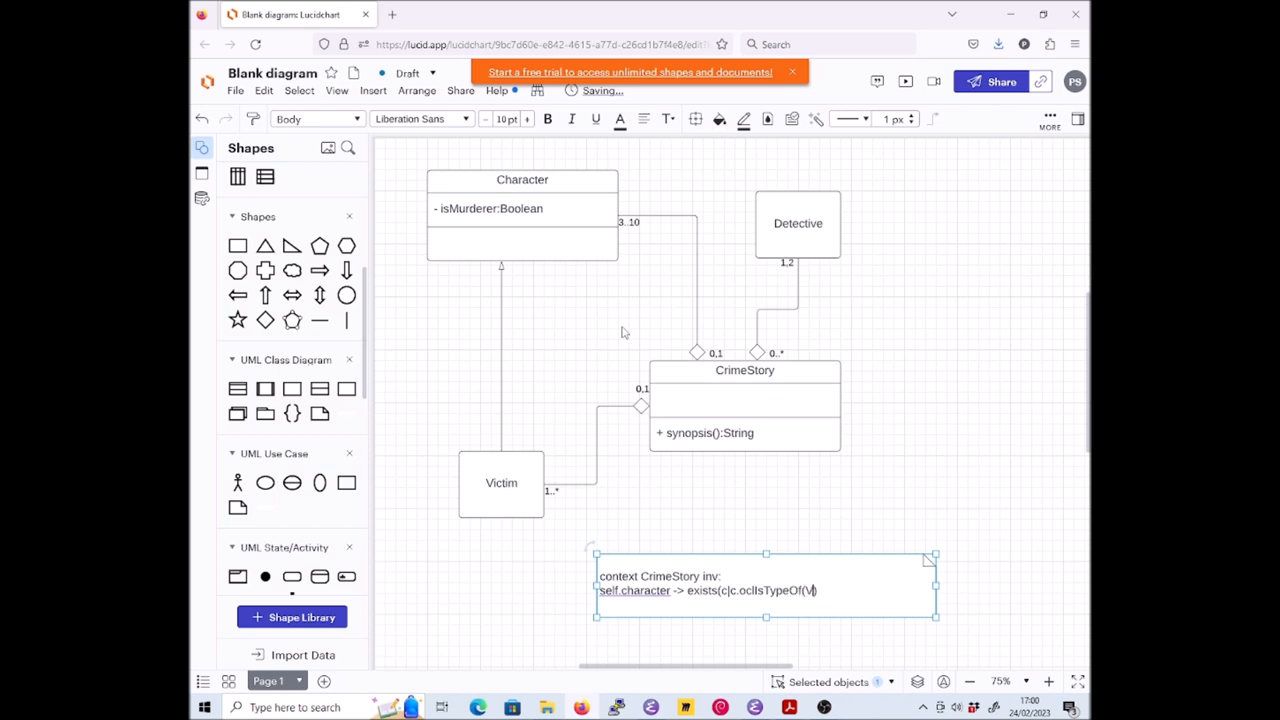
pyautogui.write('ictim')
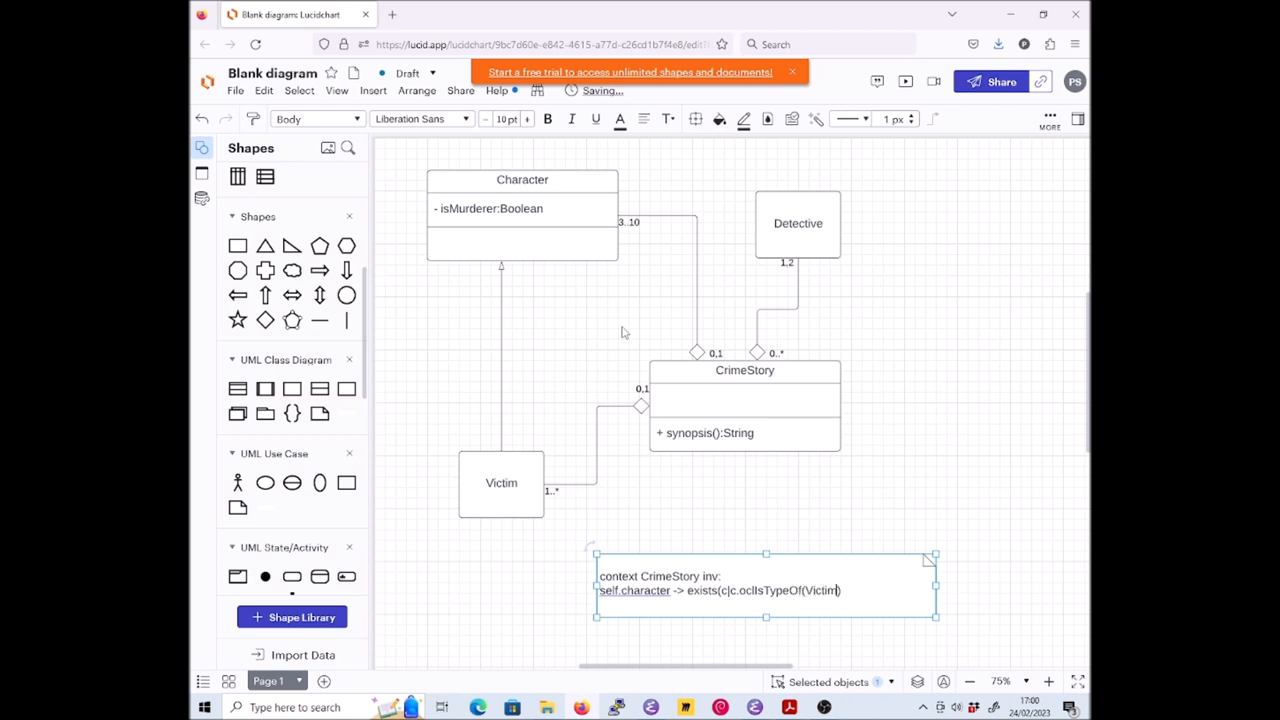
pyautogui.write(')')
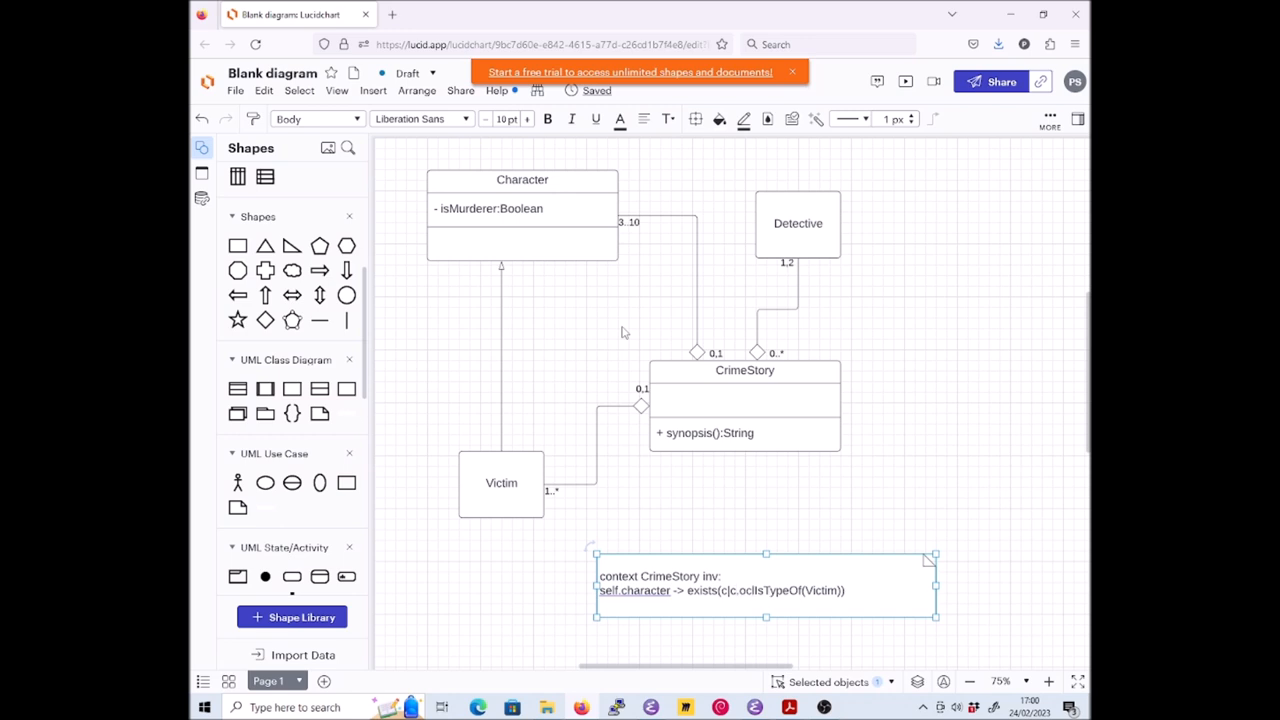
pyautogui.write('not(')
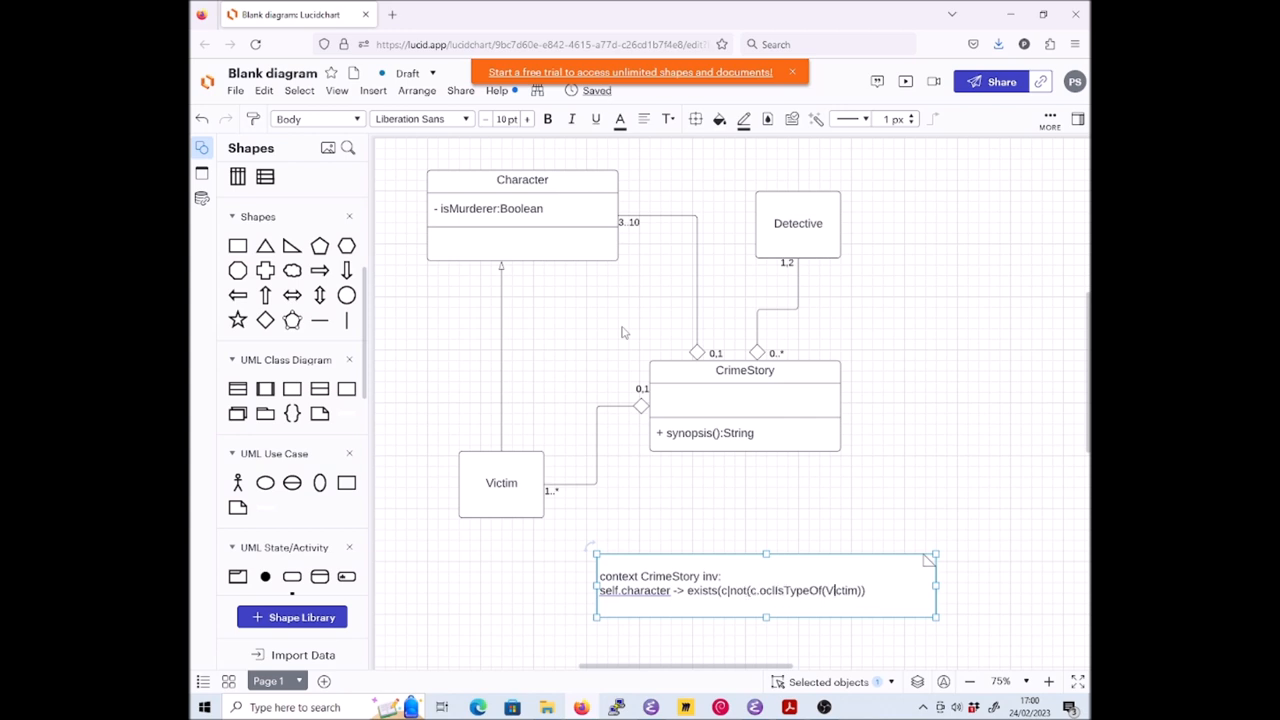
pyautogui.write('Victim')
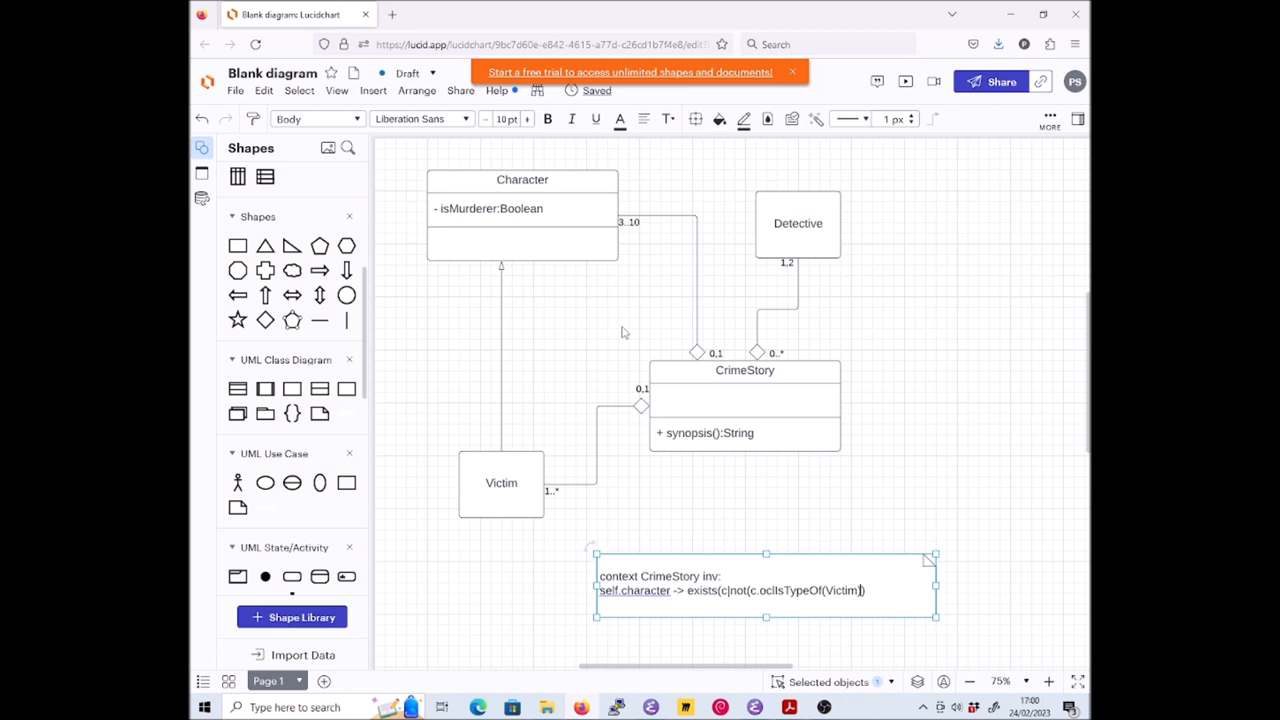
pyautogui.write('))')
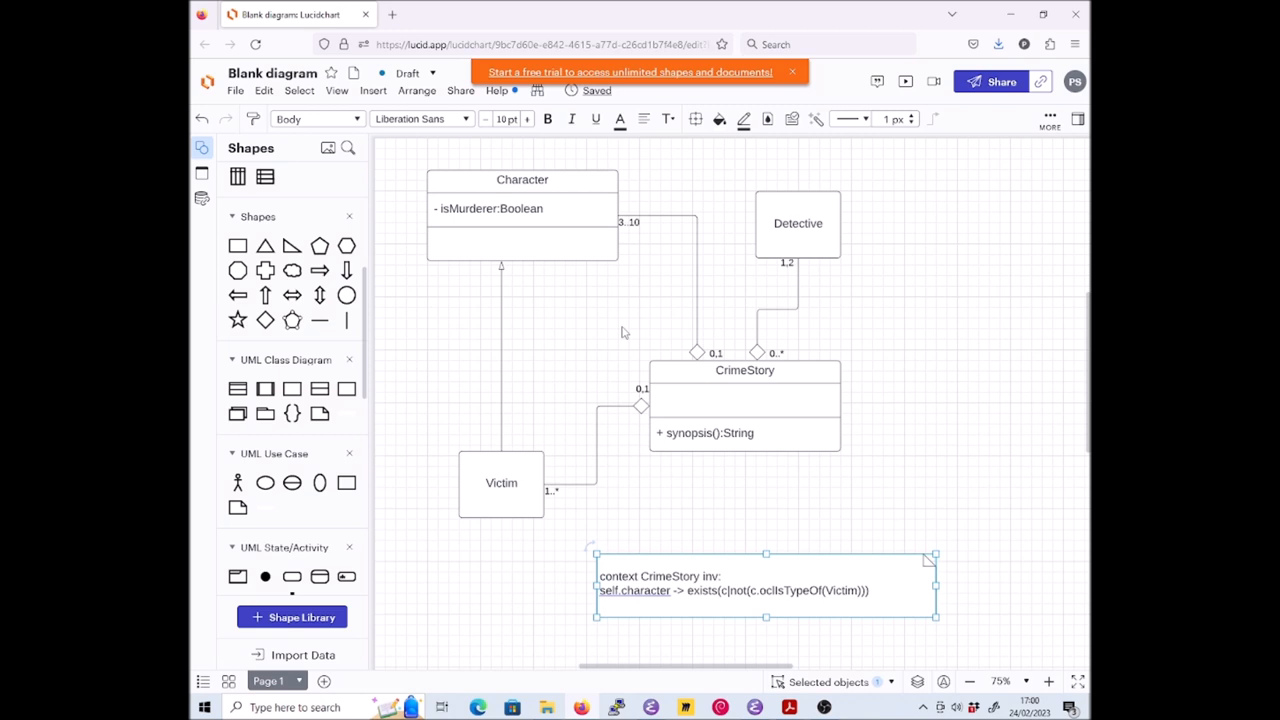
pyautogui.moveTo(903, 481)
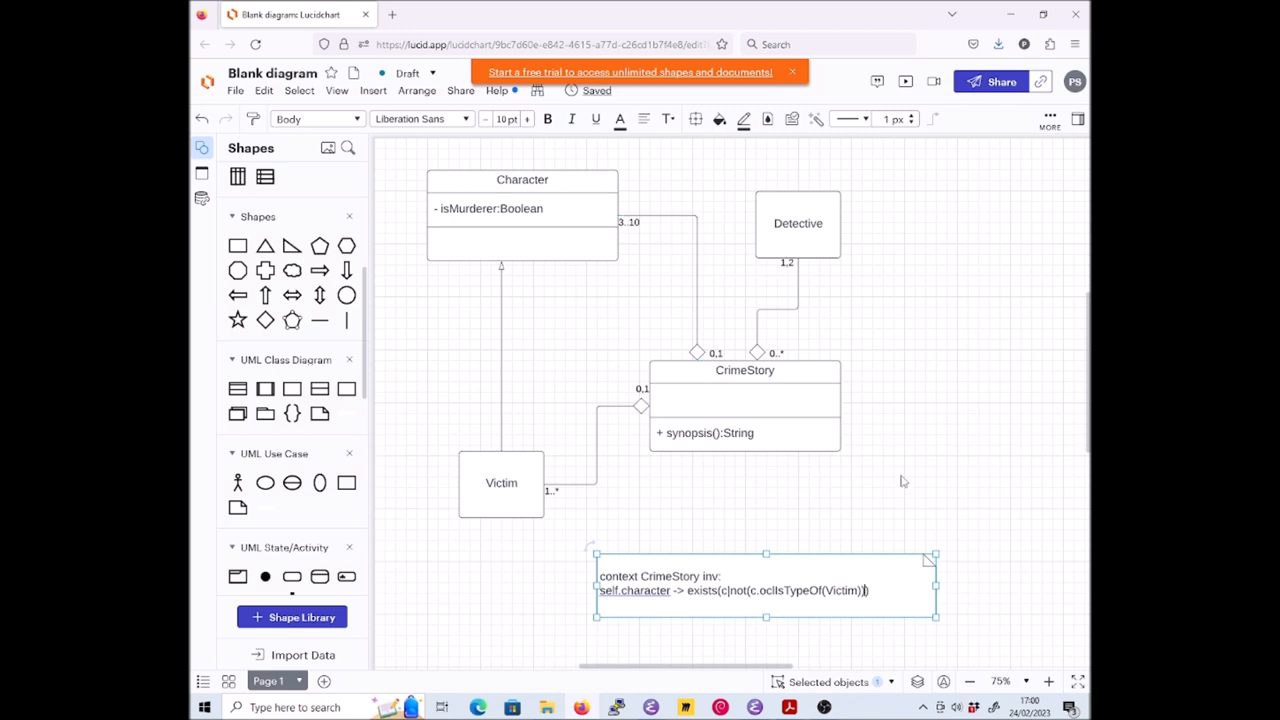
pyautogui.click(903, 481)
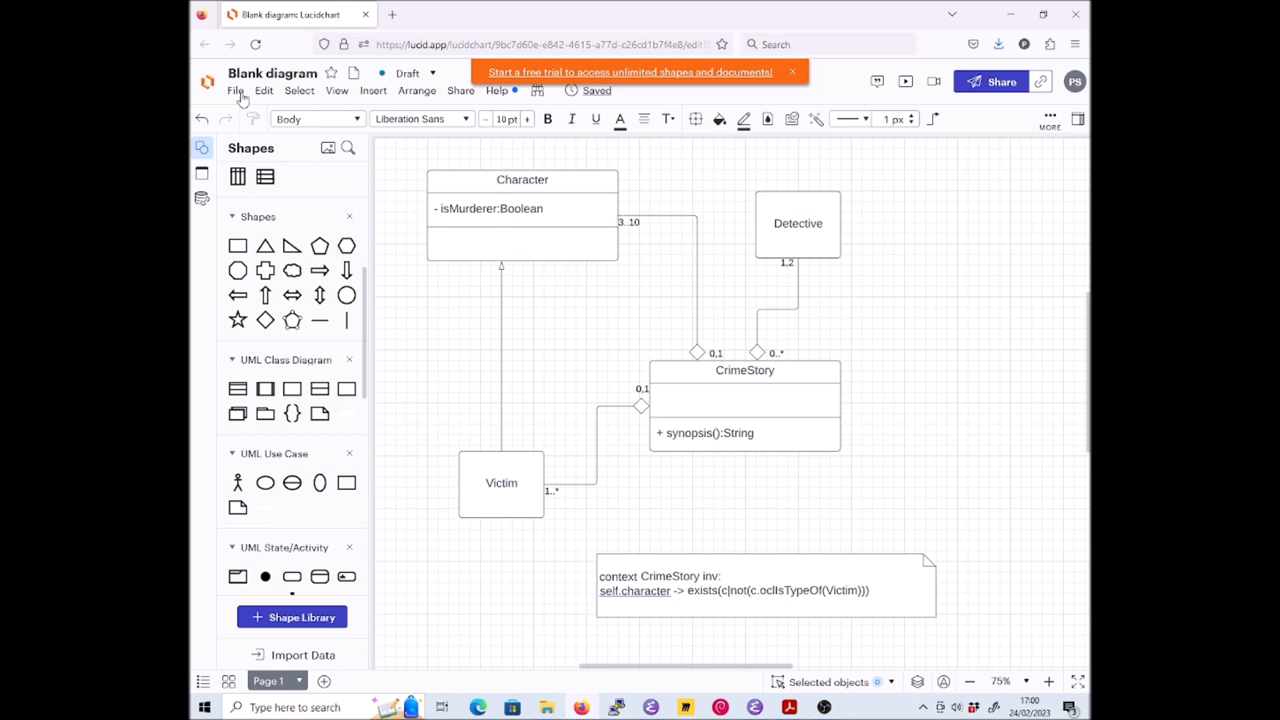
# Choose PDF from the File menu's export formats
pyautogui.click(235, 90)
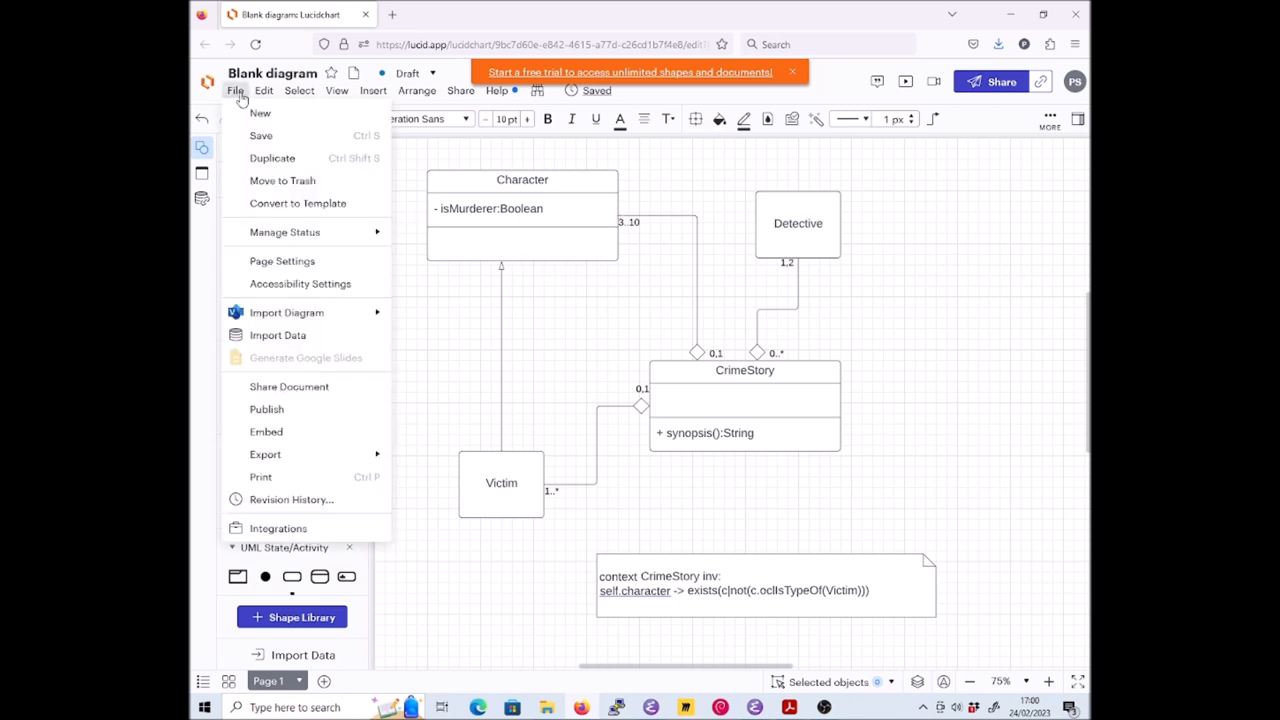
pyautogui.click(265, 454)
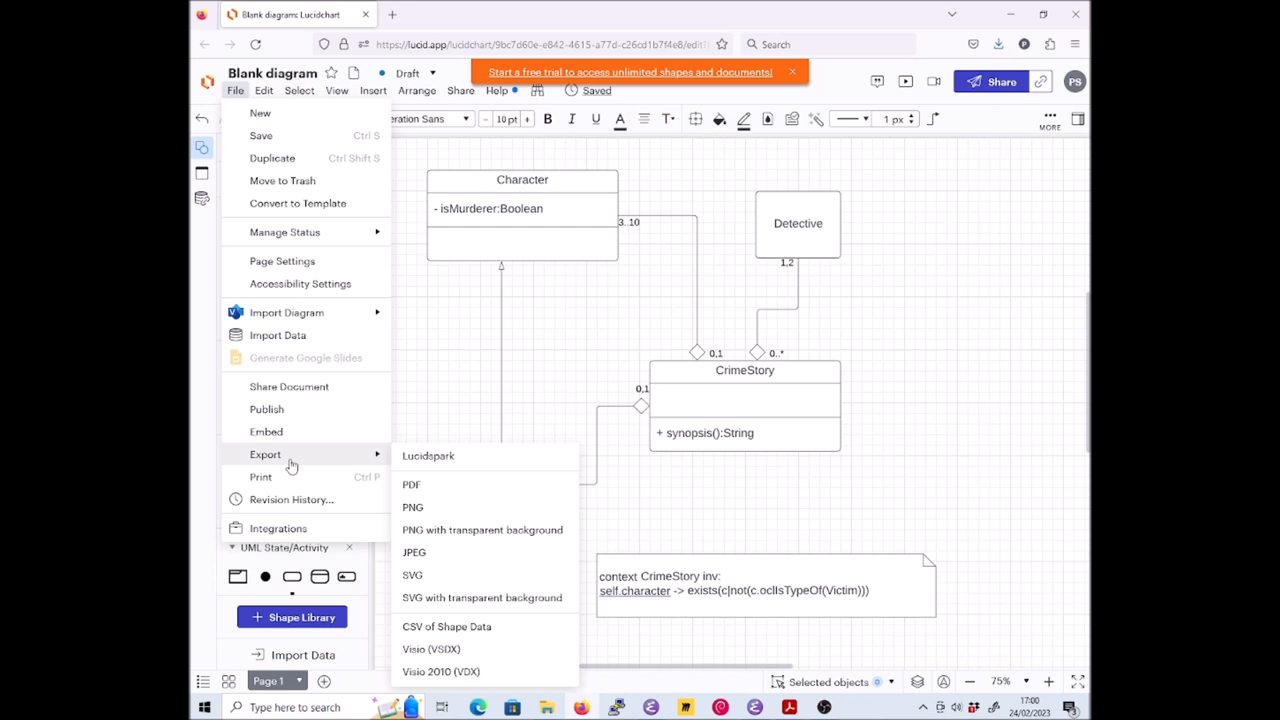
pyautogui.moveTo(440, 490)
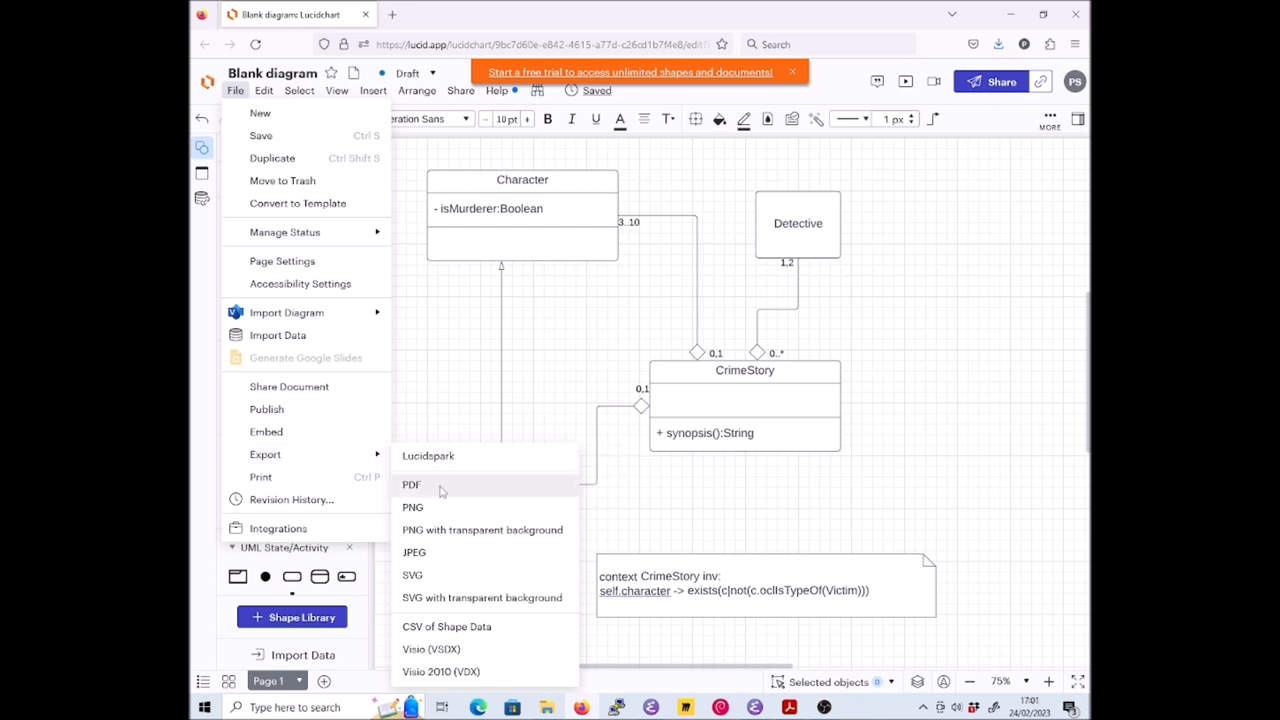
pyautogui.click(411, 485)
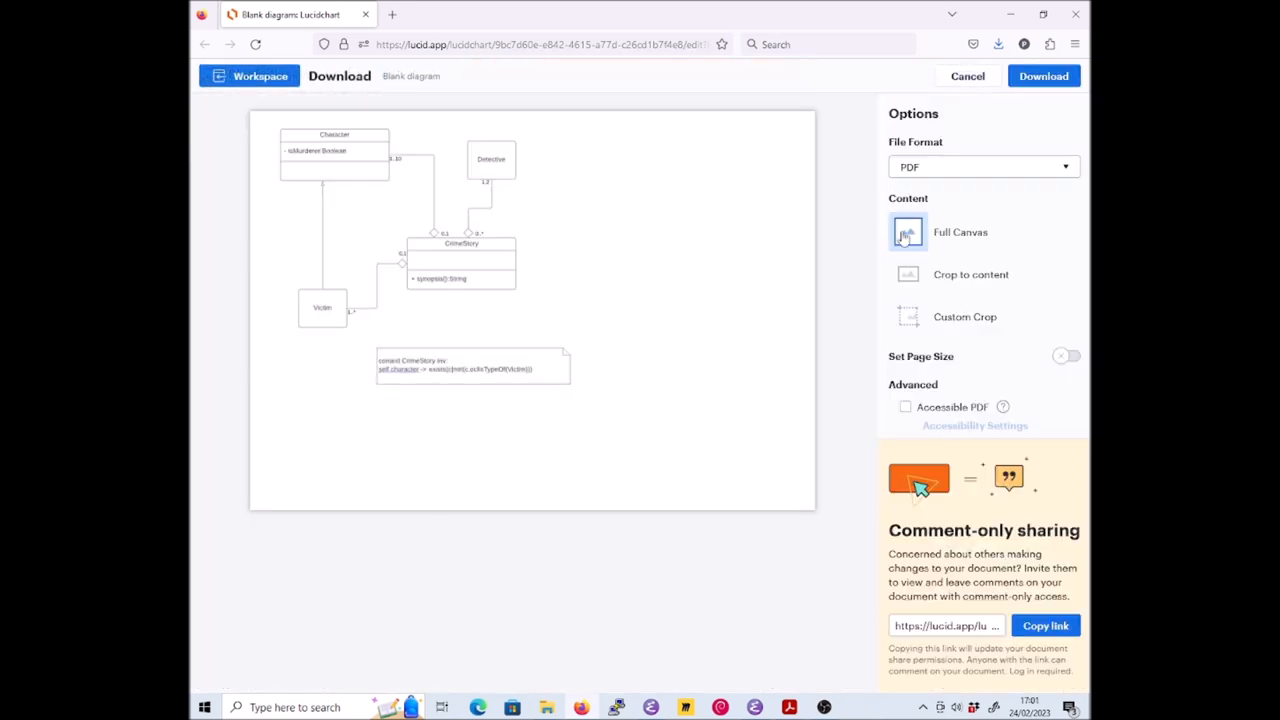